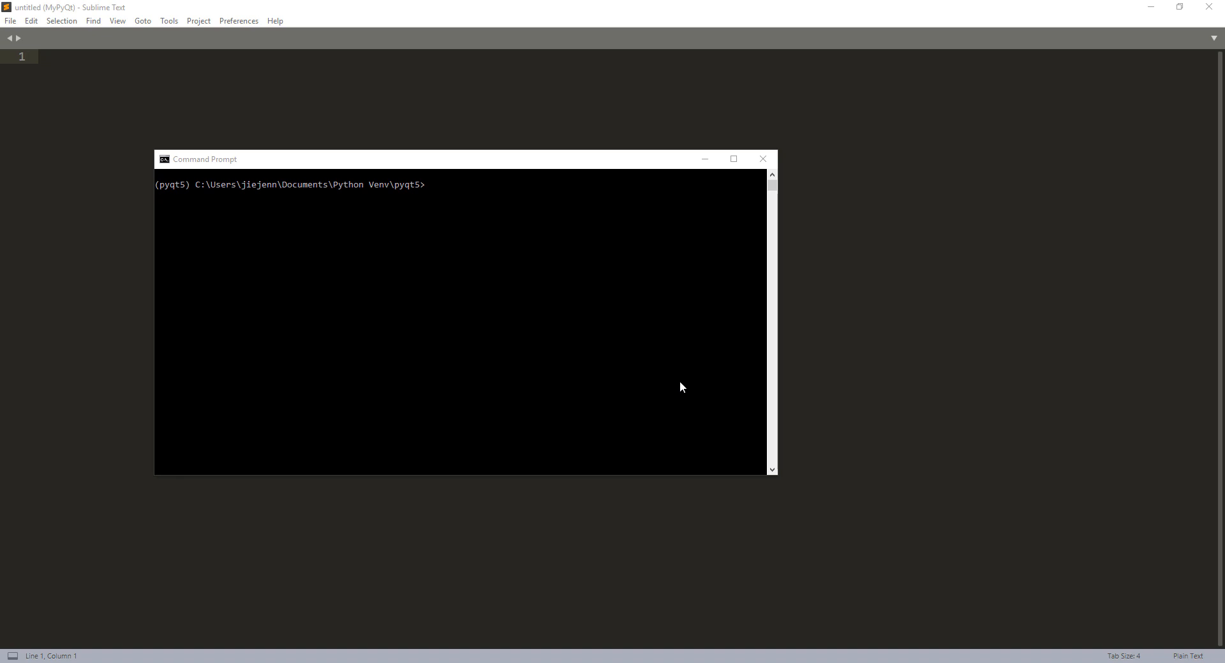
pyautogui.moveTo(585, 257)
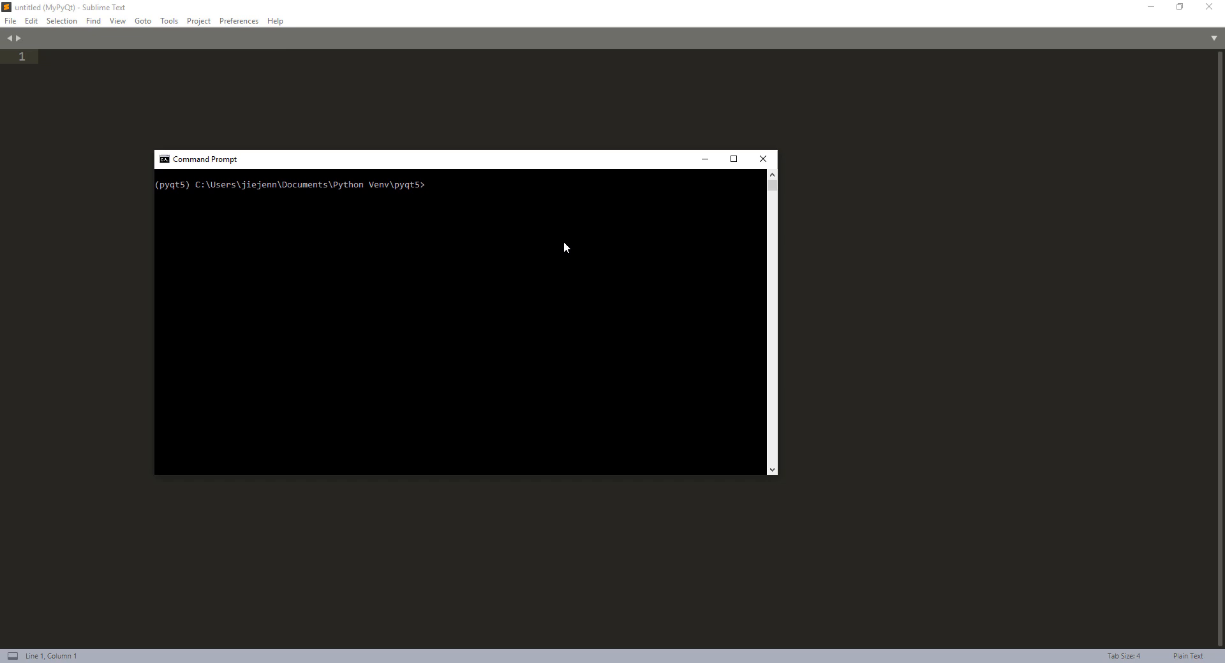
# - Run python buttons.py and enlarge the resulting 3x3 button window
pyautogui.write('python but')
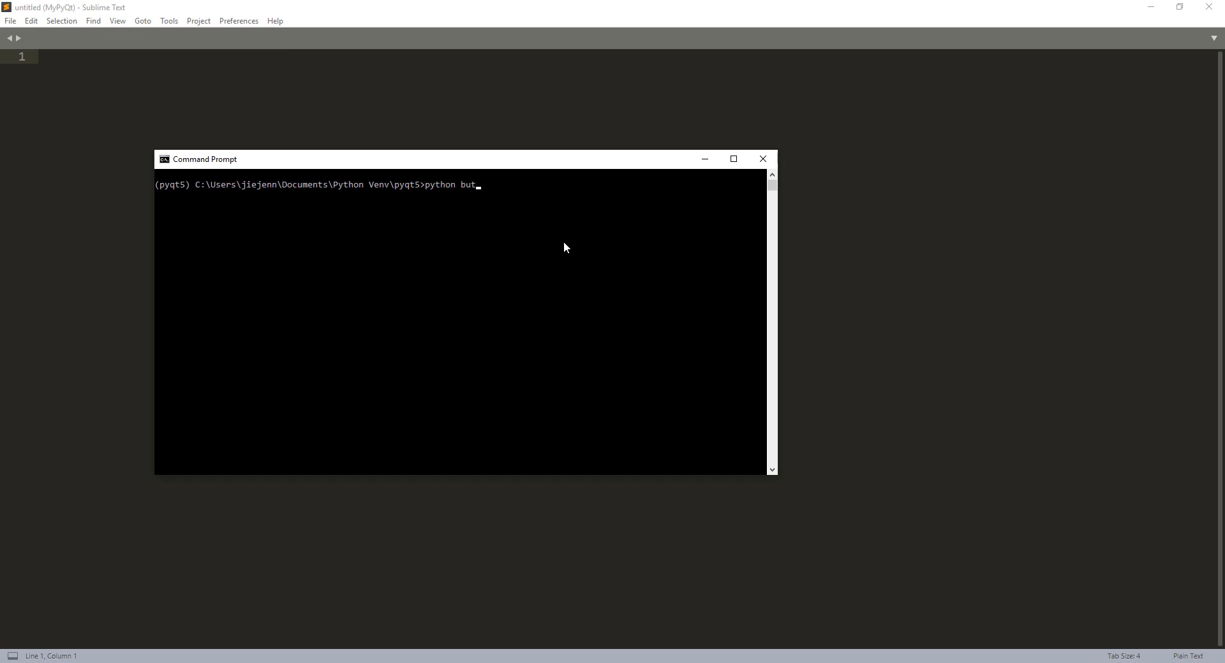
pyautogui.write('to')
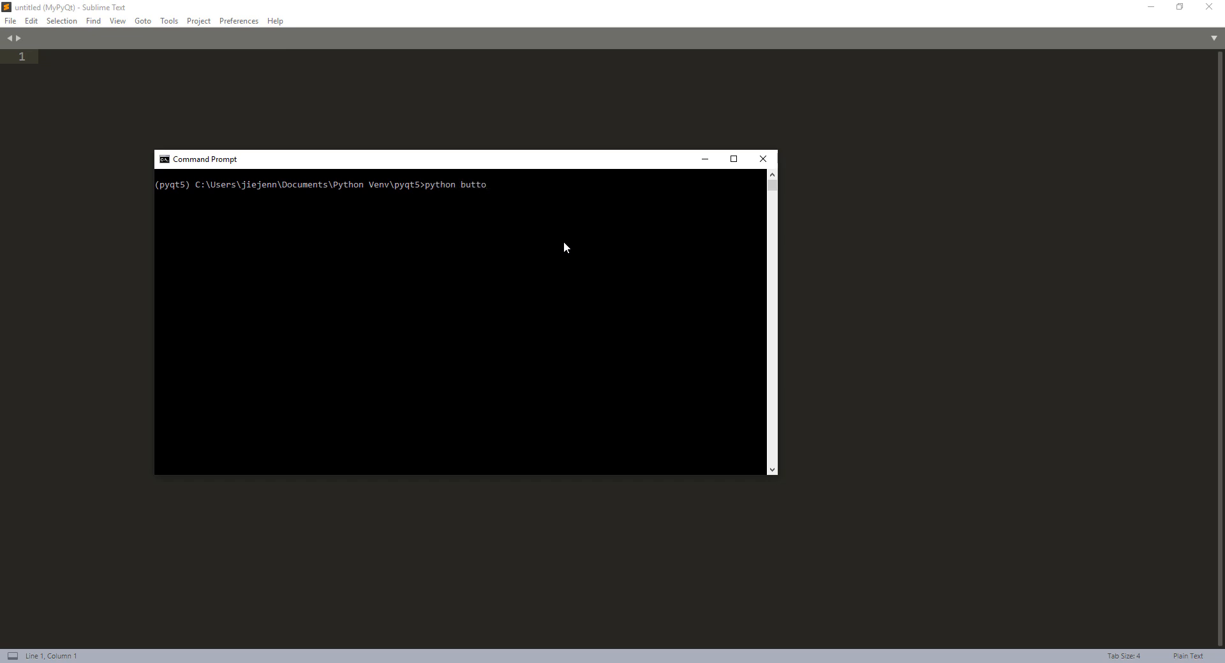
pyautogui.write('ns.py')
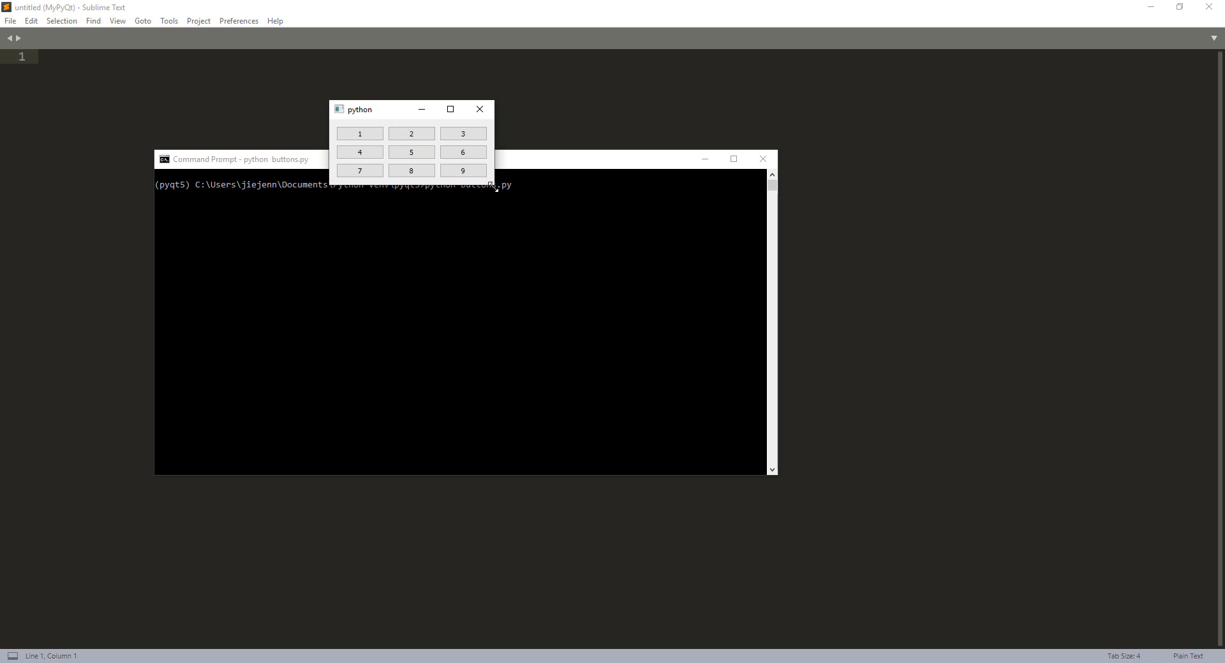
pyautogui.moveTo(494, 178); pyautogui.dragTo(861, 419)
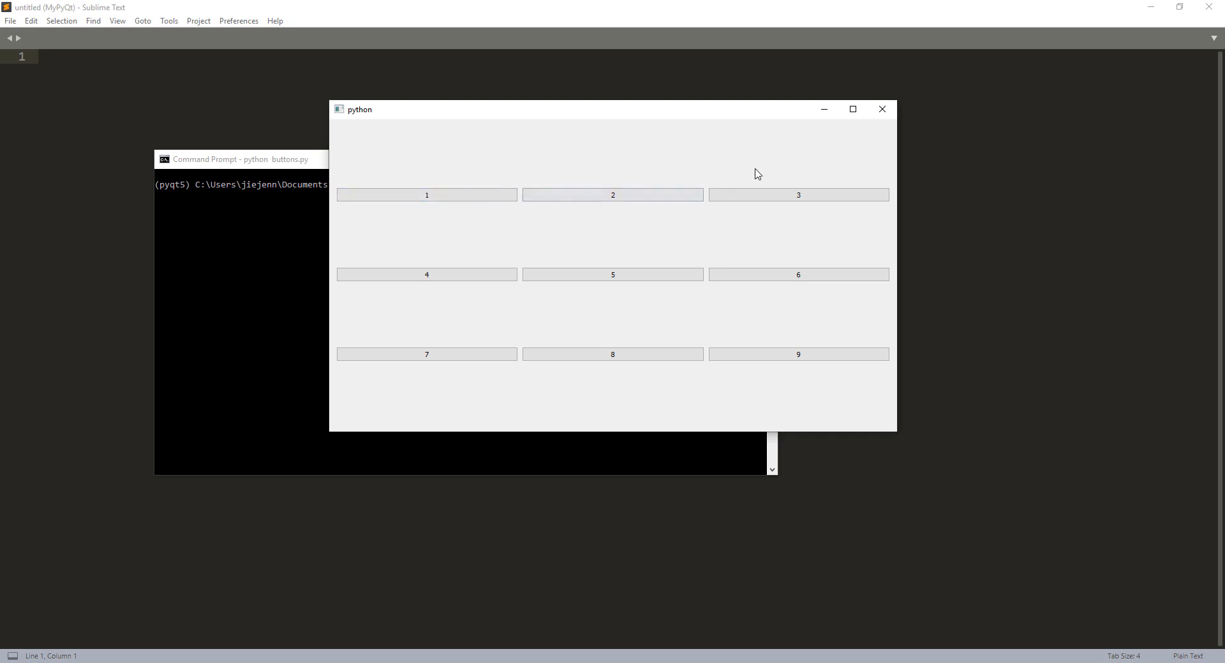
pyautogui.moveTo(787, 122)
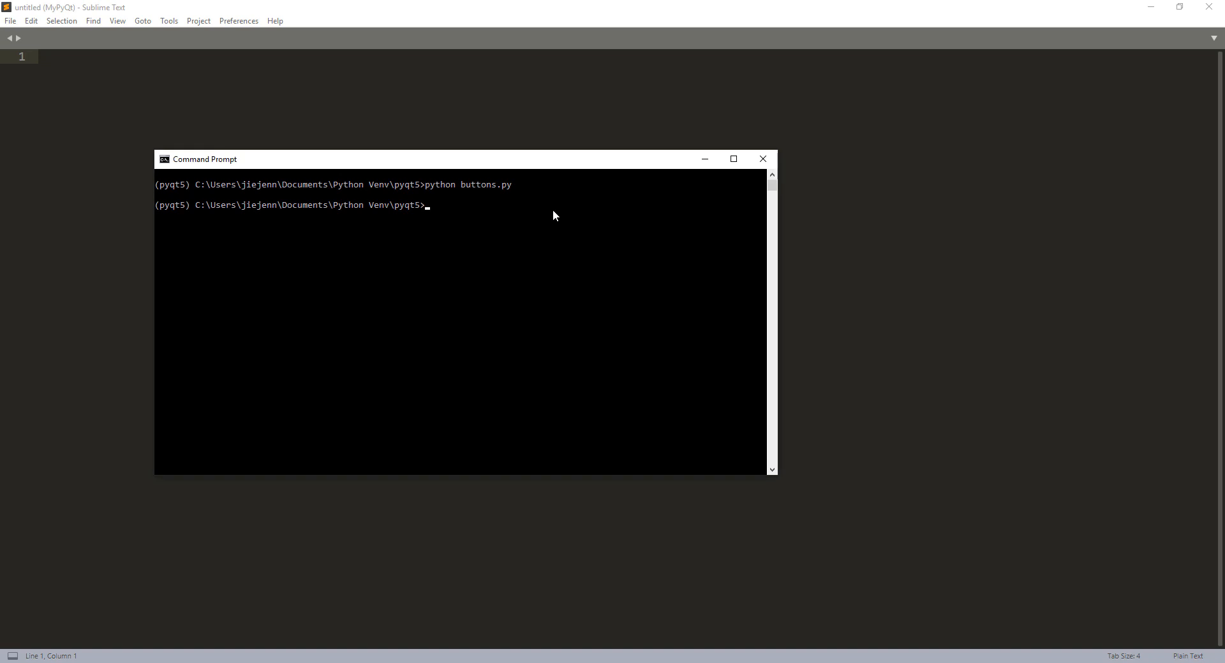
# - Run python resizeButton.py and enlarge its window so the buttons stretch
pyautogui.write('python')
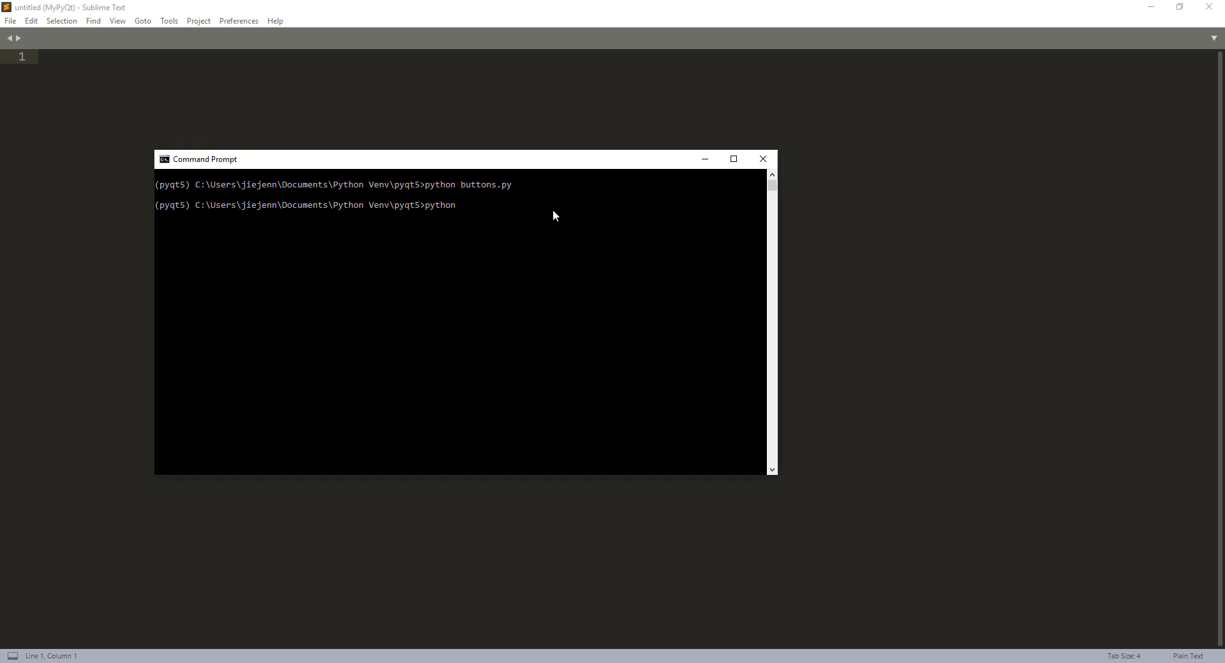
pyautogui.write('resize')
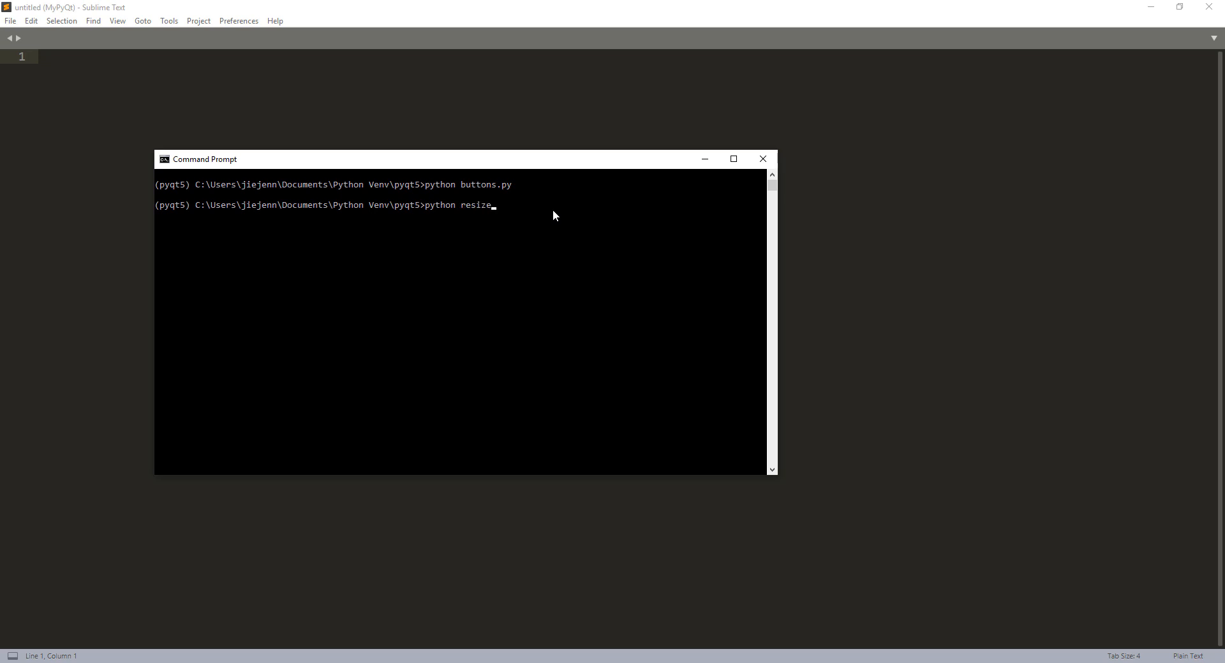
pyautogui.write('Bu')
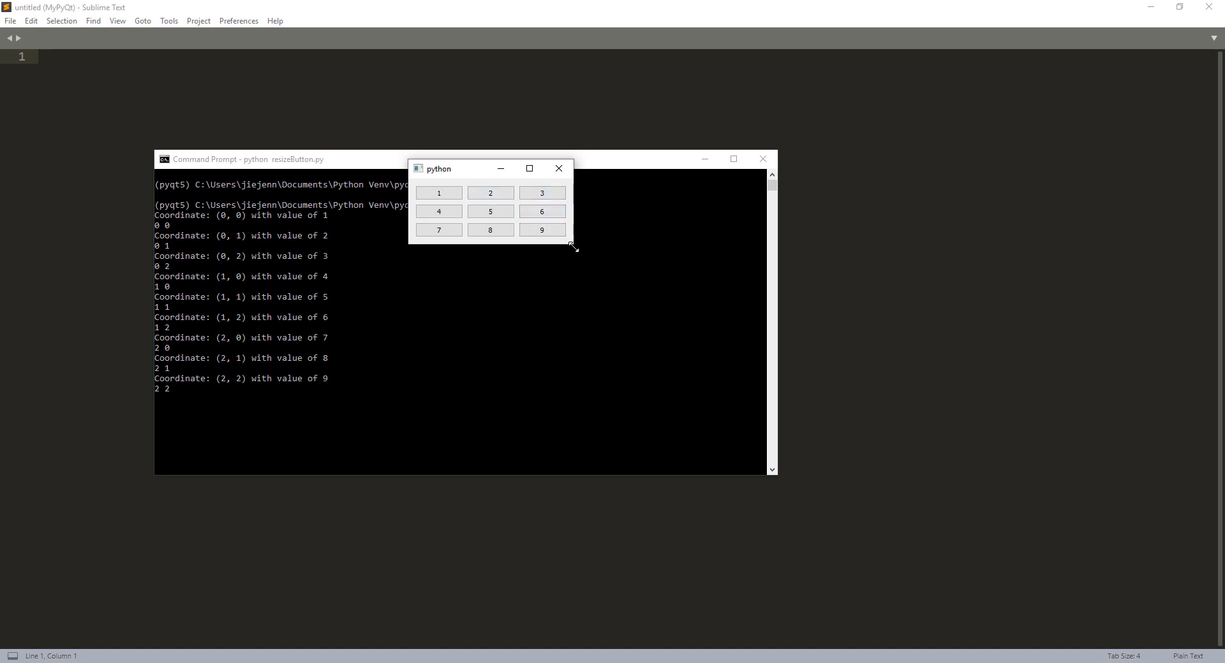
pyautogui.moveTo(573, 250); pyautogui.dragTo(825, 415)
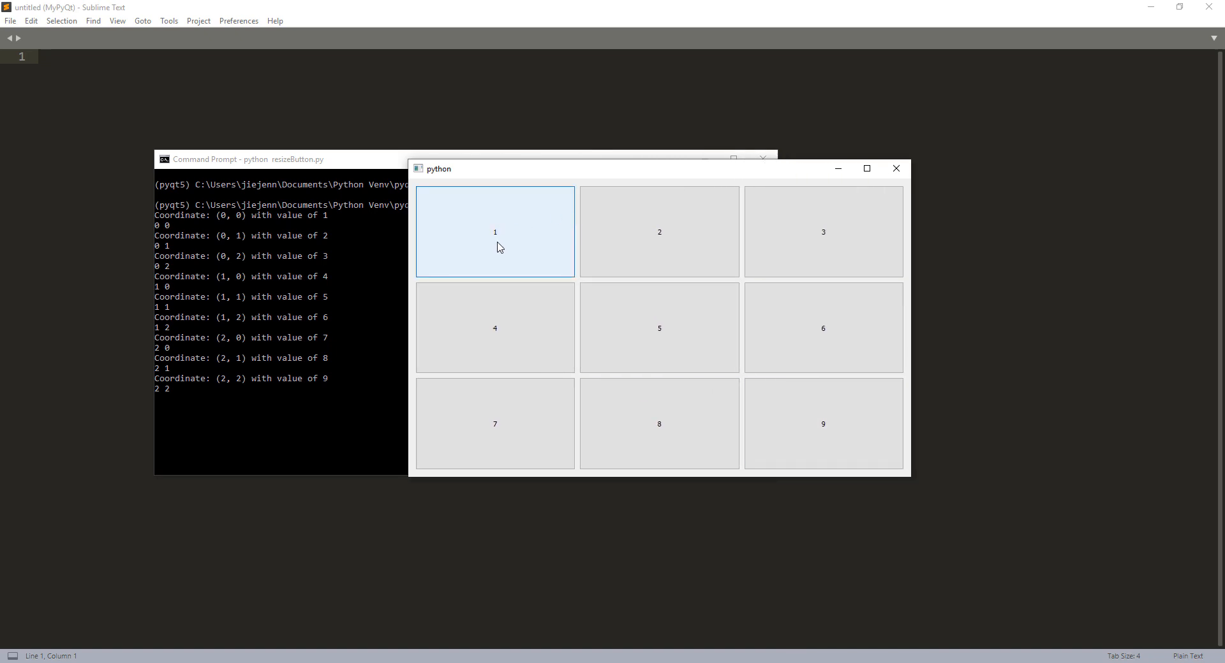
pyautogui.moveTo(566, 244)
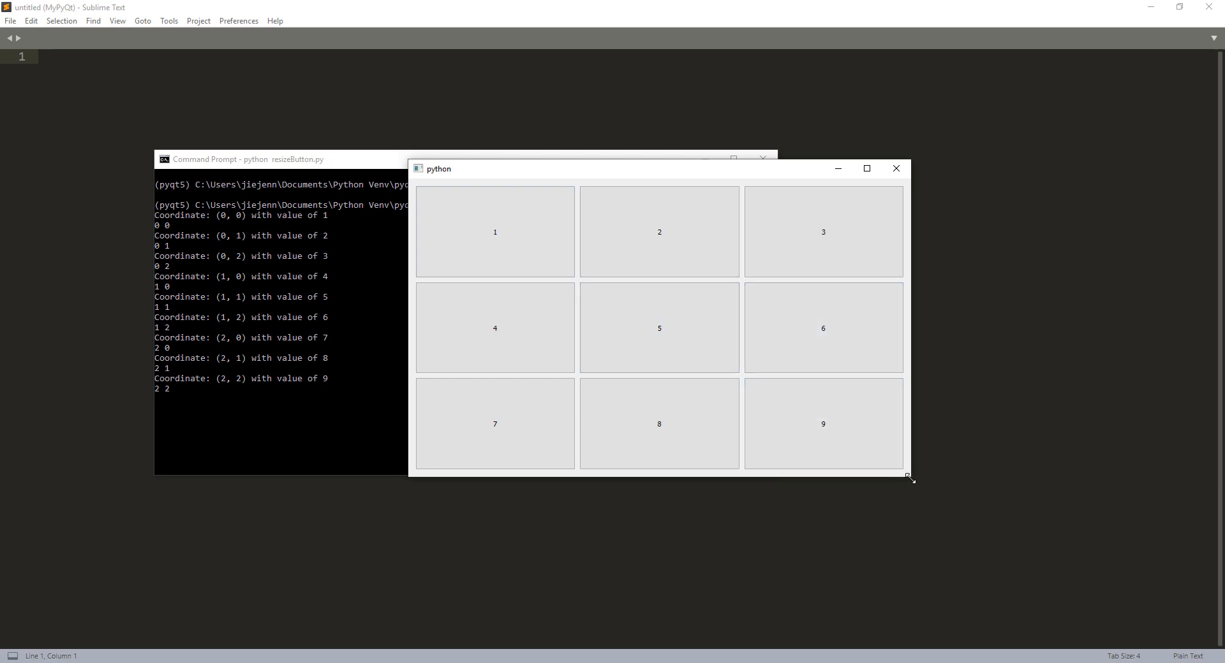
# - Resize the button window narrower and taller, then close it
pyautogui.moveTo(910, 479); pyautogui.dragTo(750, 466)
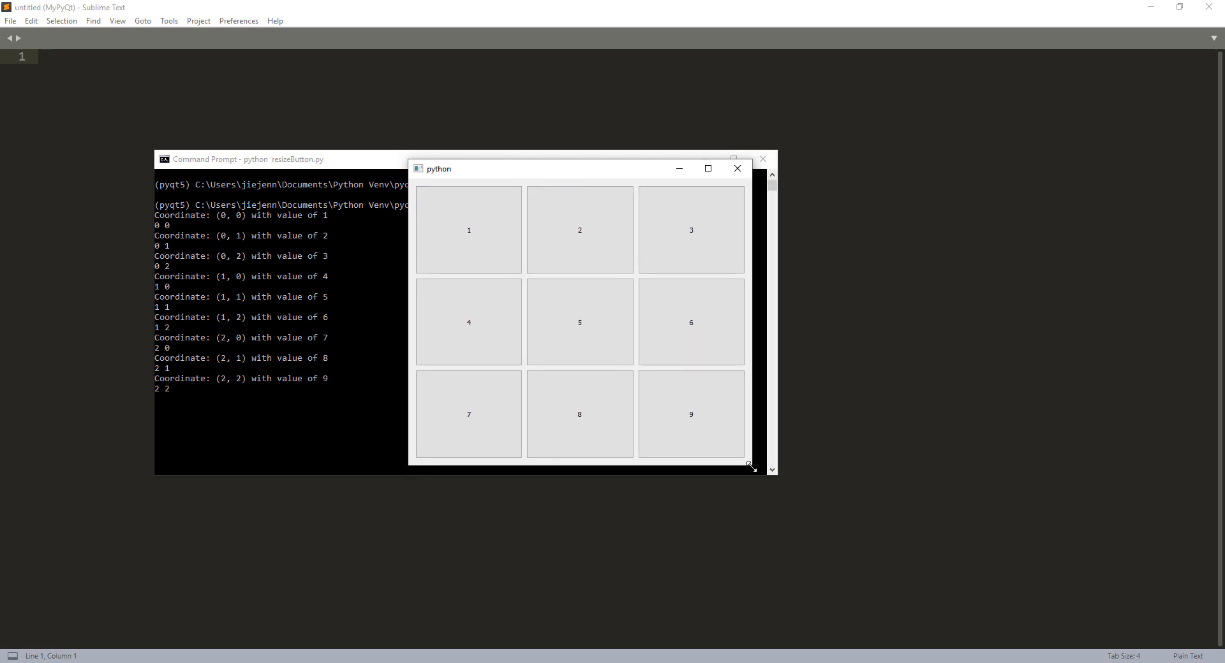
pyautogui.moveTo(750, 466); pyautogui.dragTo(770, 503)
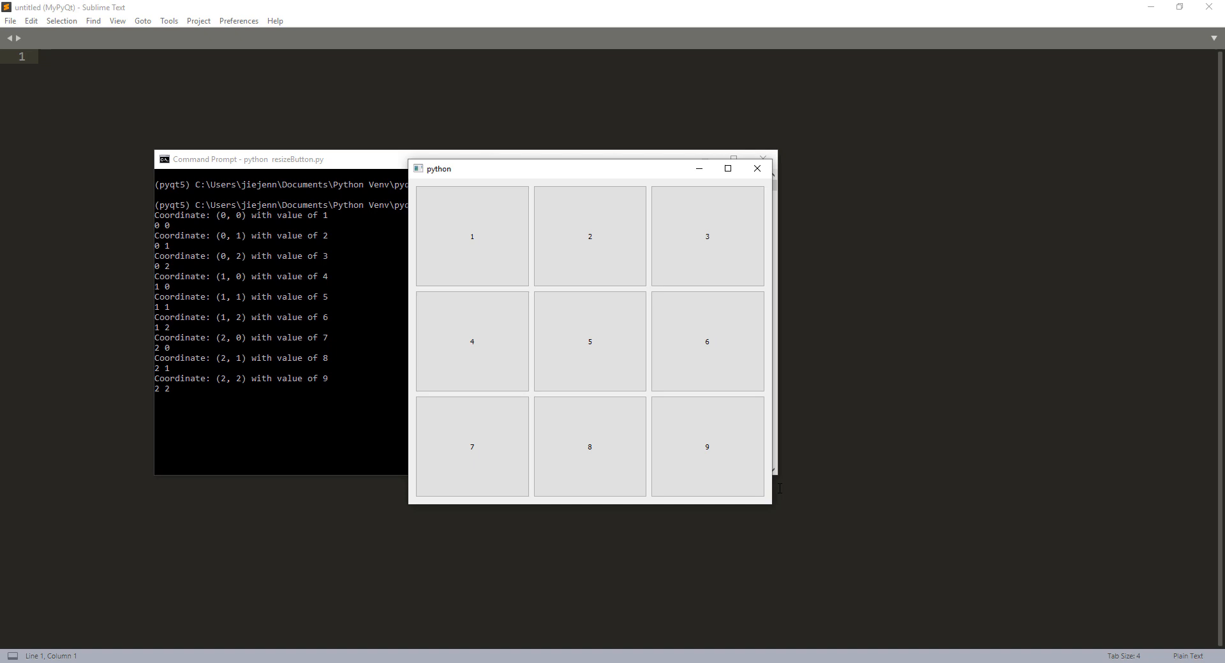
pyautogui.click(706, 446)
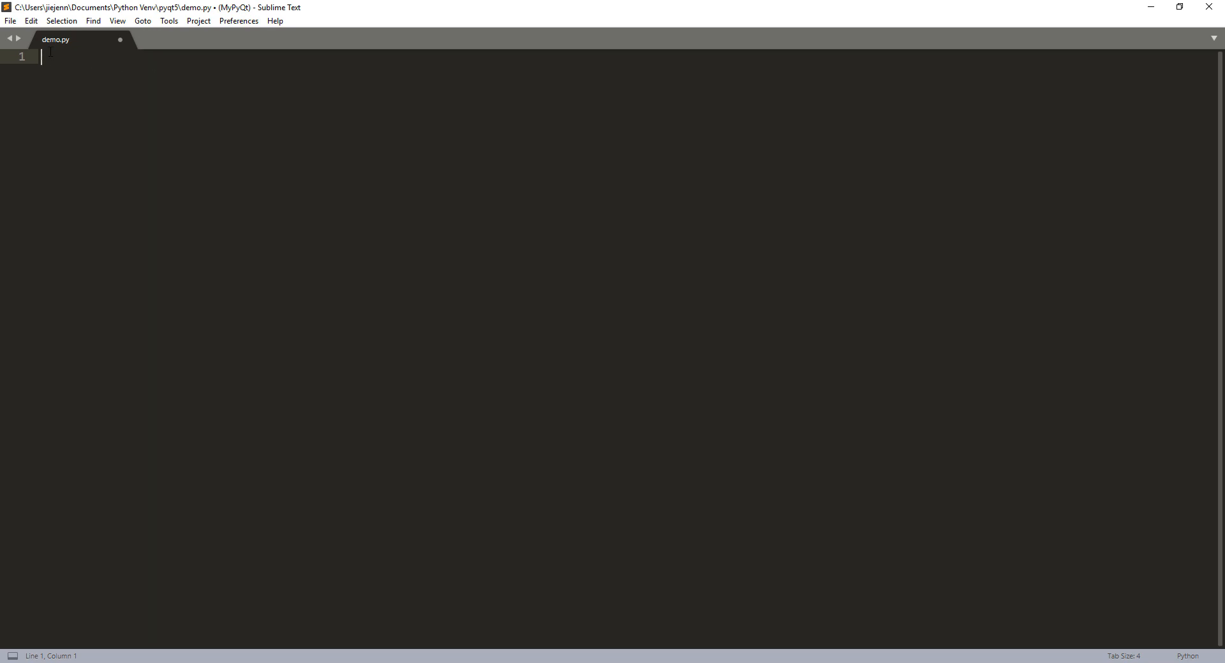
pyautogui.moveTo(48, 52)
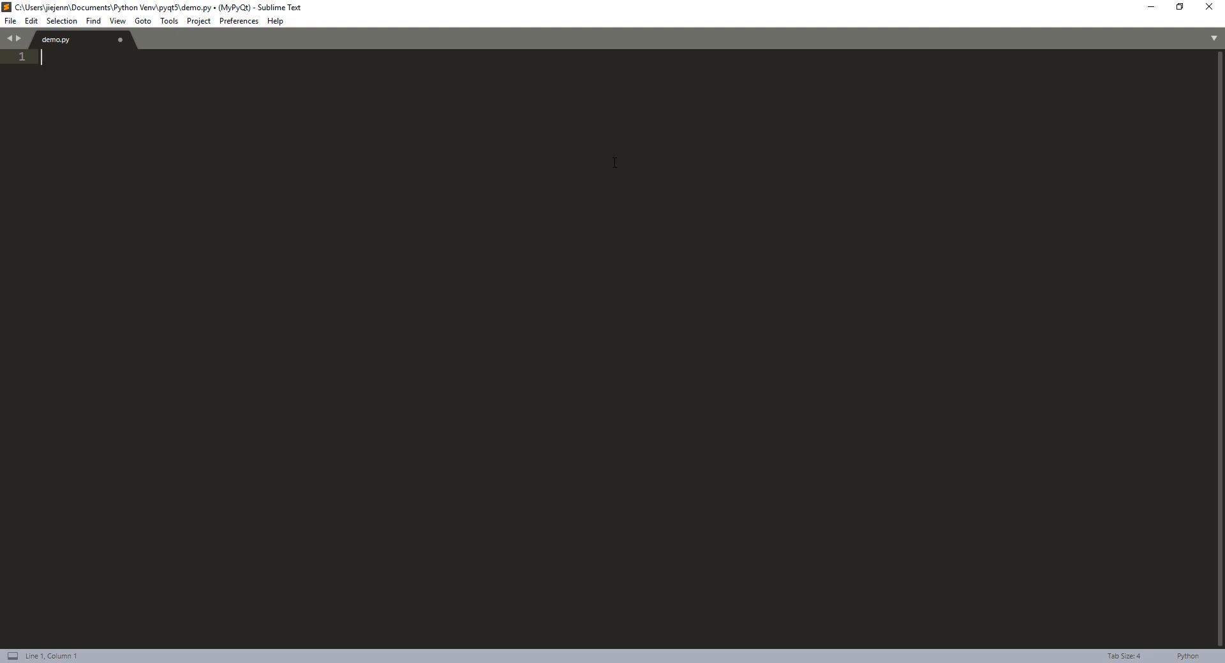
# - Write import sys and begin from PyQt5.QtWidgets import QWidget
pyautogui.write('import sys')
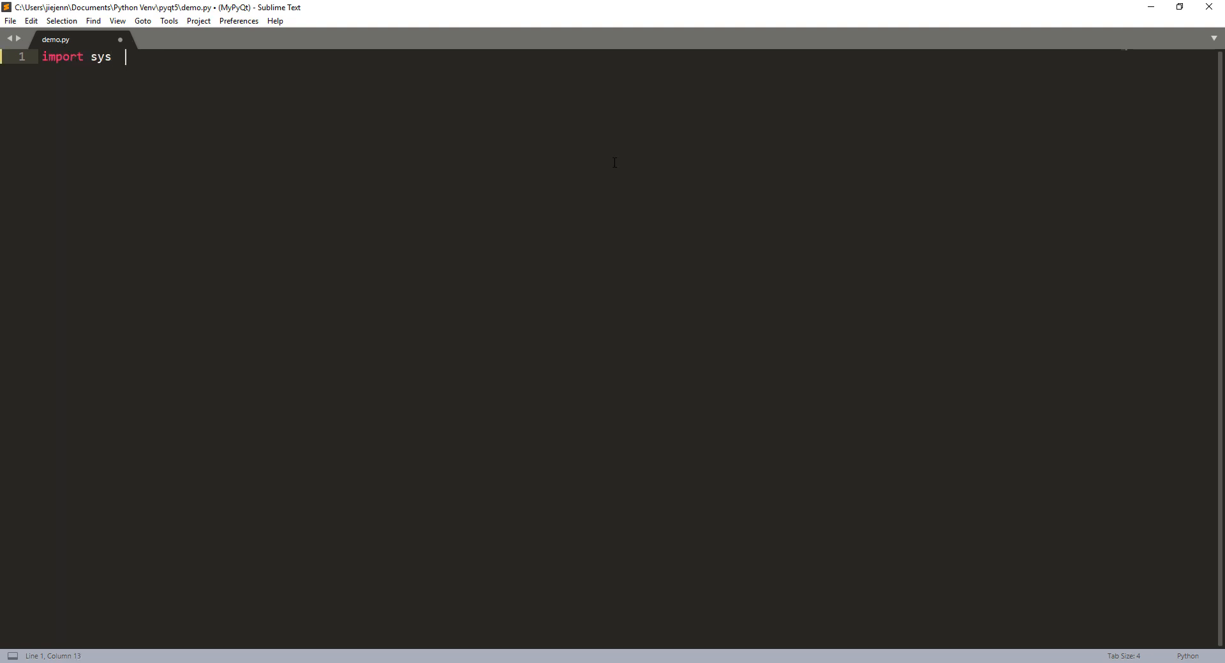
pyautogui.write('f')
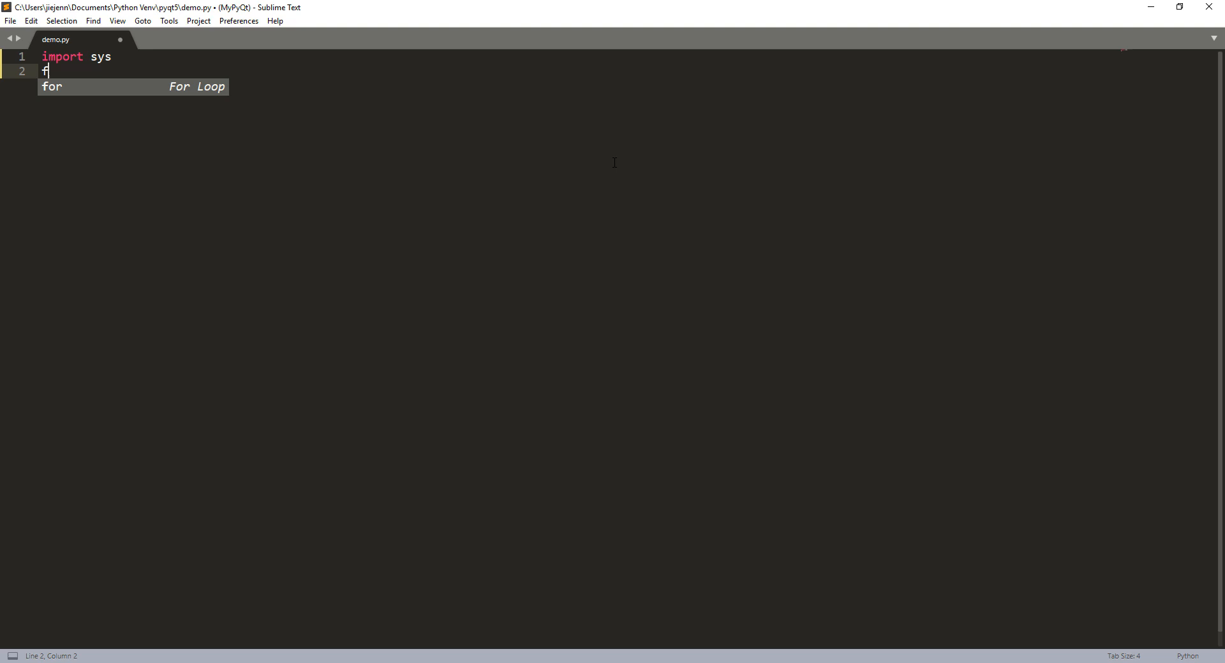
pyautogui.write('rom pyQt5')
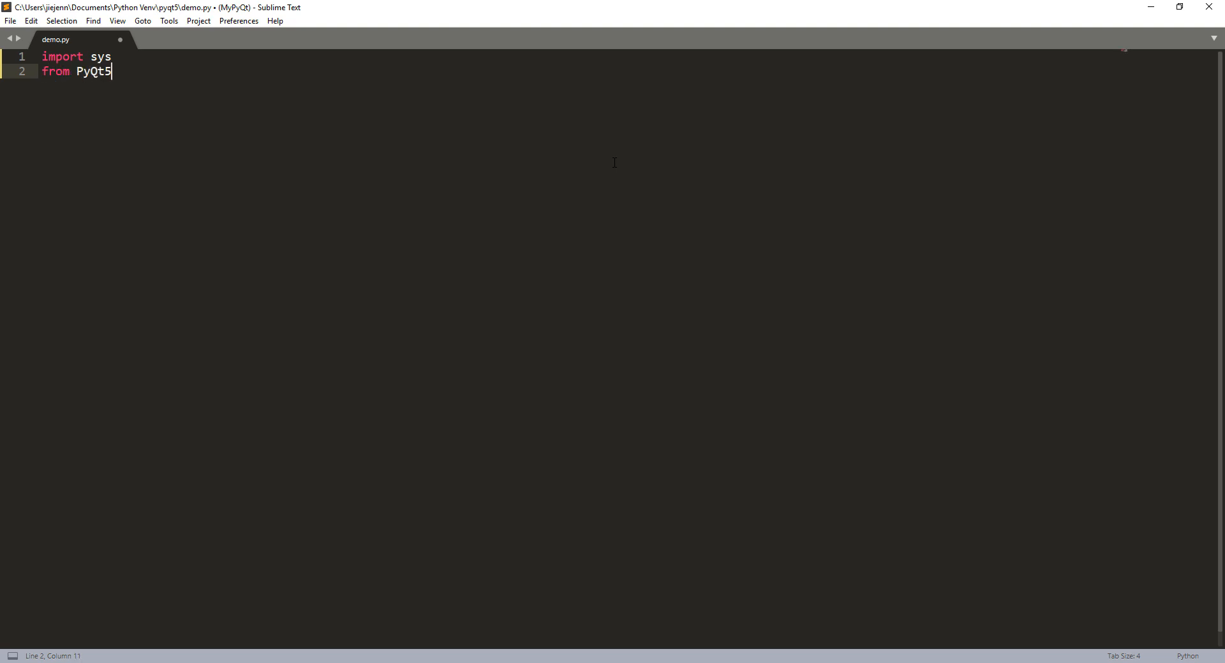
pyautogui.write('.QtWid')
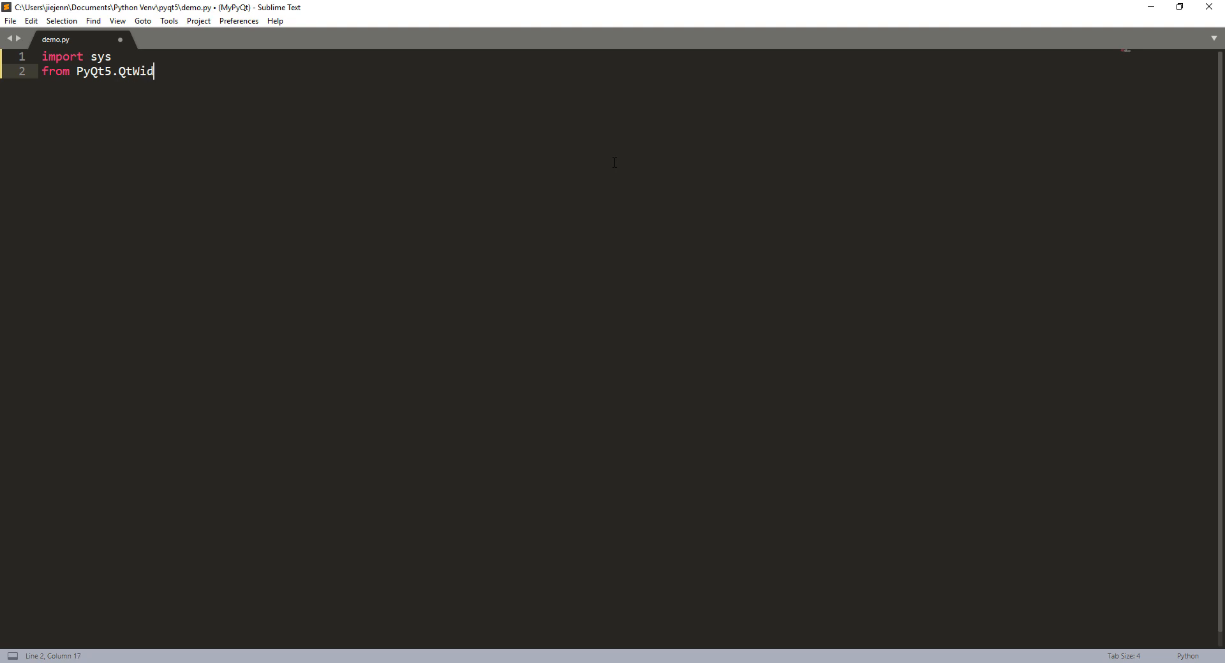
pyautogui.write('gets import')
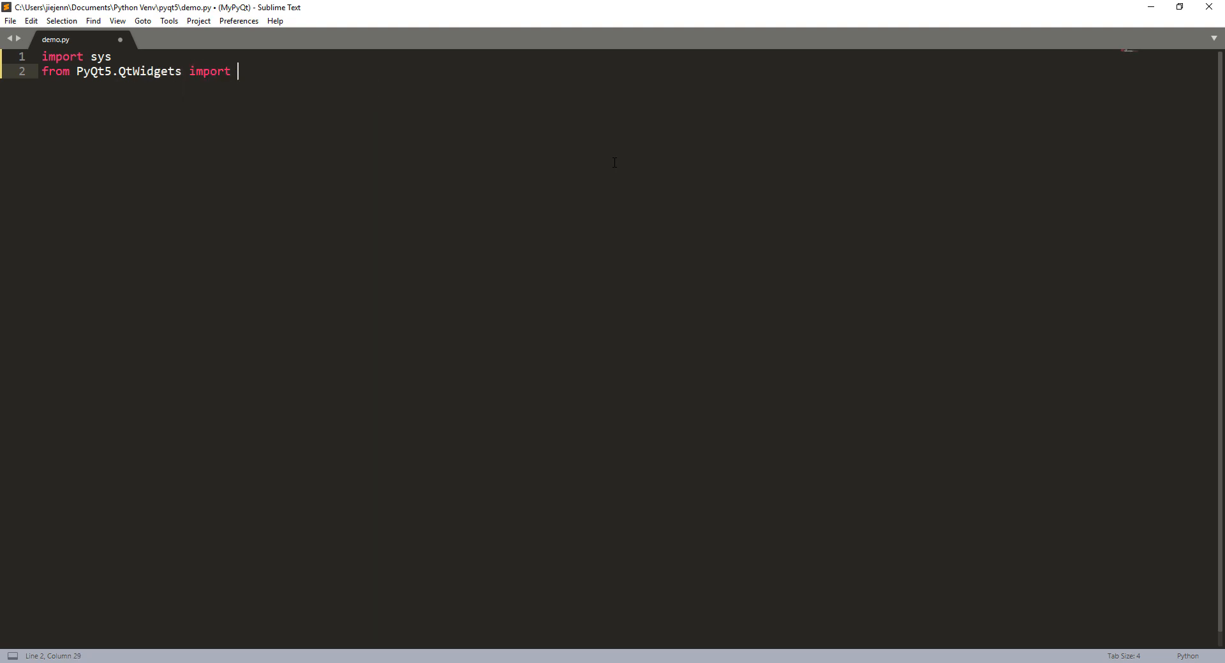
pyautogui.write('QWidget')
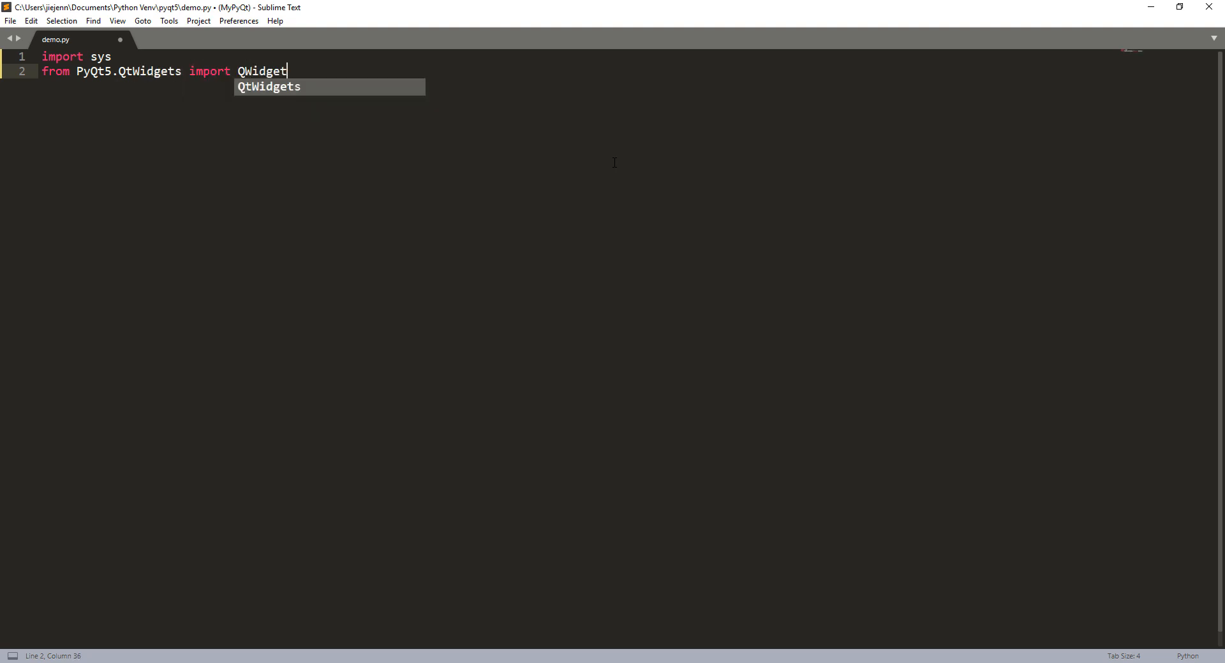
# - Extend the import with QGridLayout, QPushButton, QSizePolicy and QApplication
pyautogui.write(', QGridLayo')
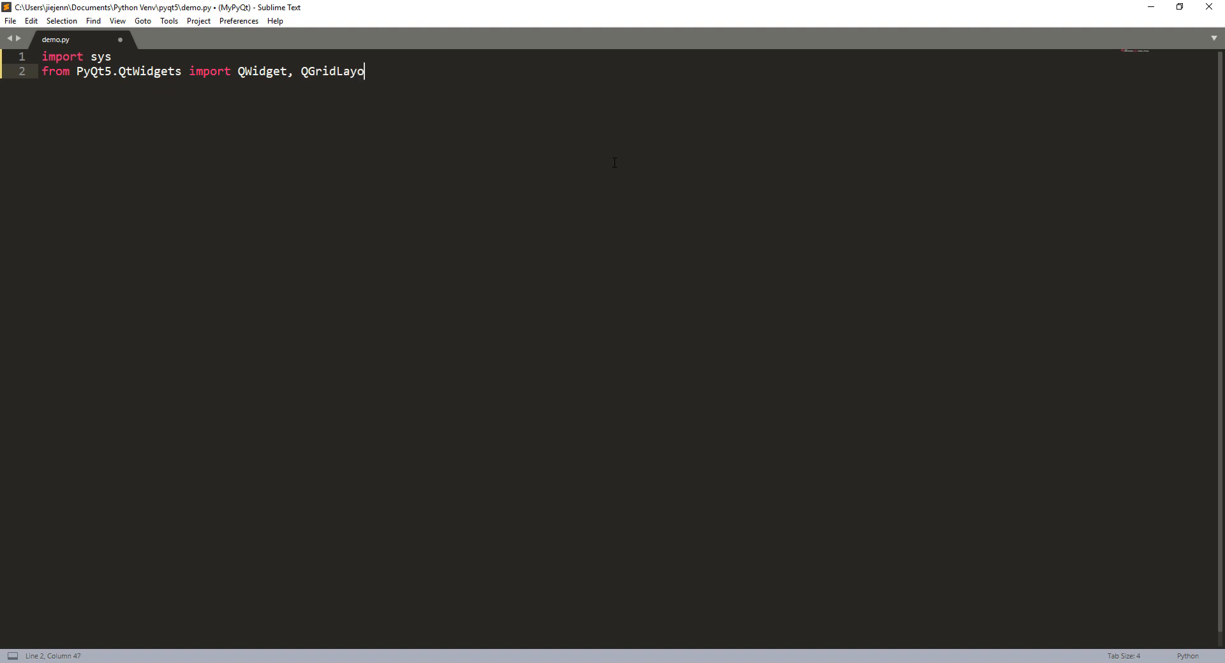
pyautogui.press('BackSpace')
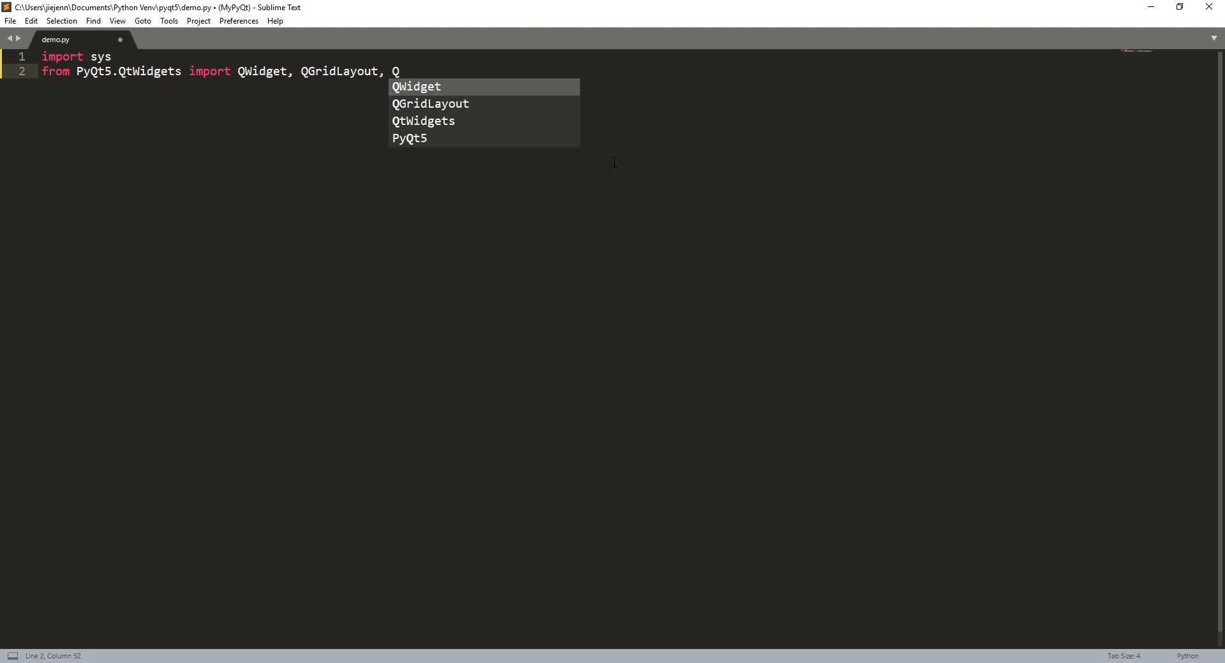
pyautogui.write('PushButto')
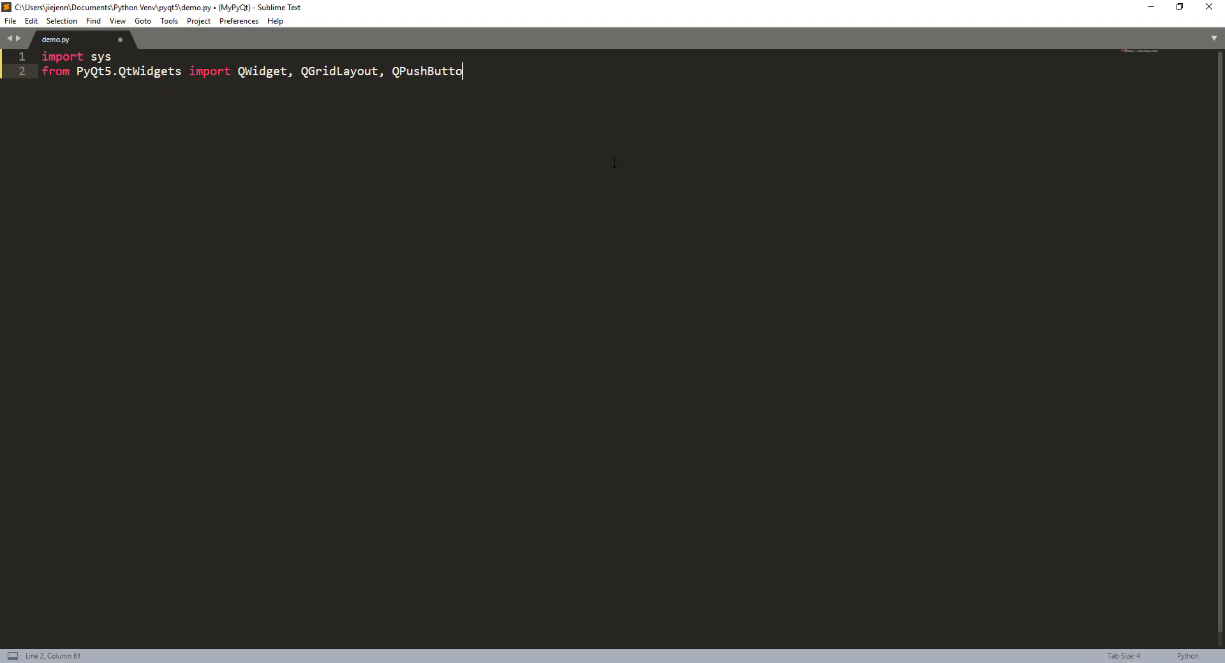
pyautogui.write('n,')
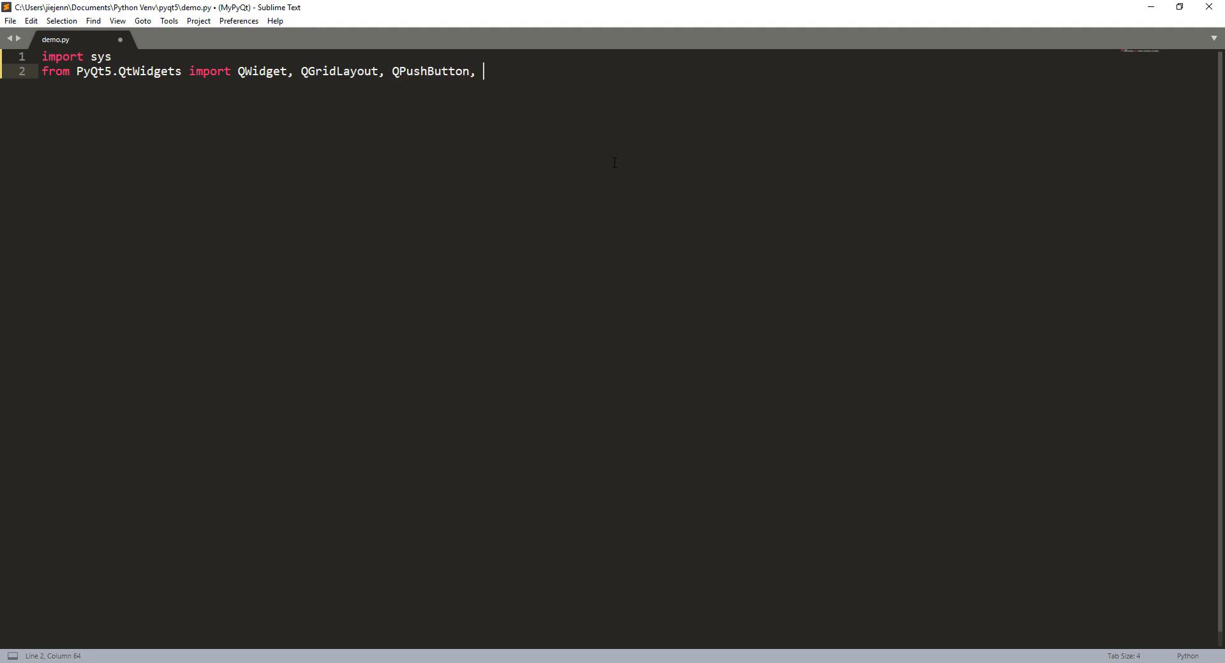
pyautogui.write('QSizePolicy')
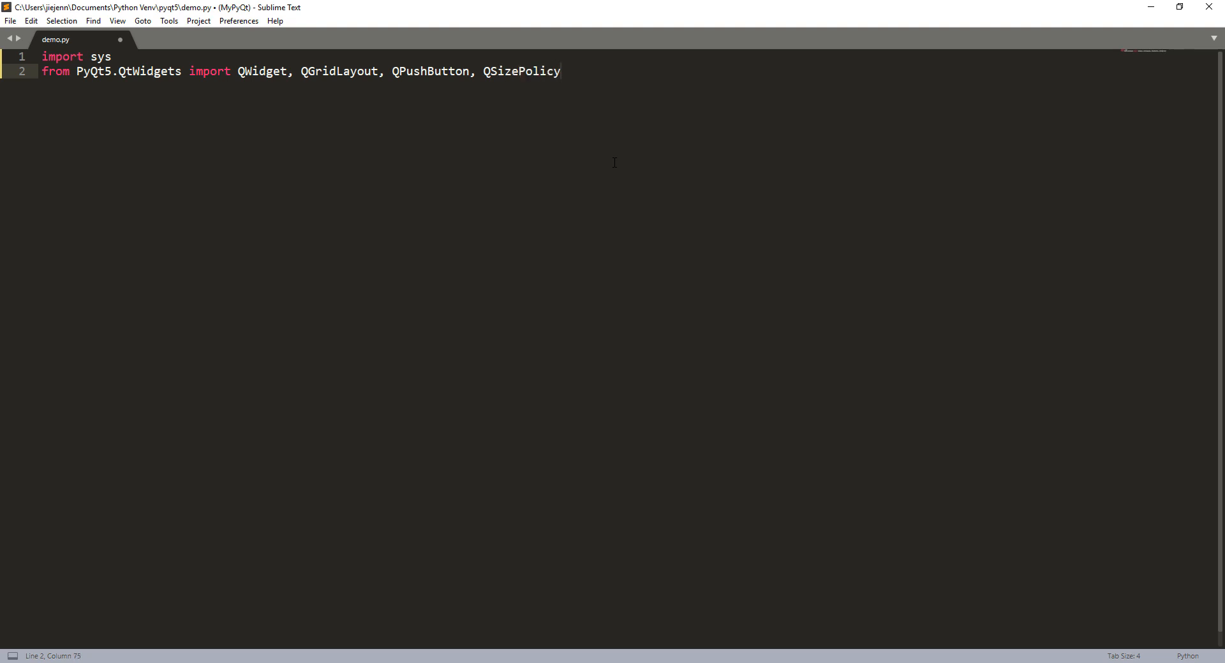
pyautogui.write(', Q')
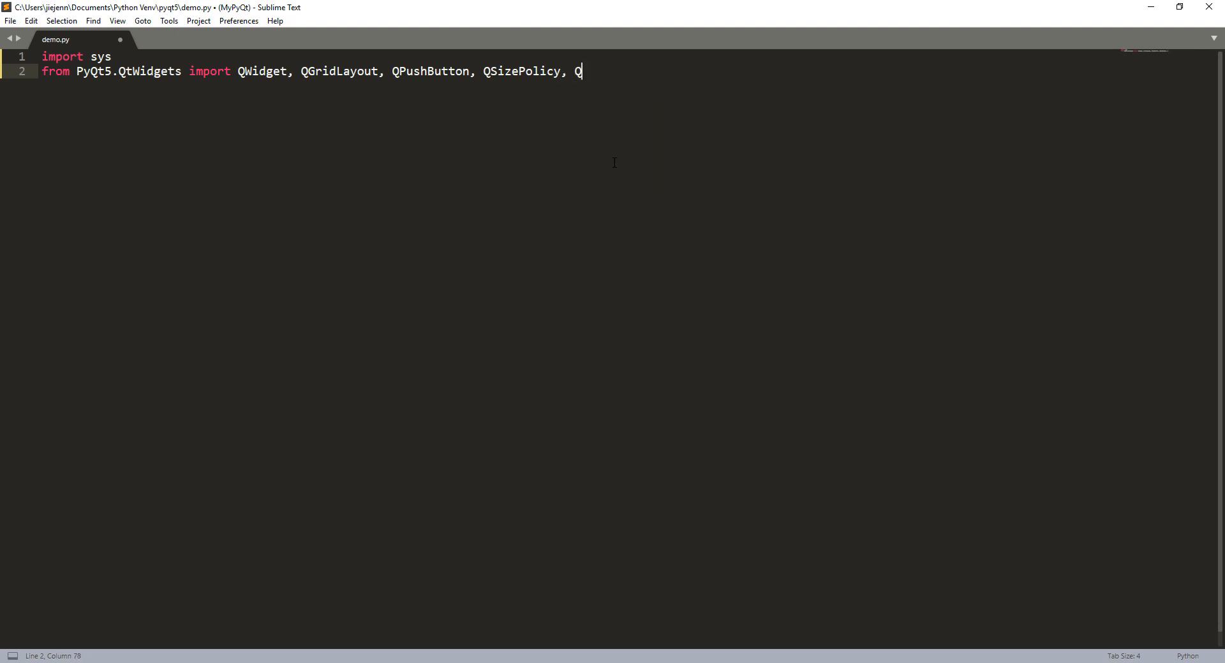
pyautogui.write('Application')
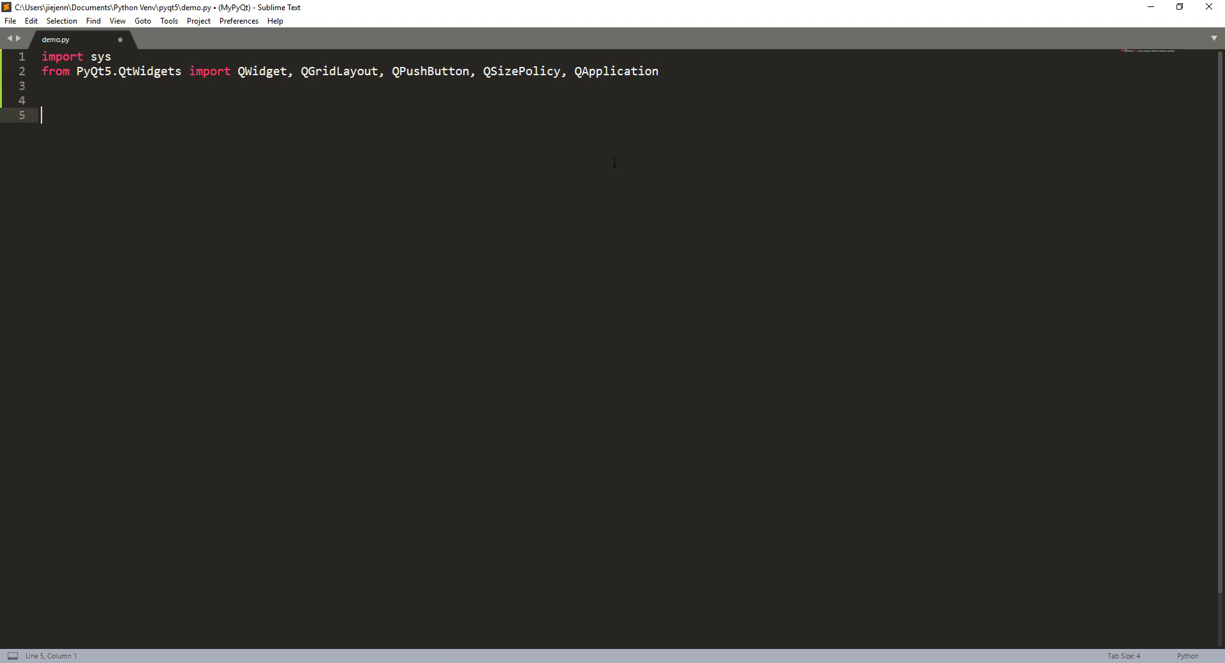
# - Write def main(): with app = QApplication(sys.argv) and sys.exit(app.exec_())
pyautogui.write('def')
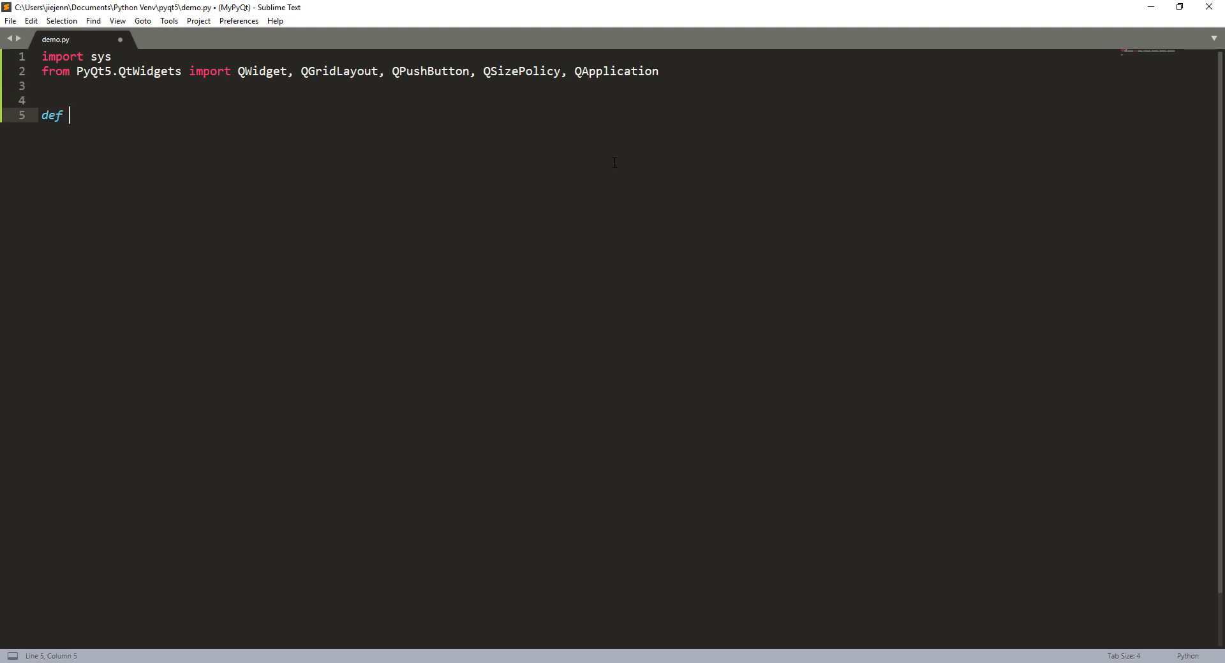
pyautogui.write('main():')
pyautogui.write('app =')
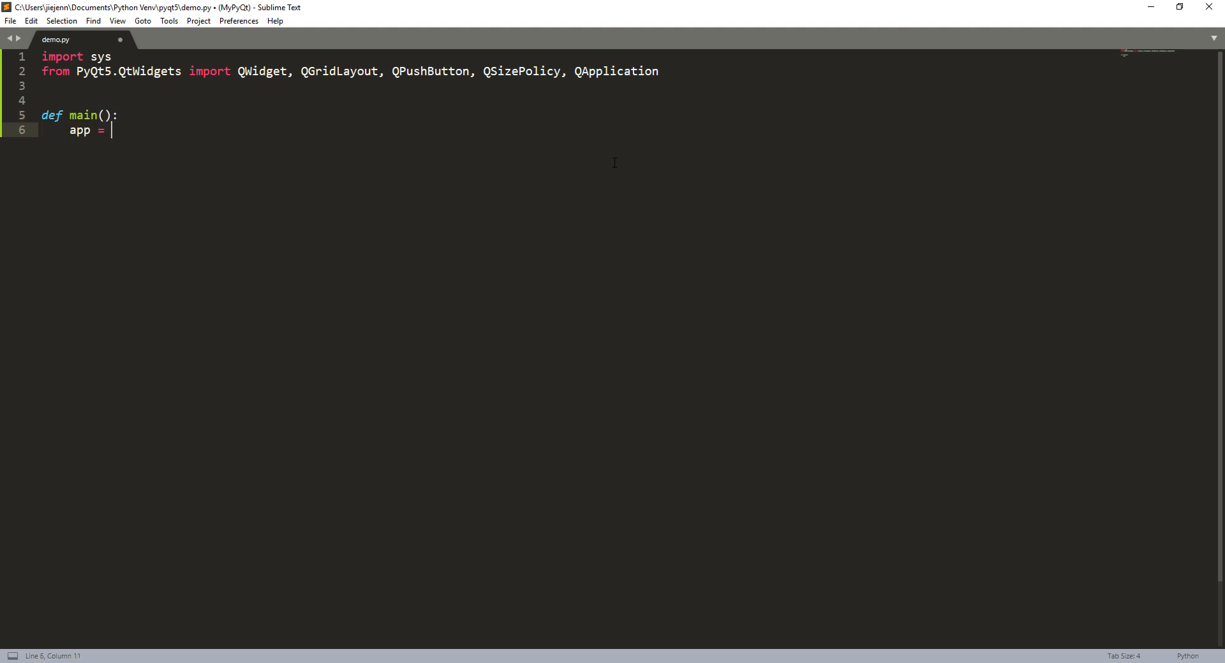
pyautogui.write('Q')
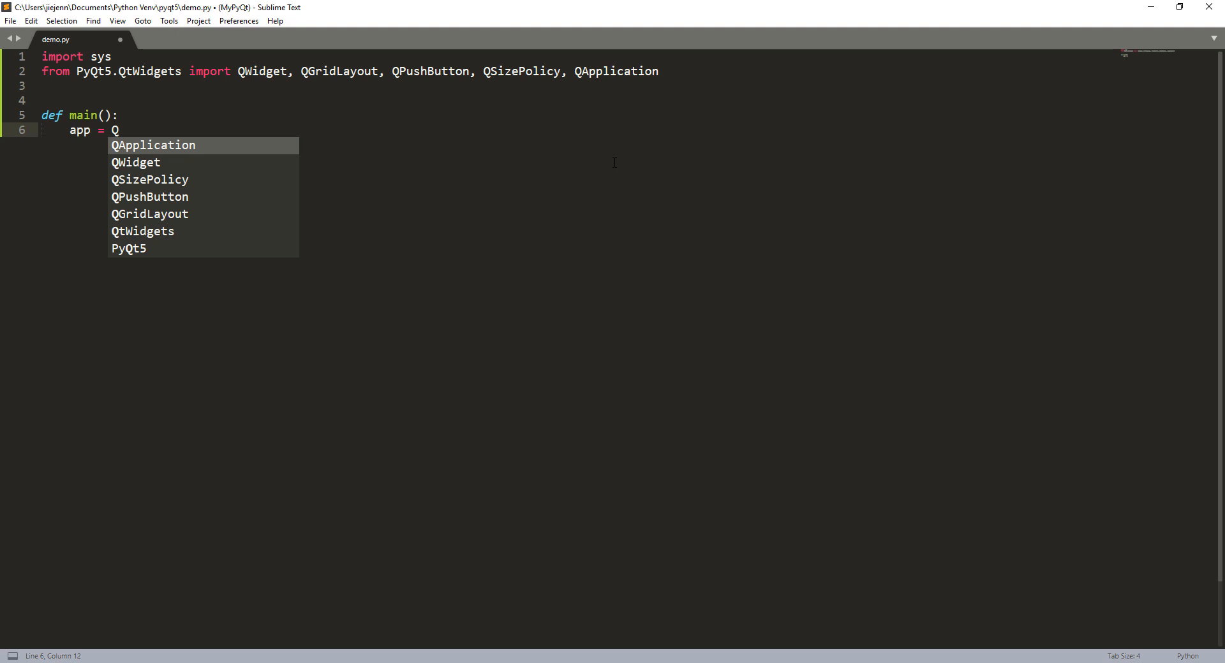
pyautogui.write('Appli')
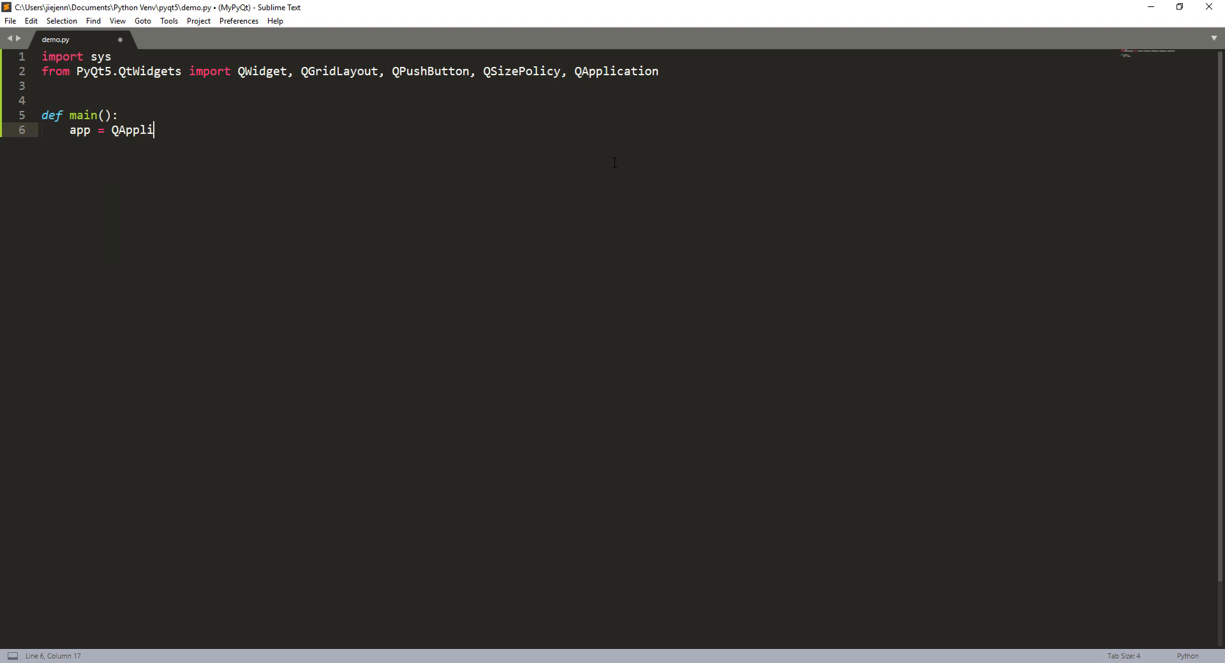
pyautogui.write('cation(sys.argv)')
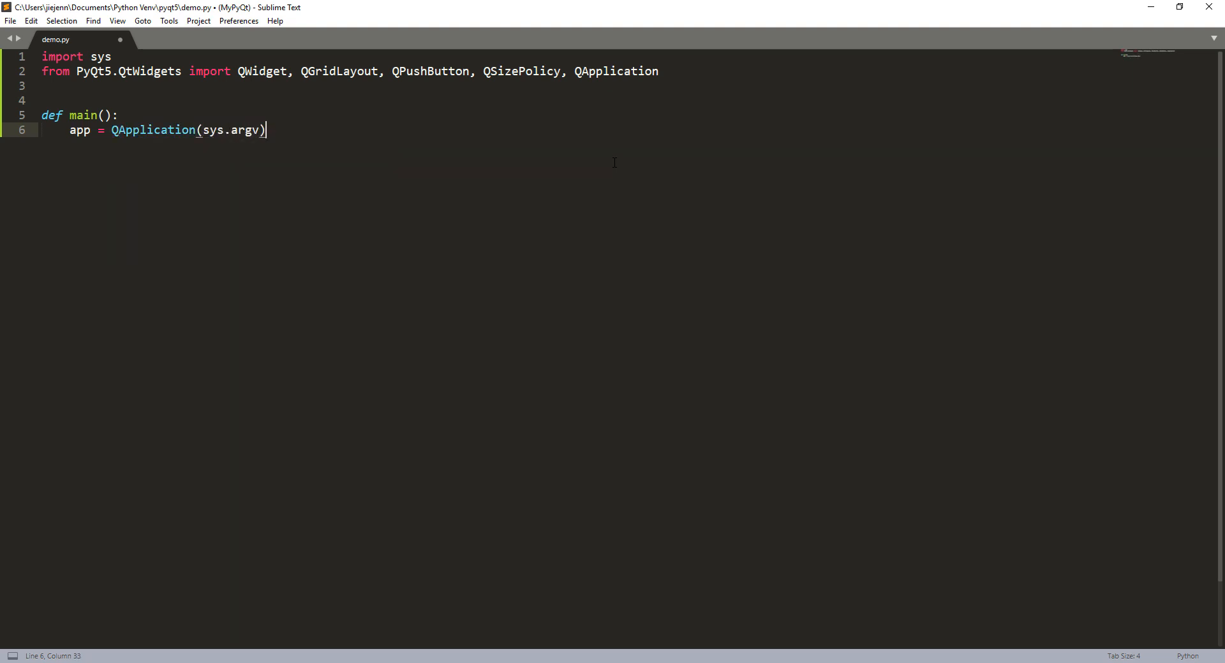
pyautogui.press('Enter')
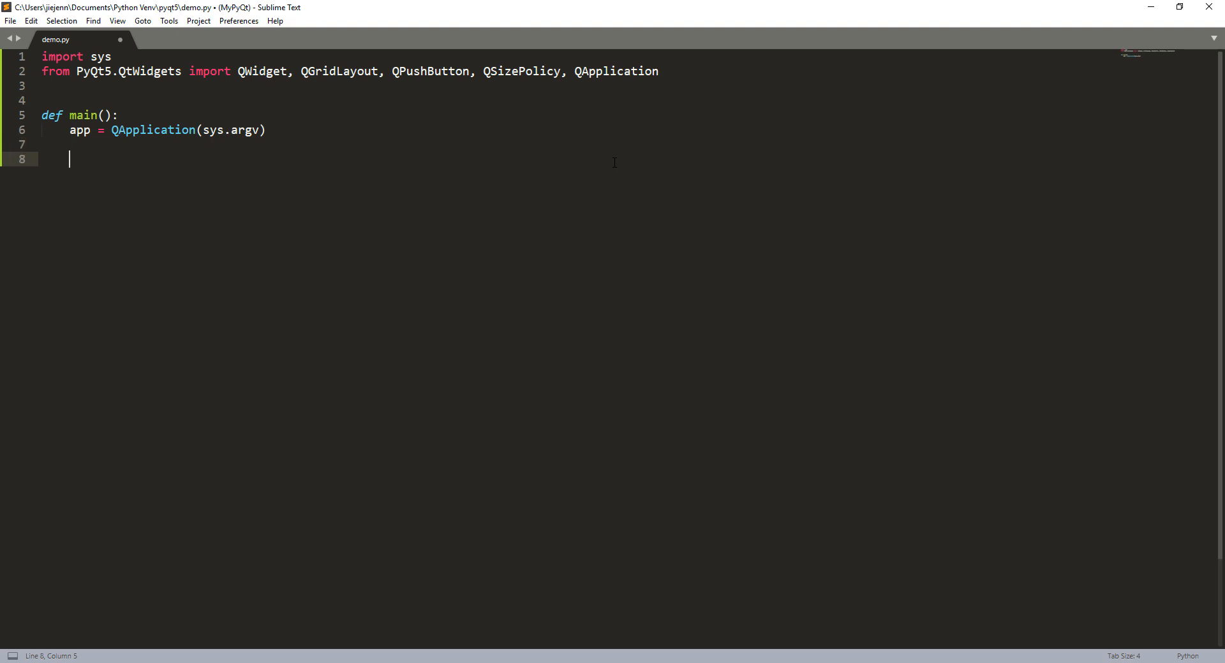
pyautogui.write('sys.exit(app.exe')
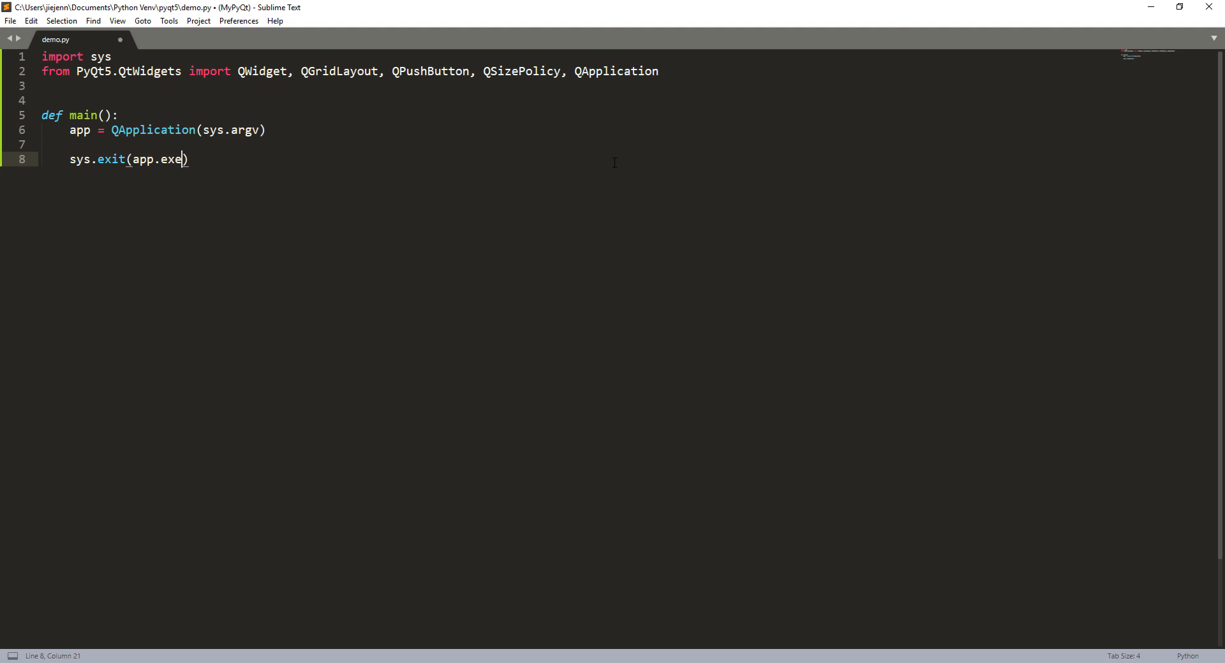
pyautogui.write('c_()')
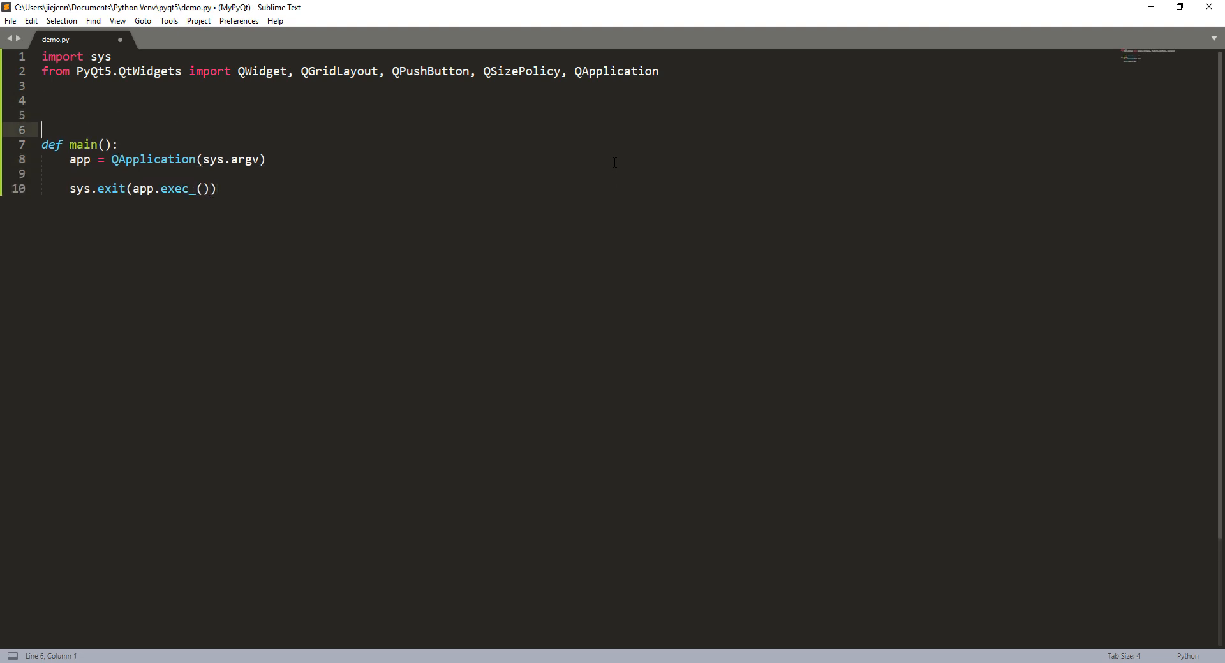
# - Above main, declare class GridDemo(QWidget):
pyautogui.click(43, 100)
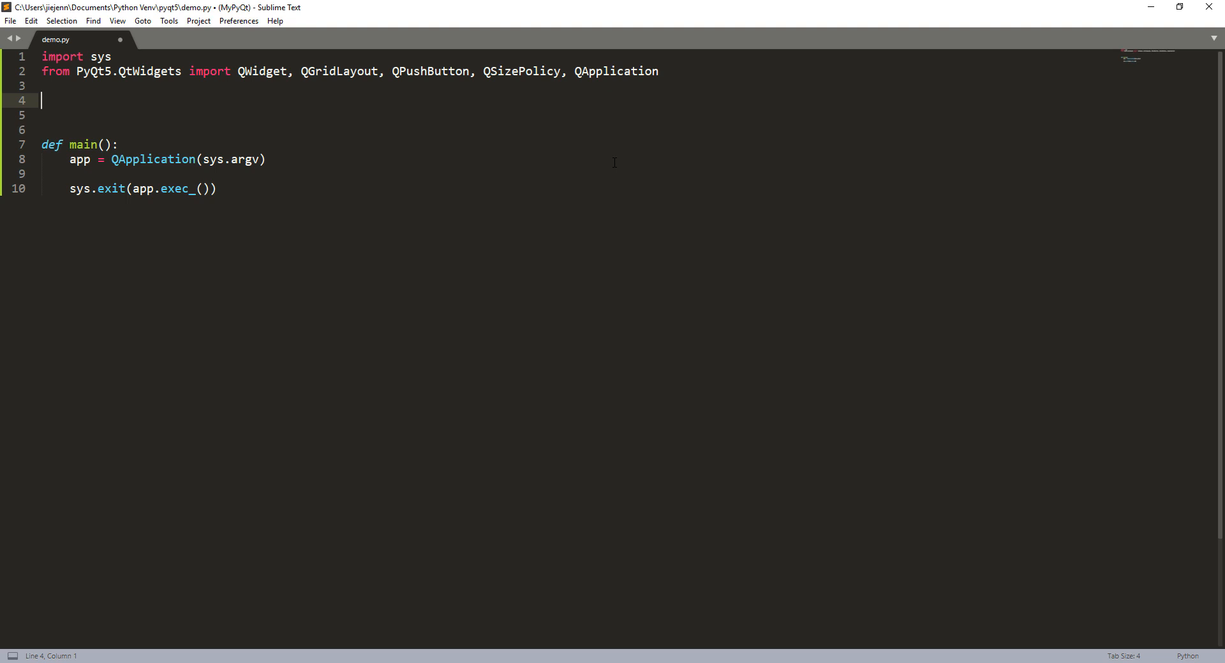
pyautogui.write('class')
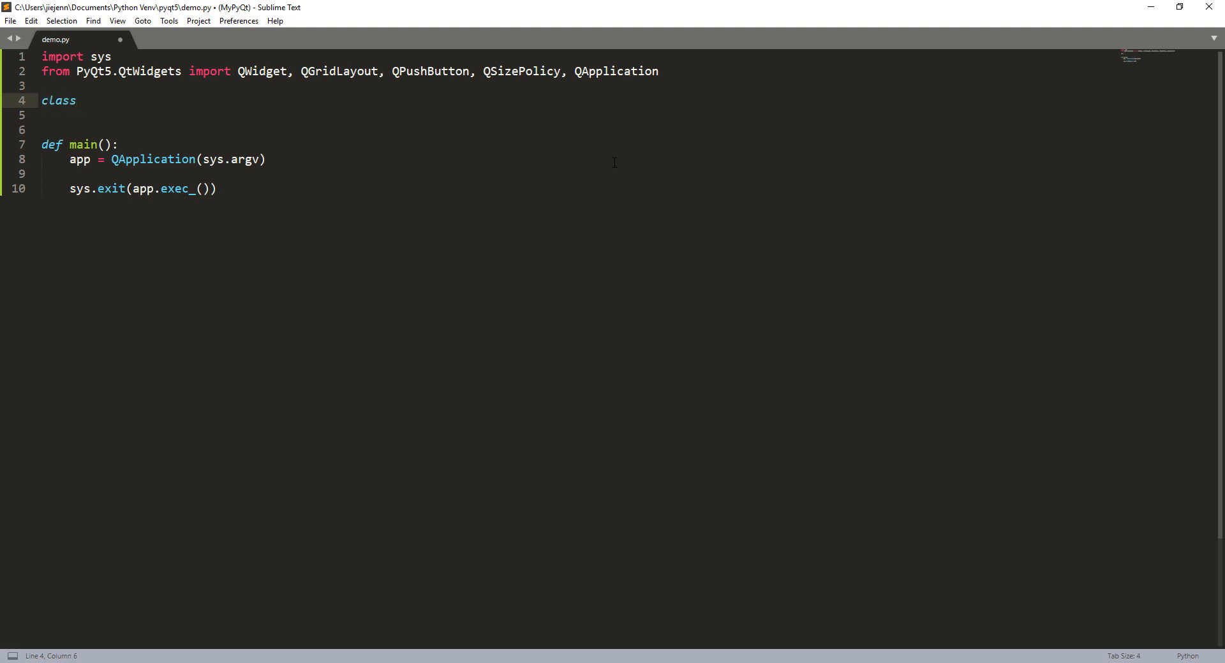
pyautogui.write('Gr')
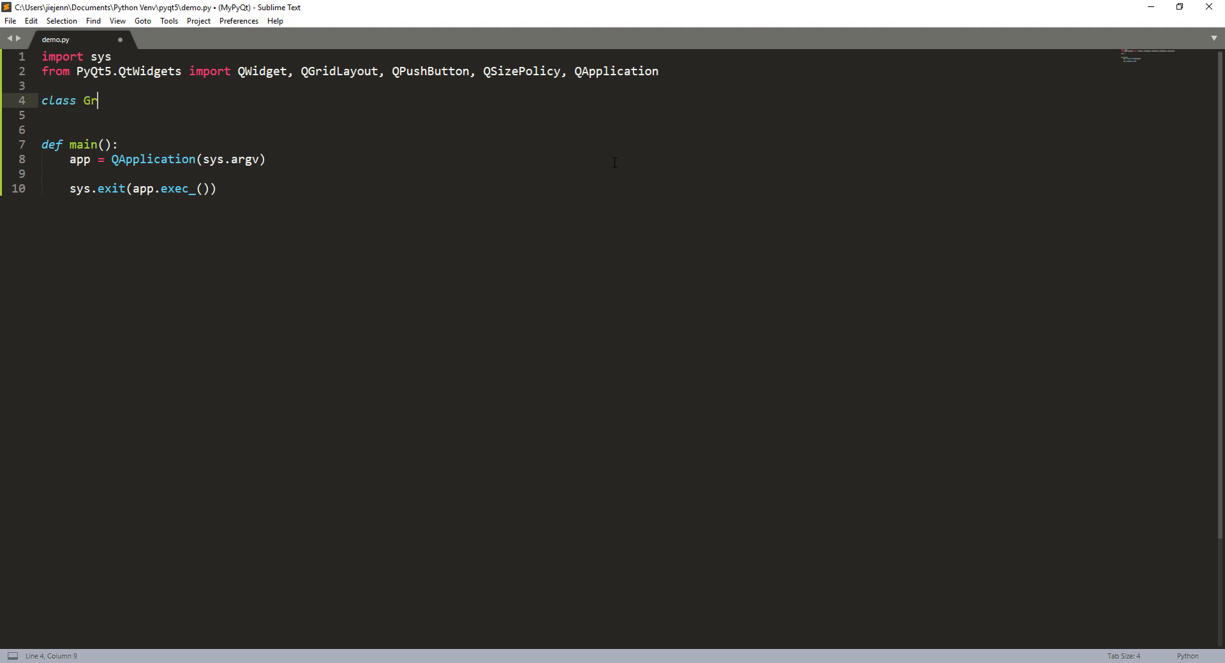
pyautogui.write('idDemo')
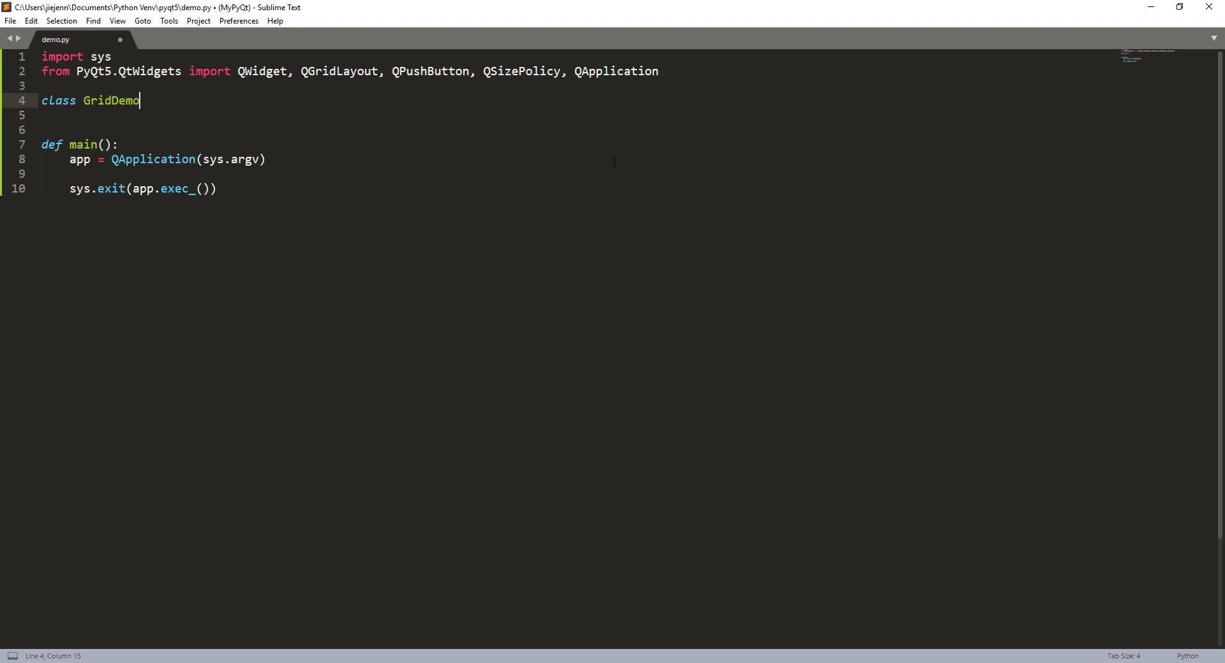
pyautogui.write('(QWidget):')
pyautogui.click(627, 115)
pyautogui.write('def')
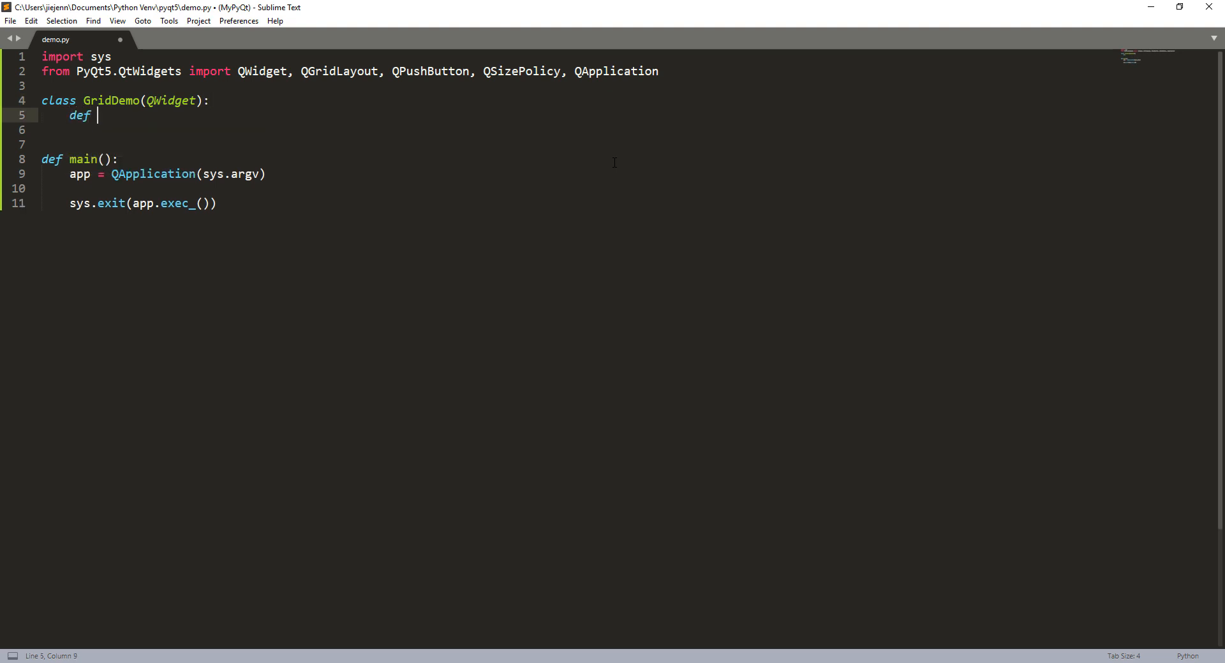
# - Add def __init__(self): calling super().__init__()
pyautogui.write('__init__(self):')
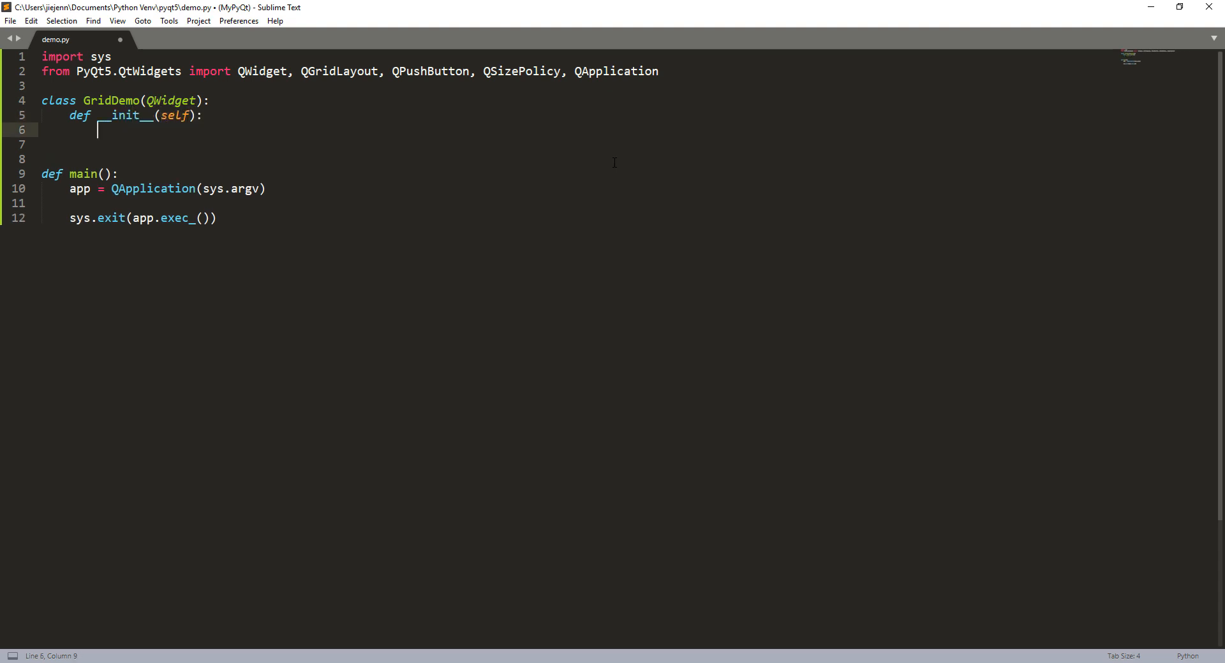
pyautogui.write('super().')
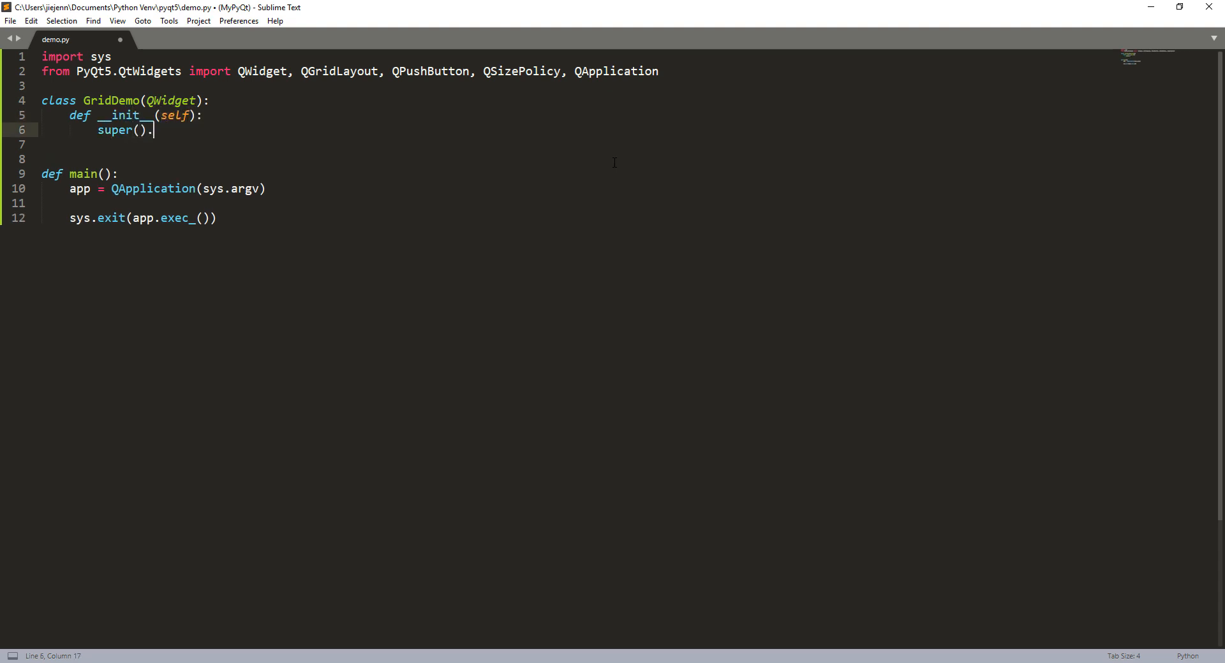
pyautogui.write('__init__()')
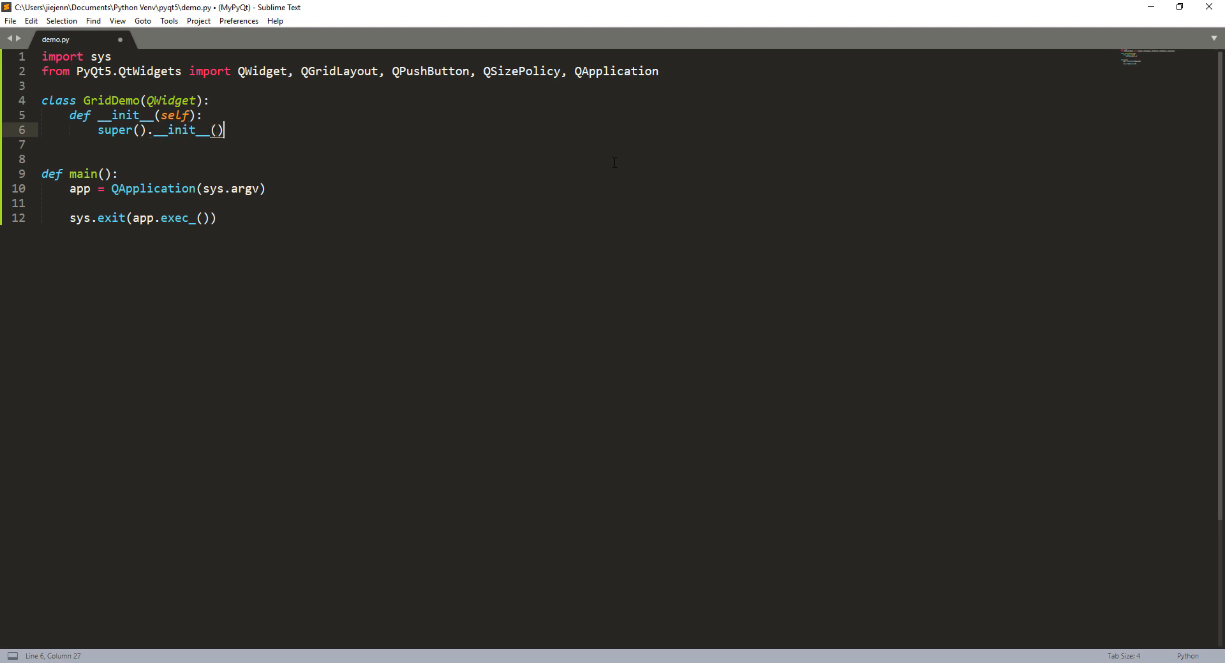
pyautogui.press('enter')
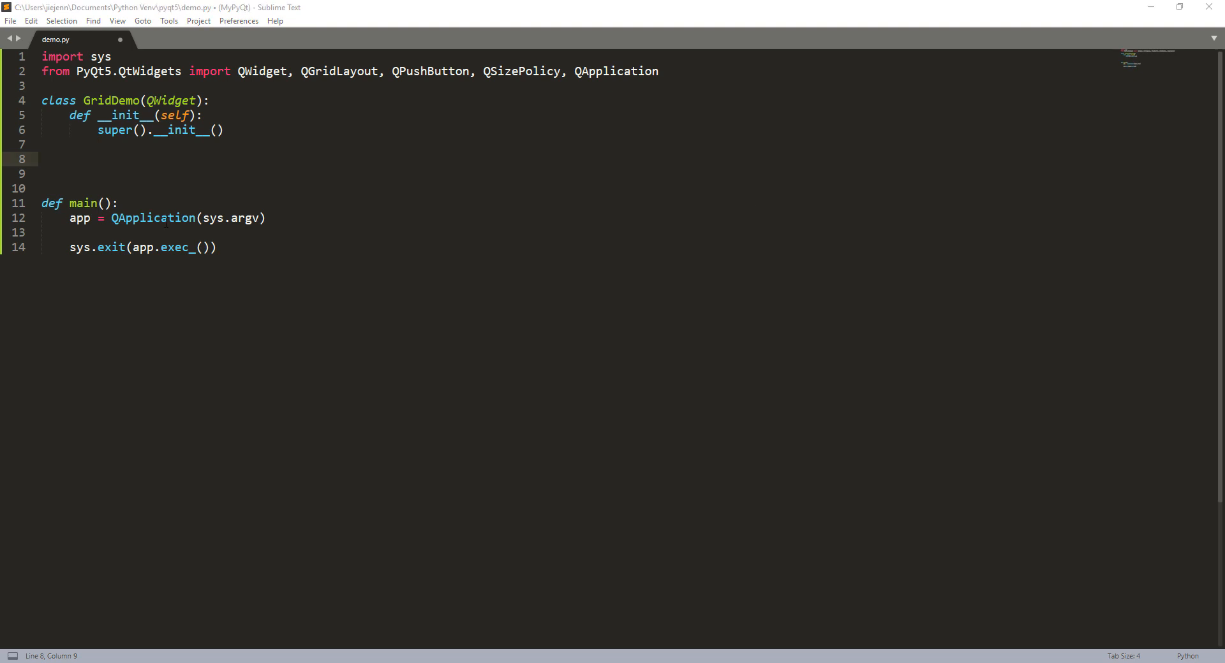
# - In __init__, write the values list '1'–'9' in three rows and begin positions =
pyautogui.click(238, 145)
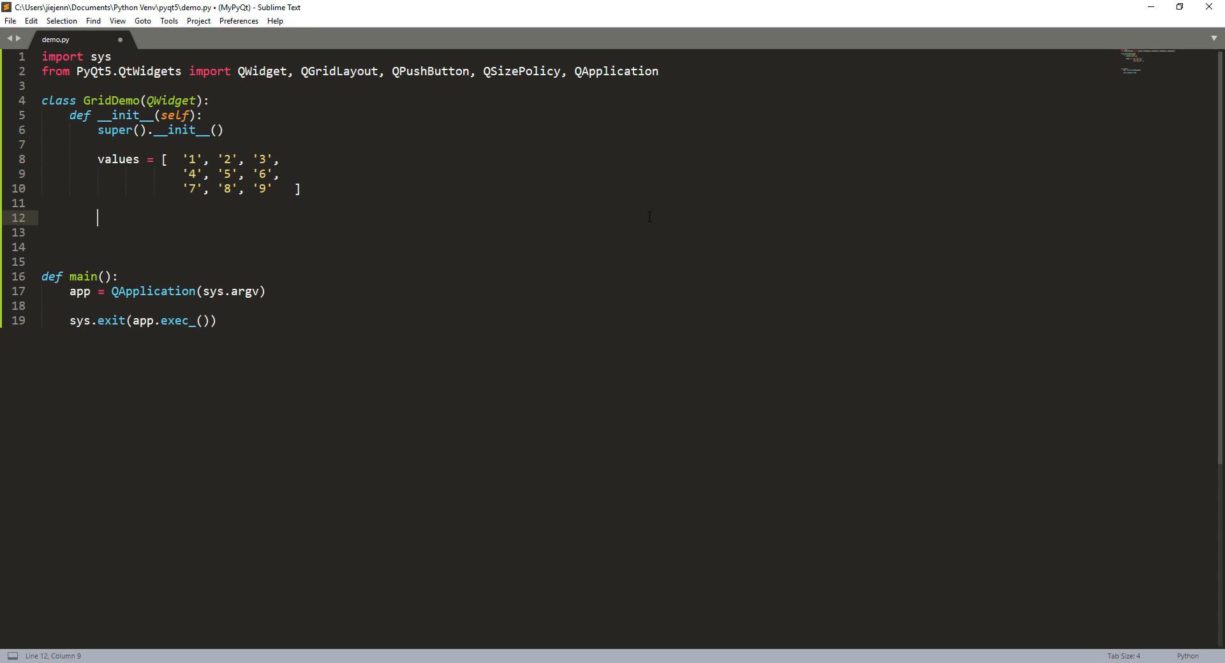
pyautogui.write('positions =')
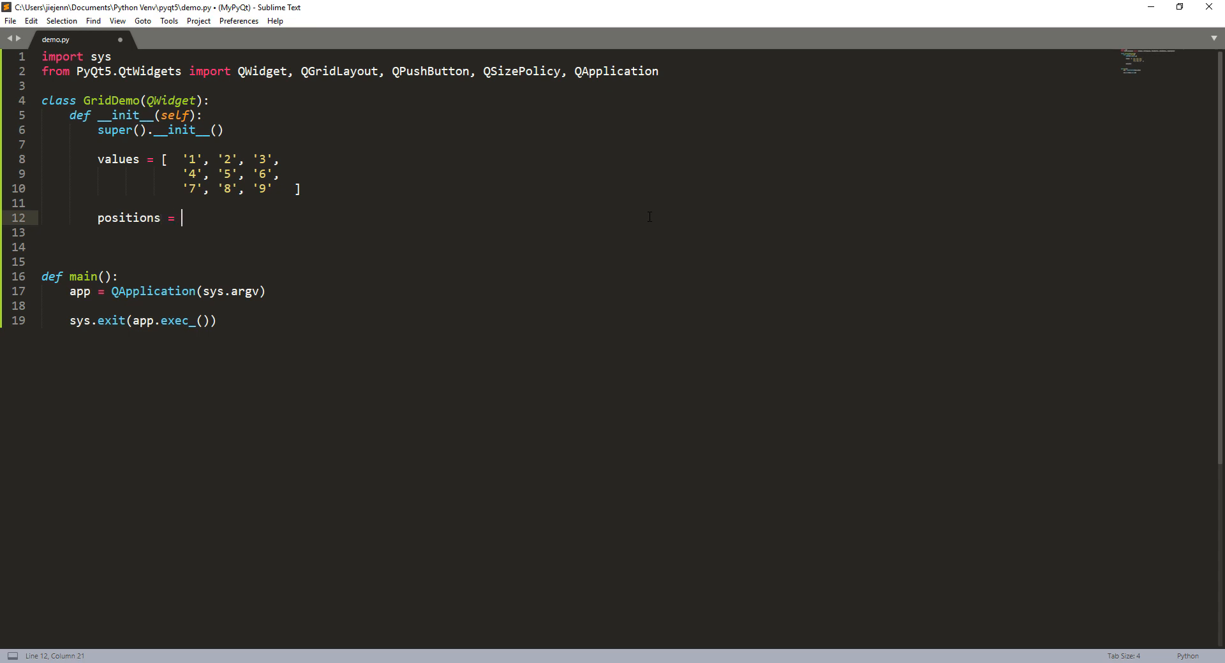
# - Complete positions = [(r, c) for r in range(3) for c in range(3)]
pyautogui.write('[]')
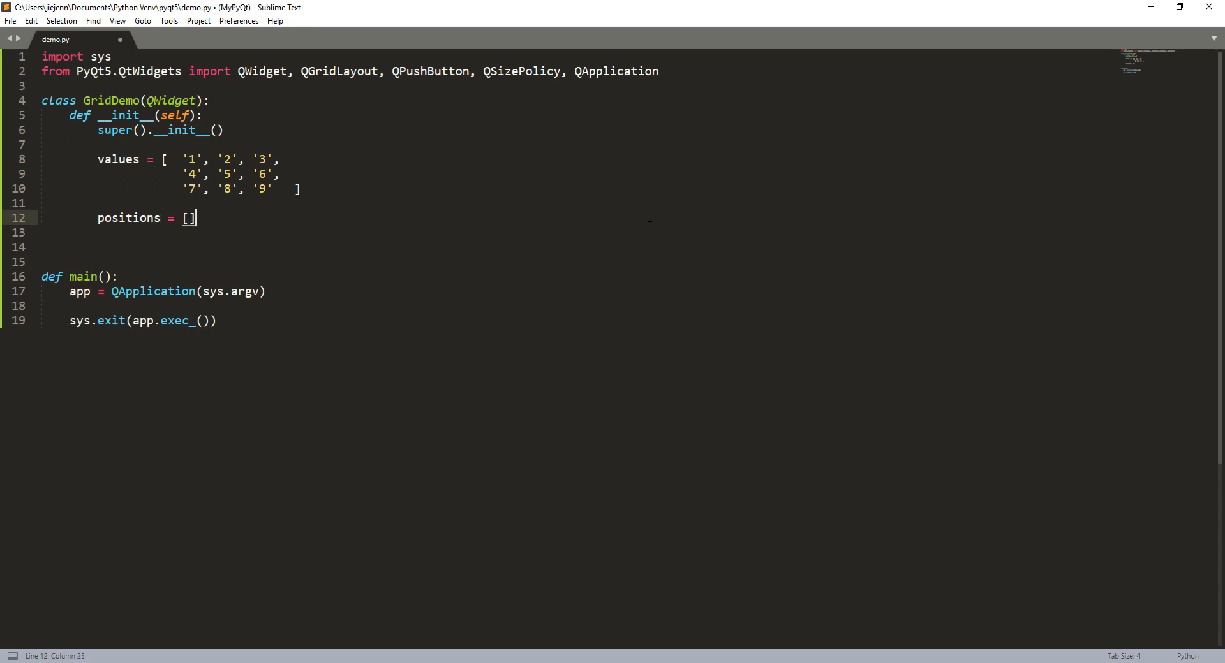
pyautogui.press('Left')
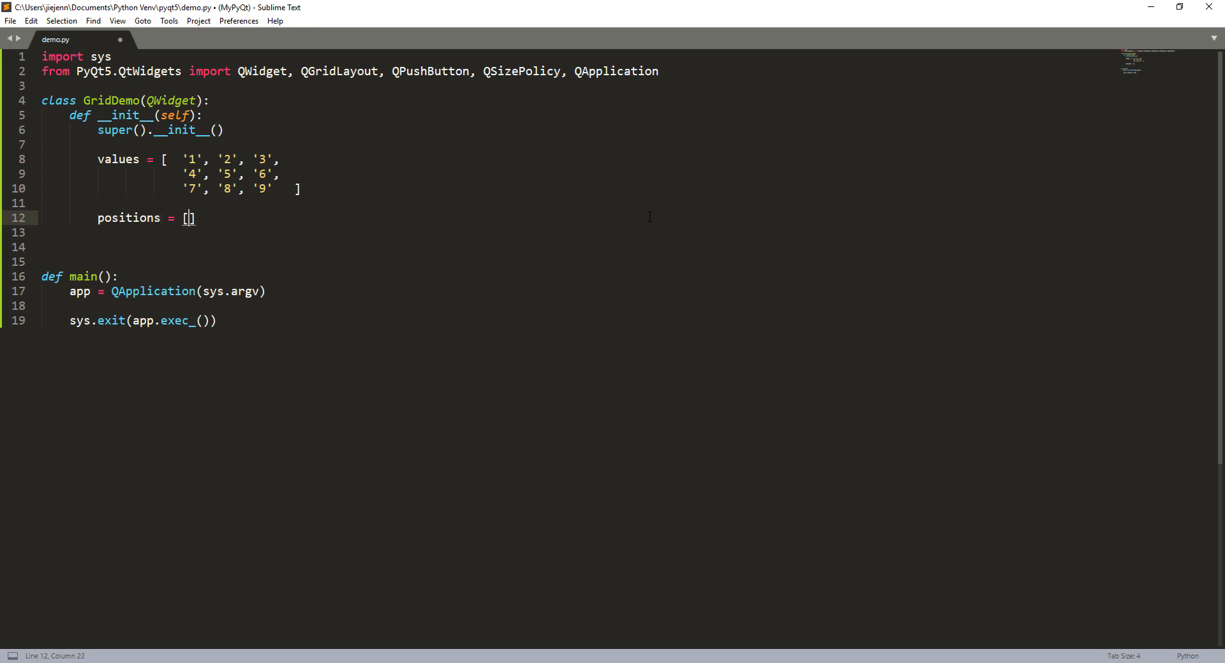
pyautogui.write('for')
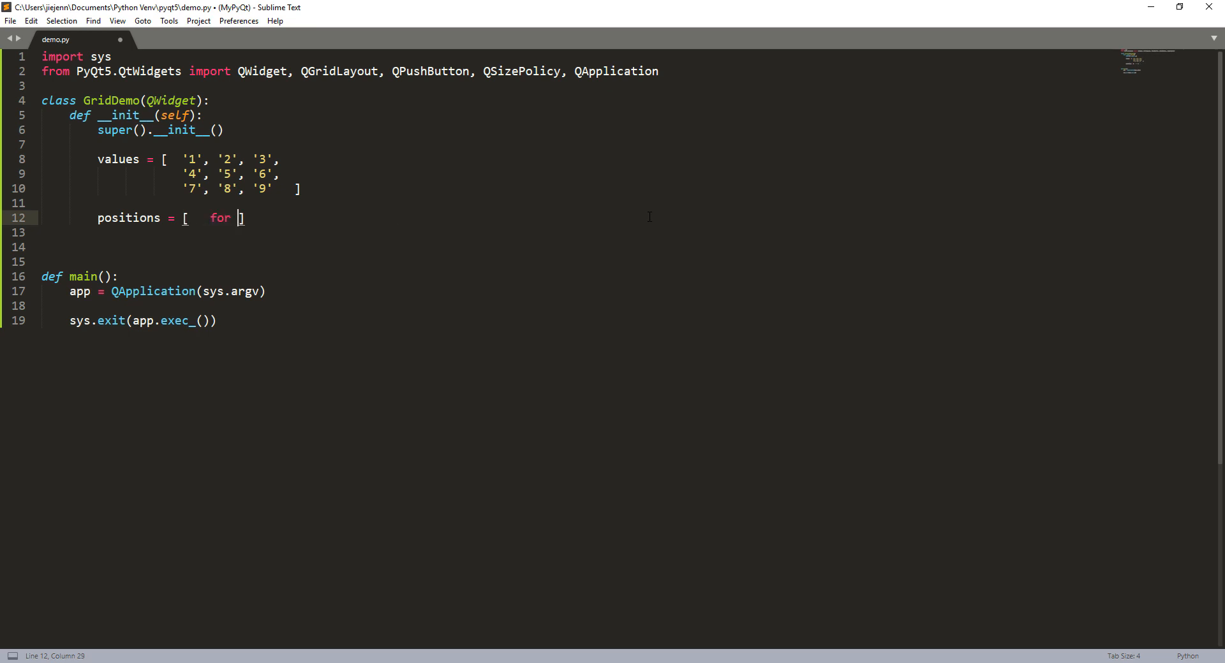
pyautogui.write('r in range')
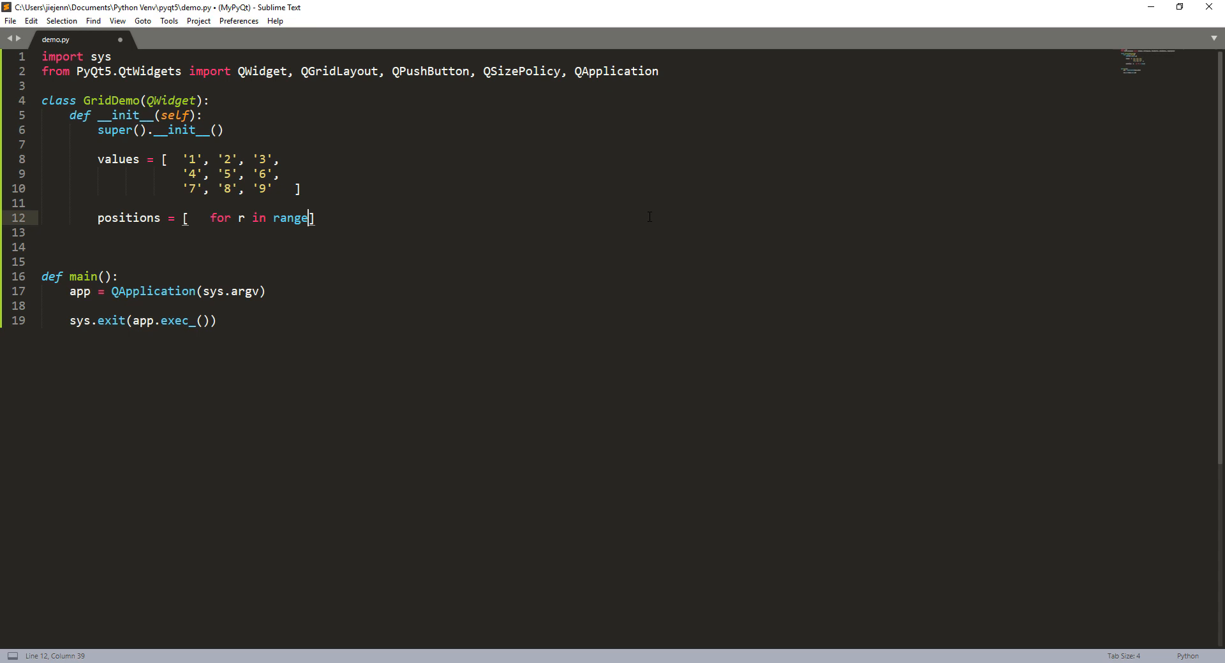
pyautogui.write('()')
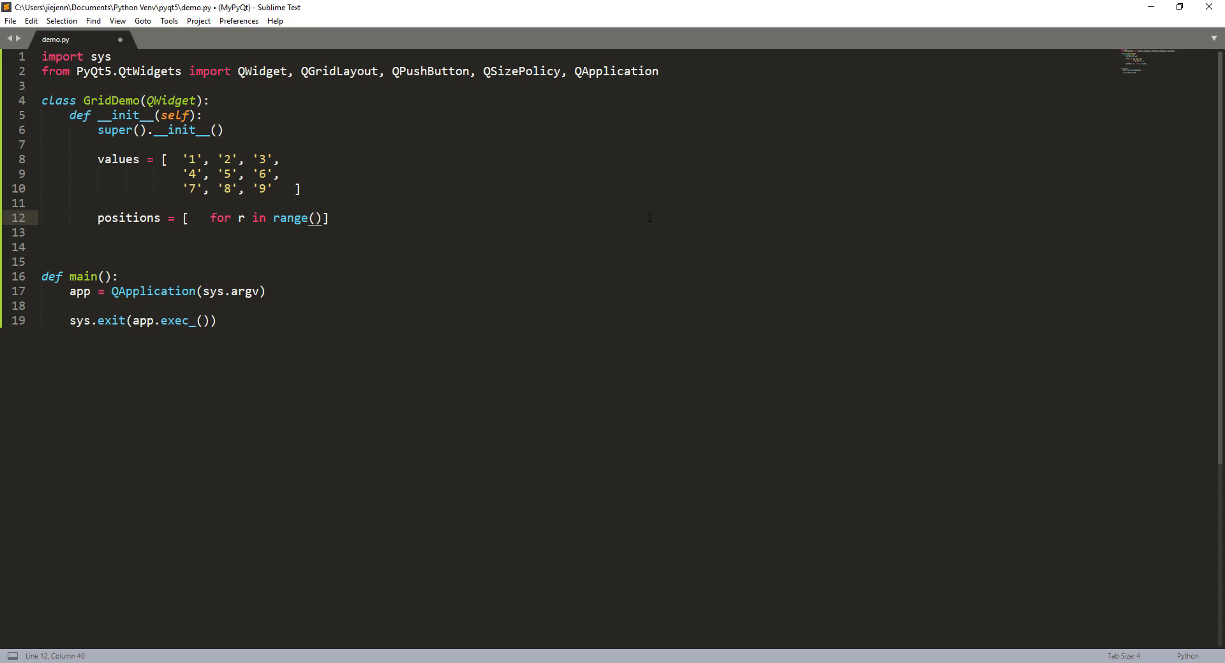
pyautogui.write('3) for c in range(')
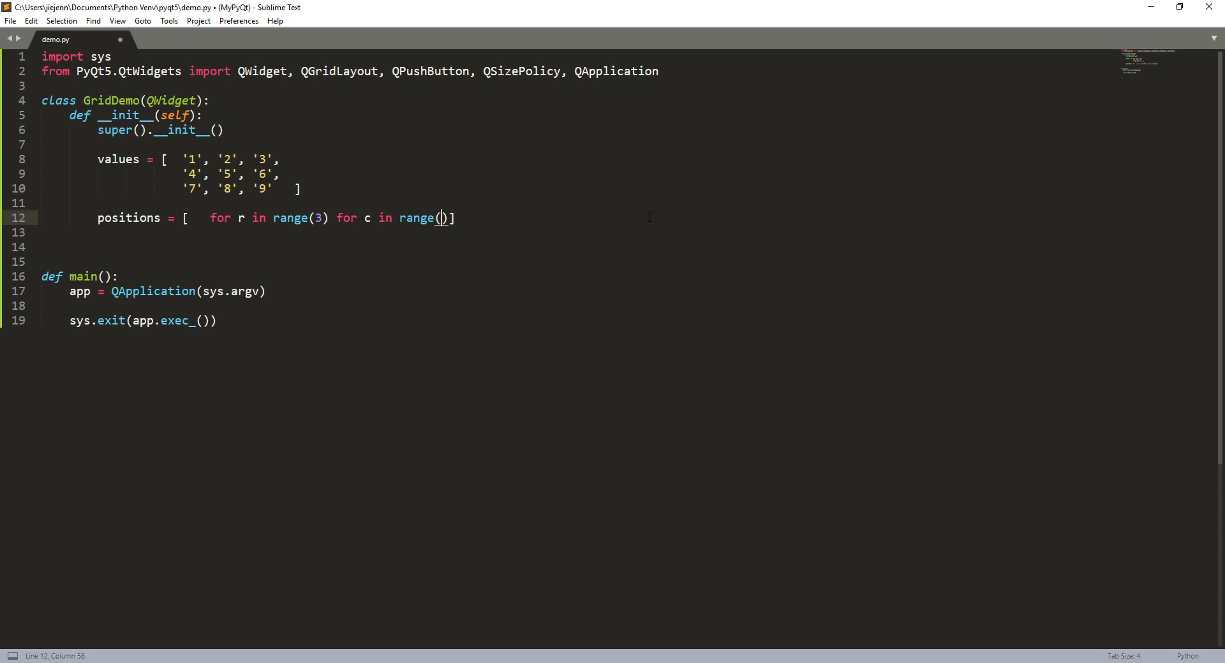
pyautogui.write('3')
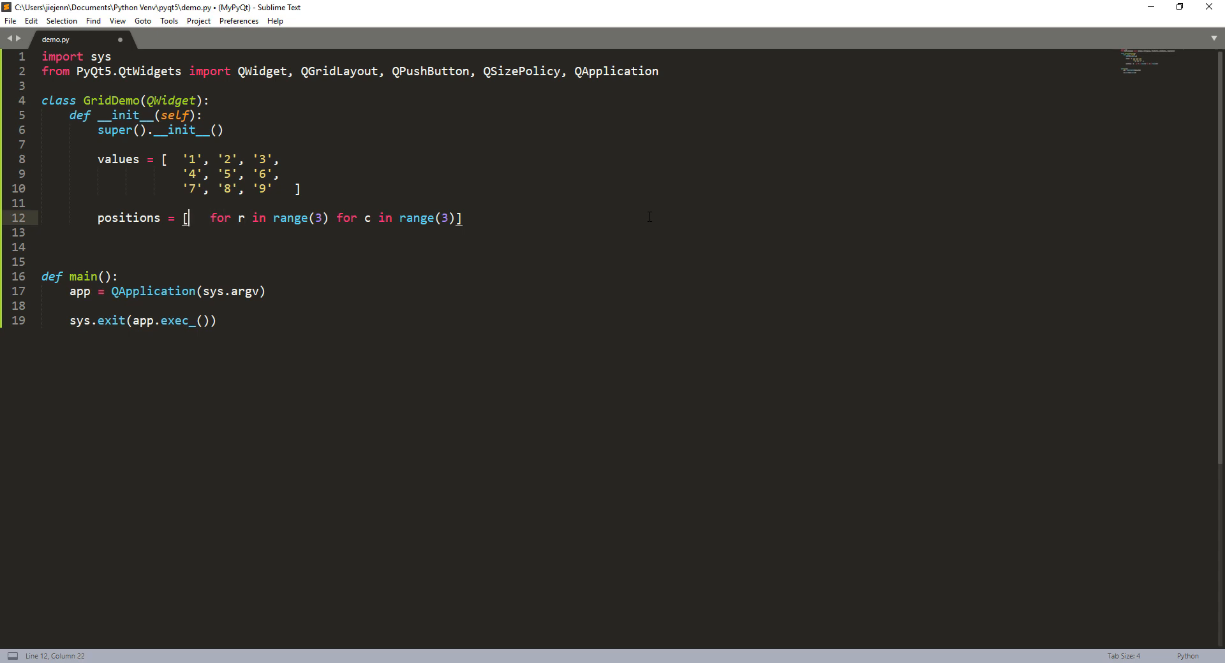
pyautogui.write('(r,')
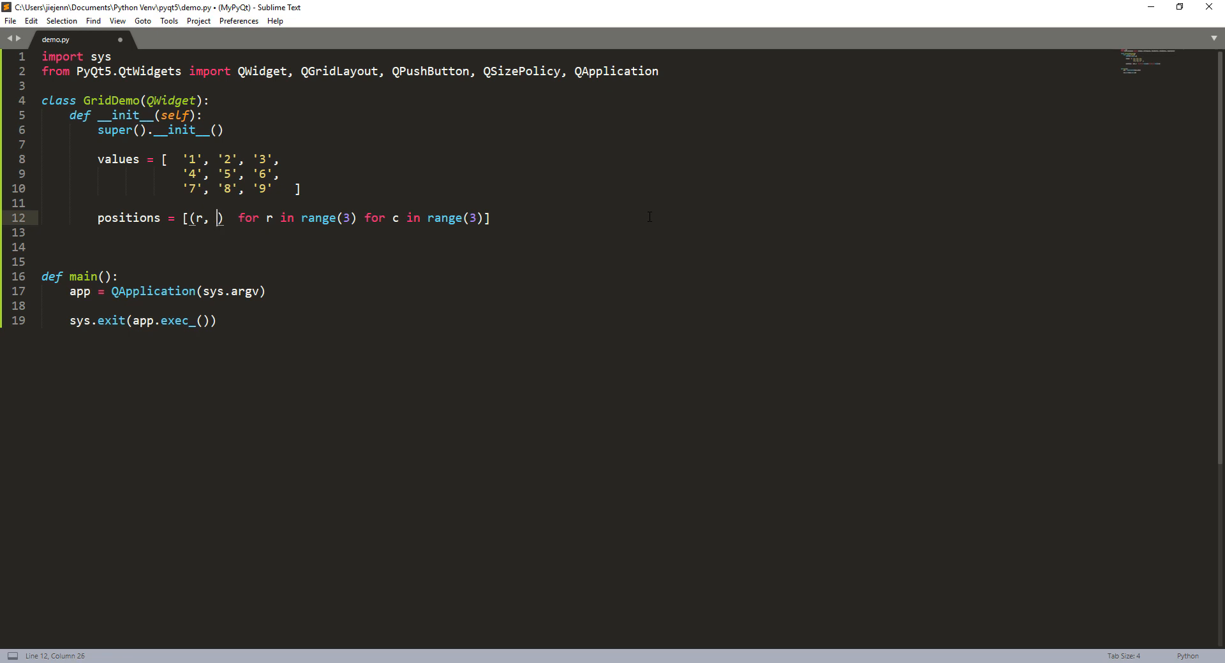
pyautogui.write('c')
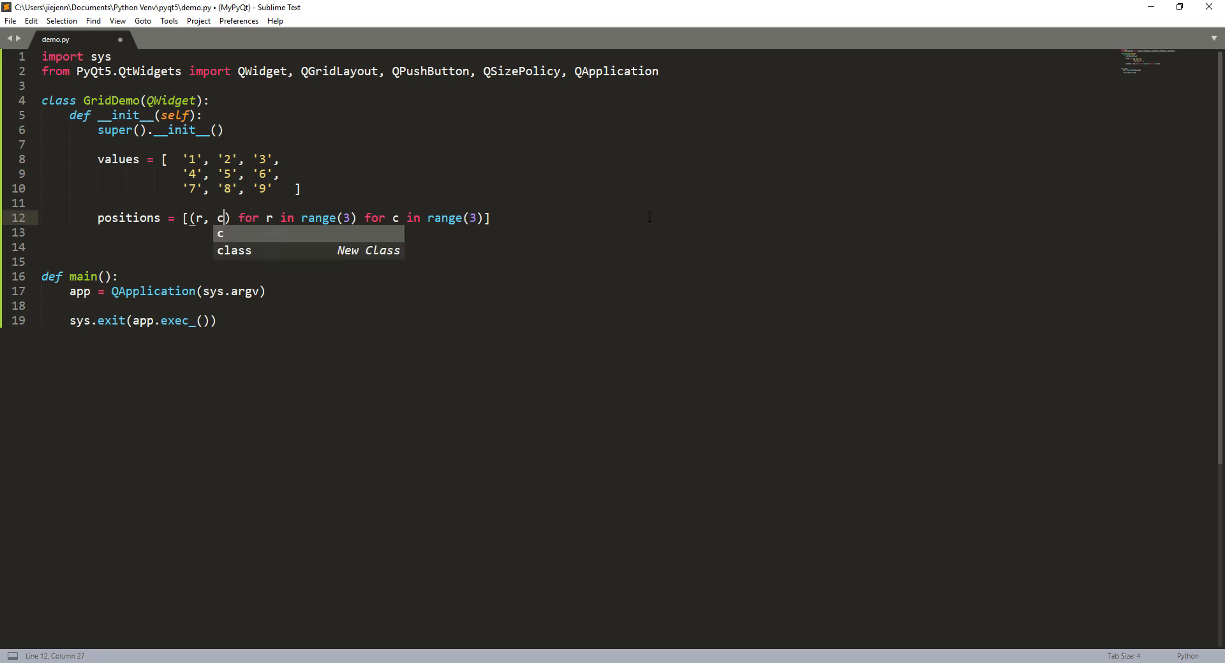
pyautogui.press('enter')
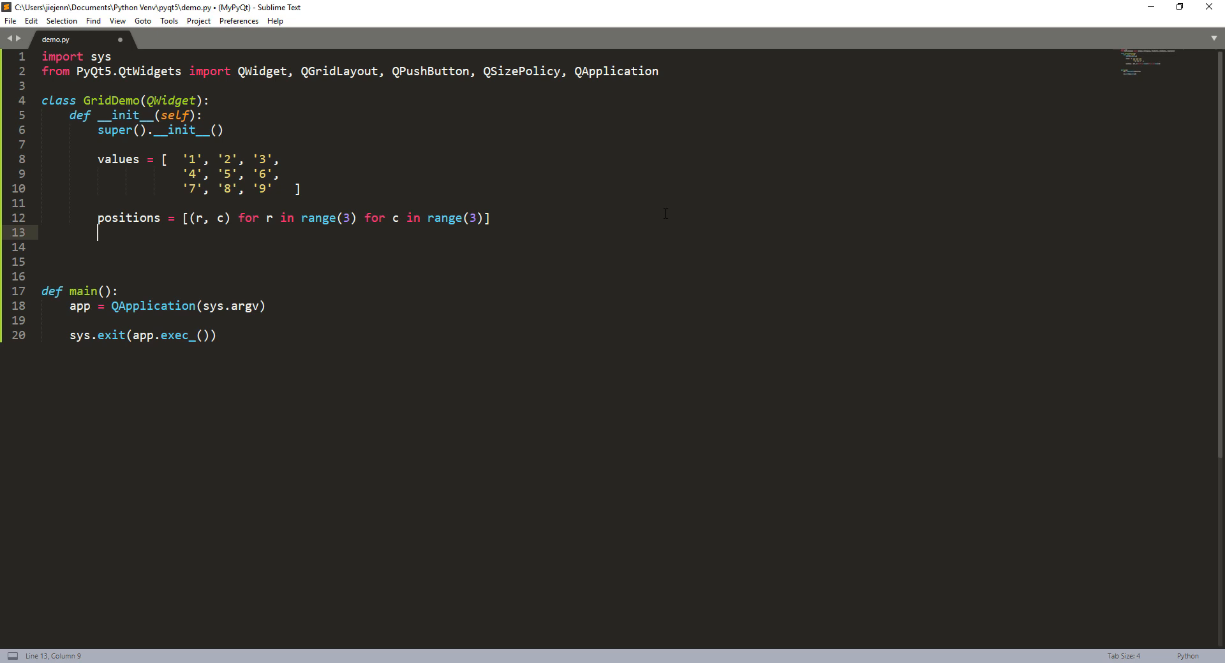
# - Create layoutGrid = QGridLayout() and apply it with self.setLayout(layoutGrid)
pyautogui.write('layo')
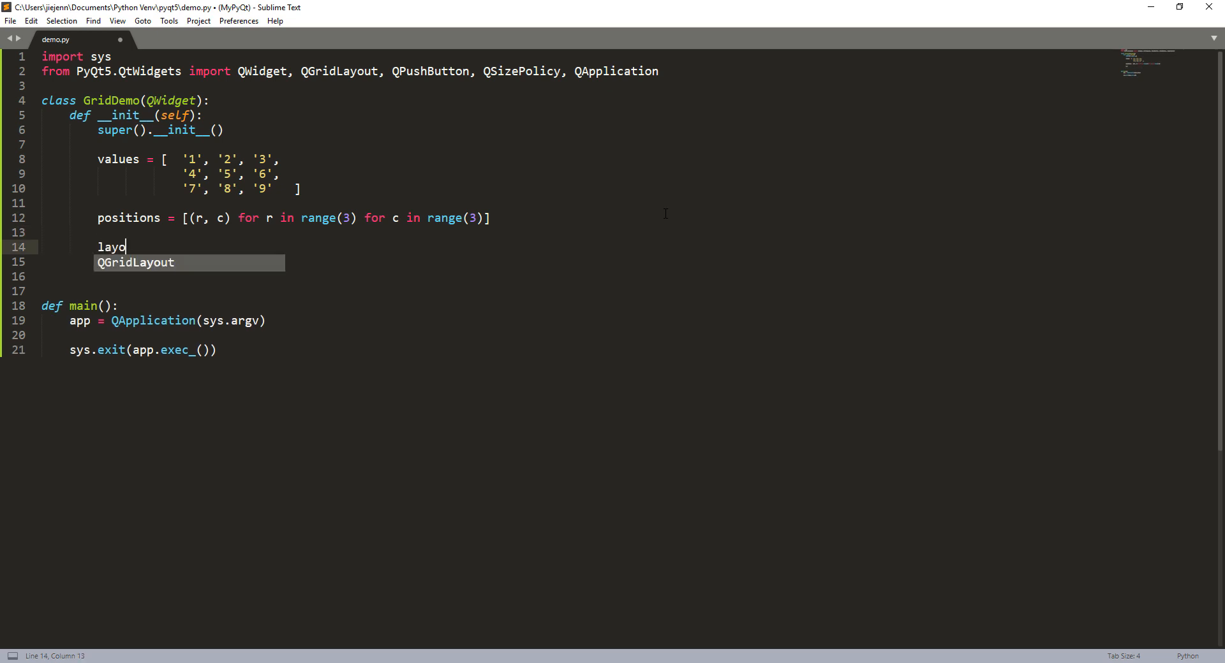
pyautogui.write('utGrid =')
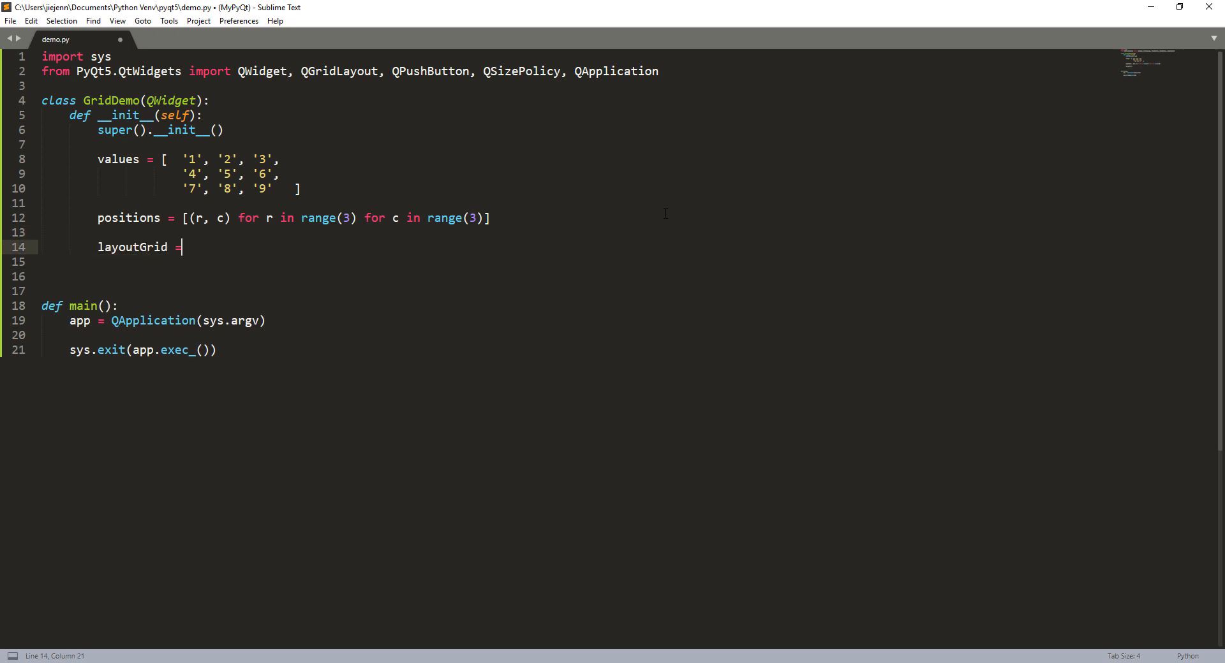
pyautogui.write('QGridLayout()')
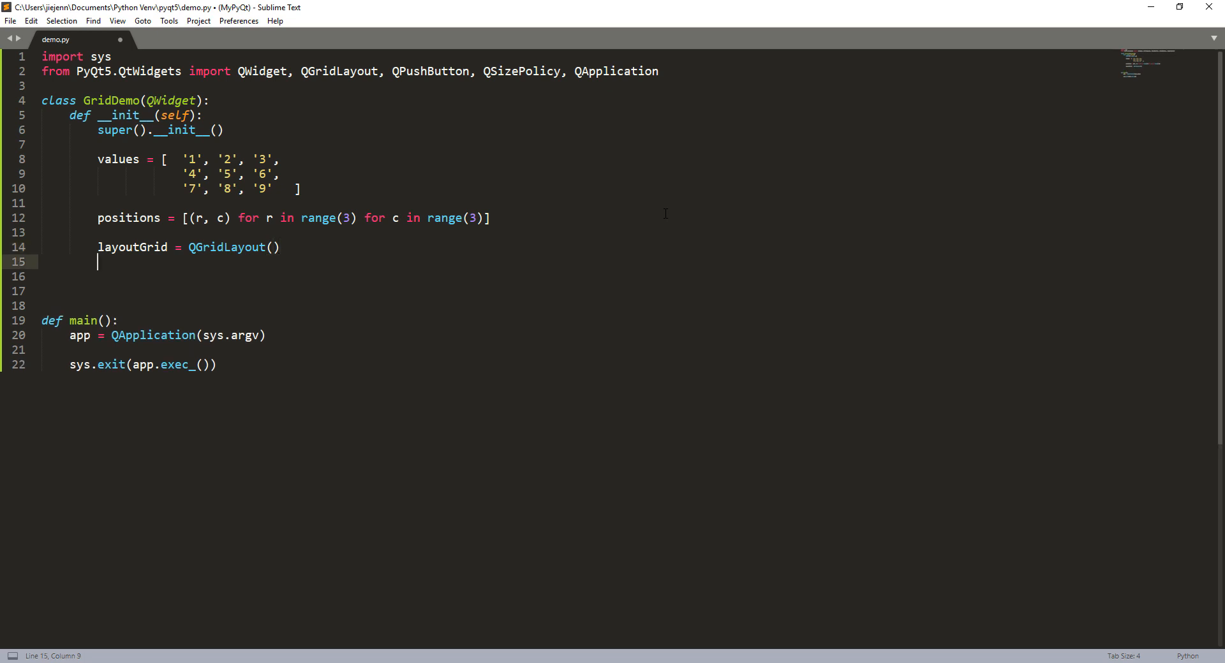
pyautogui.write('self.')
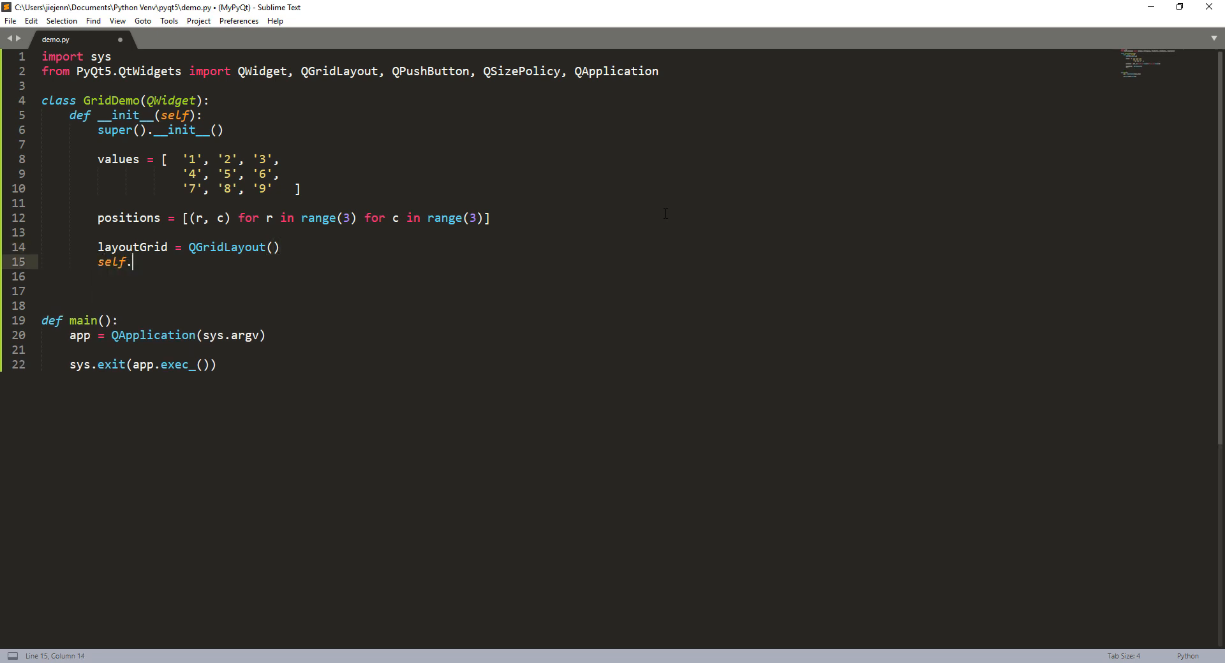
pyautogui.write('setLay')
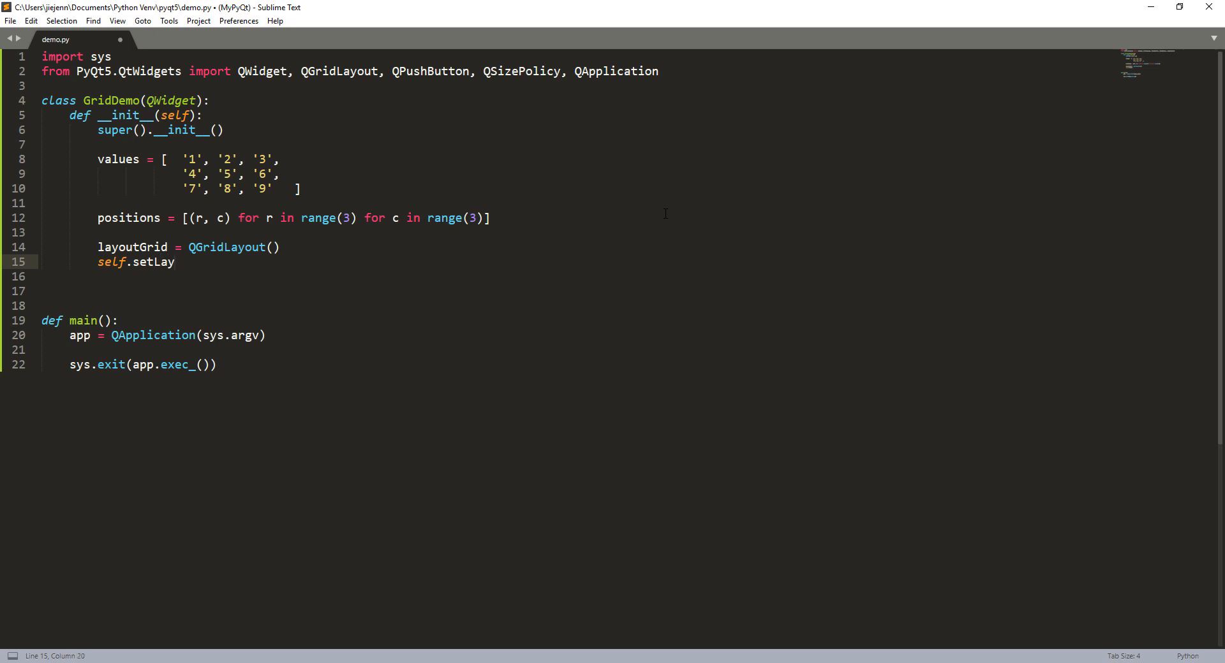
pyautogui.write('out(layout')
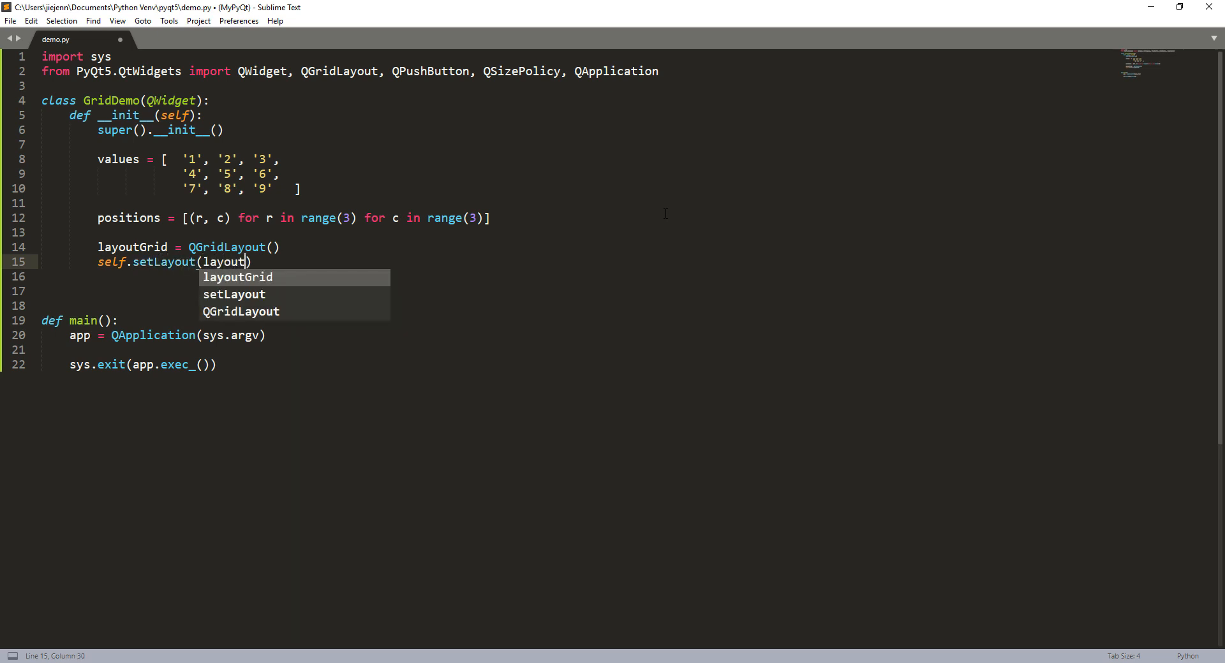
pyautogui.press('enter')
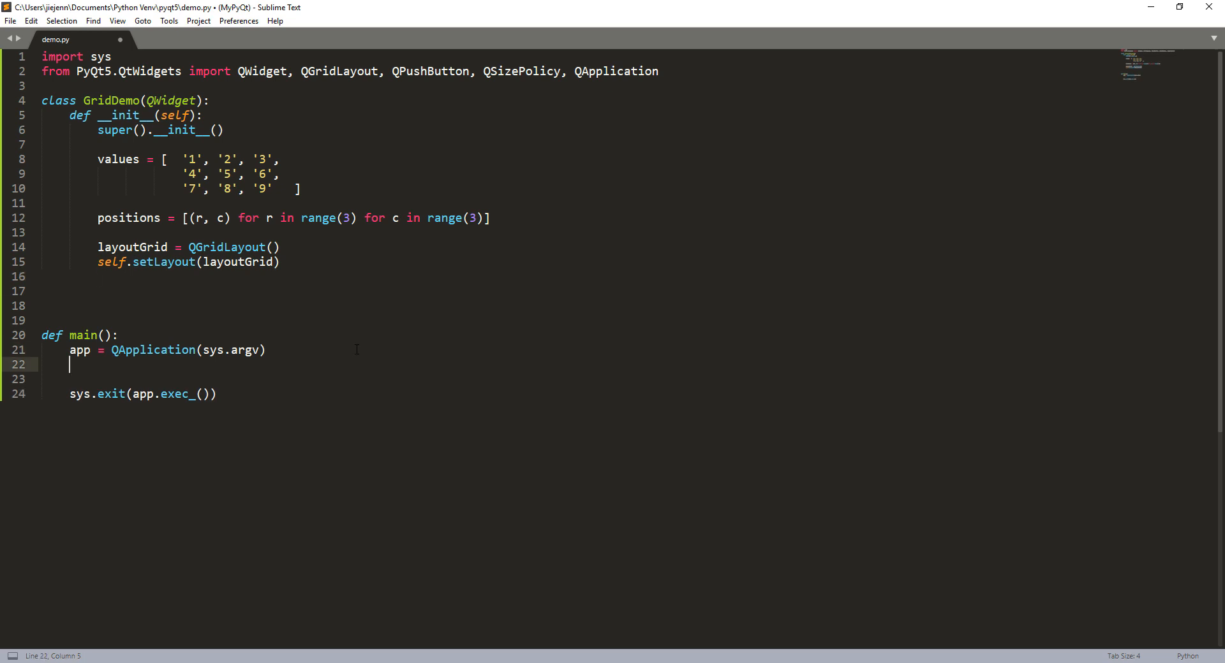
# - In main(), write demo = GridDemo() and demo.show(), then save and build
pyautogui.write('demo =')
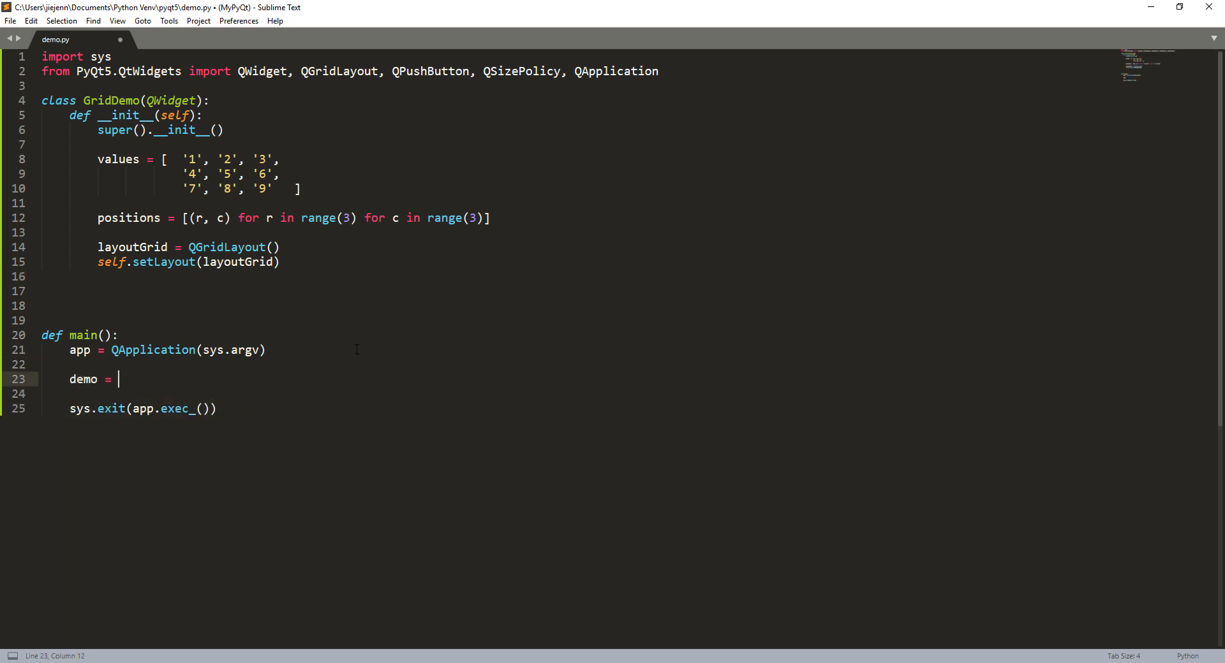
pyautogui.write('GridDemo()')
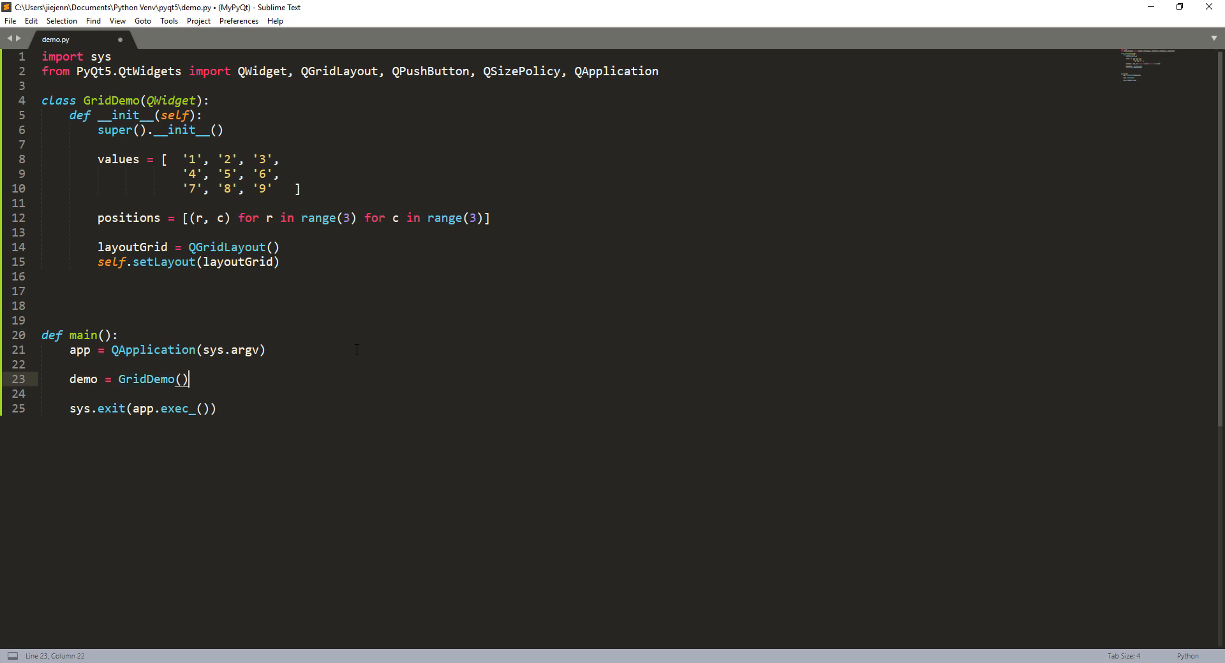
pyautogui.write('demo.show(')
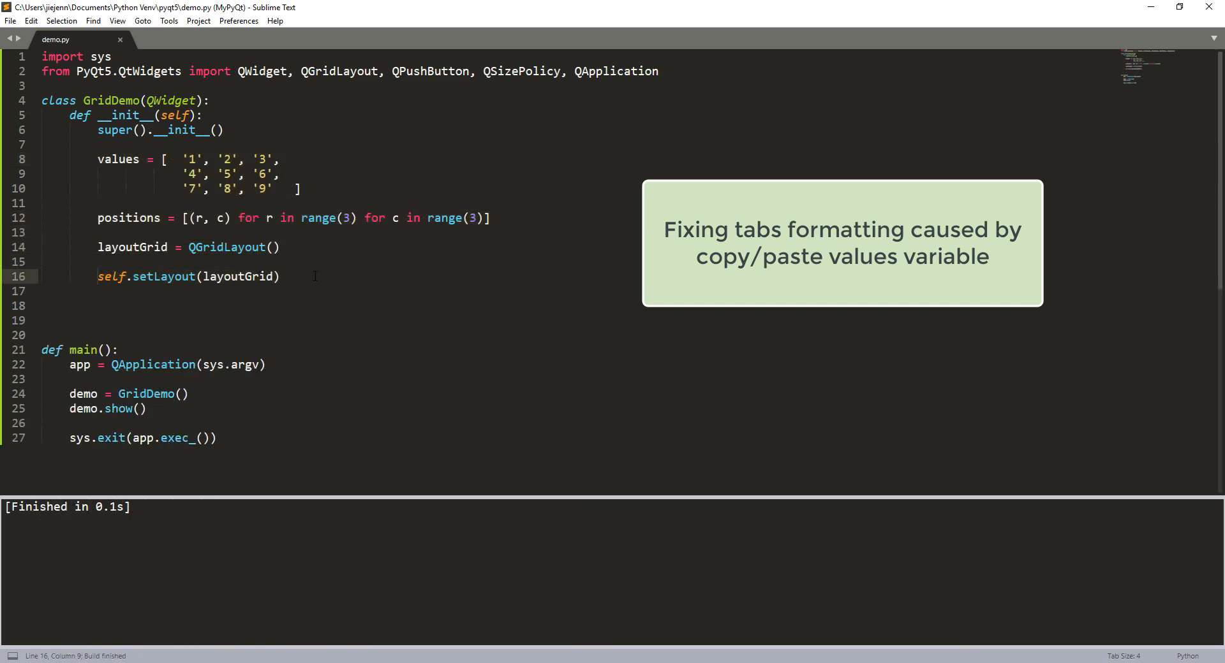
pyautogui.click(279, 275)
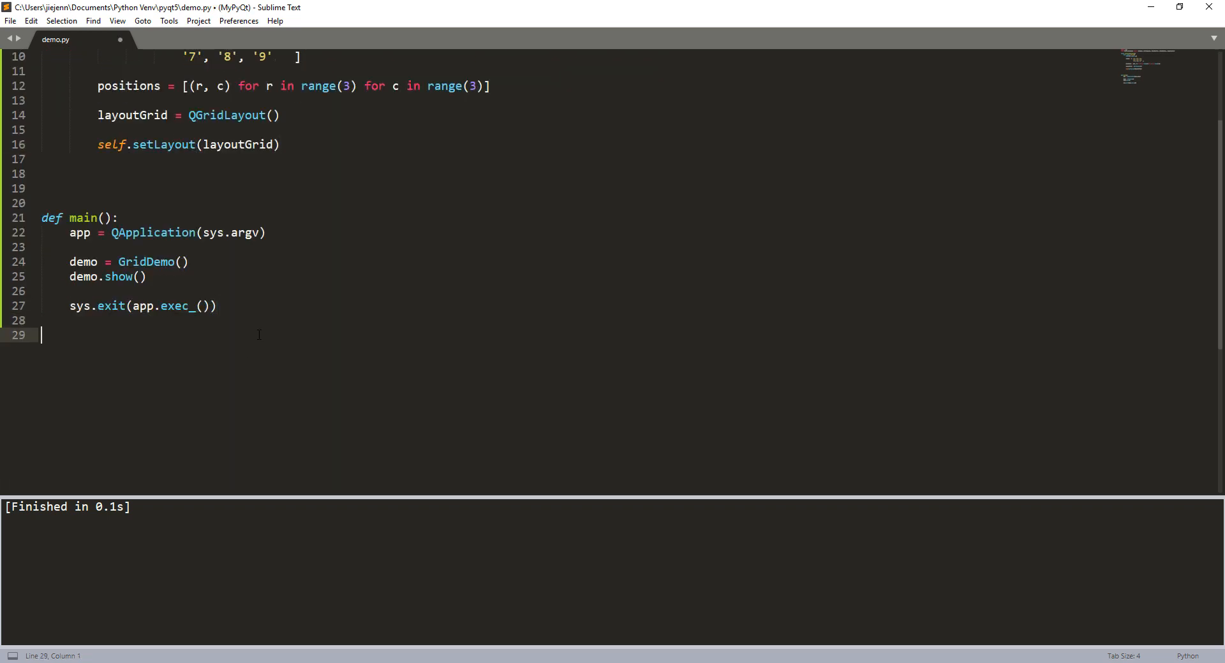
# - End the file with a main() call and run the script with Ctrl+B
pyautogui.write('main()')
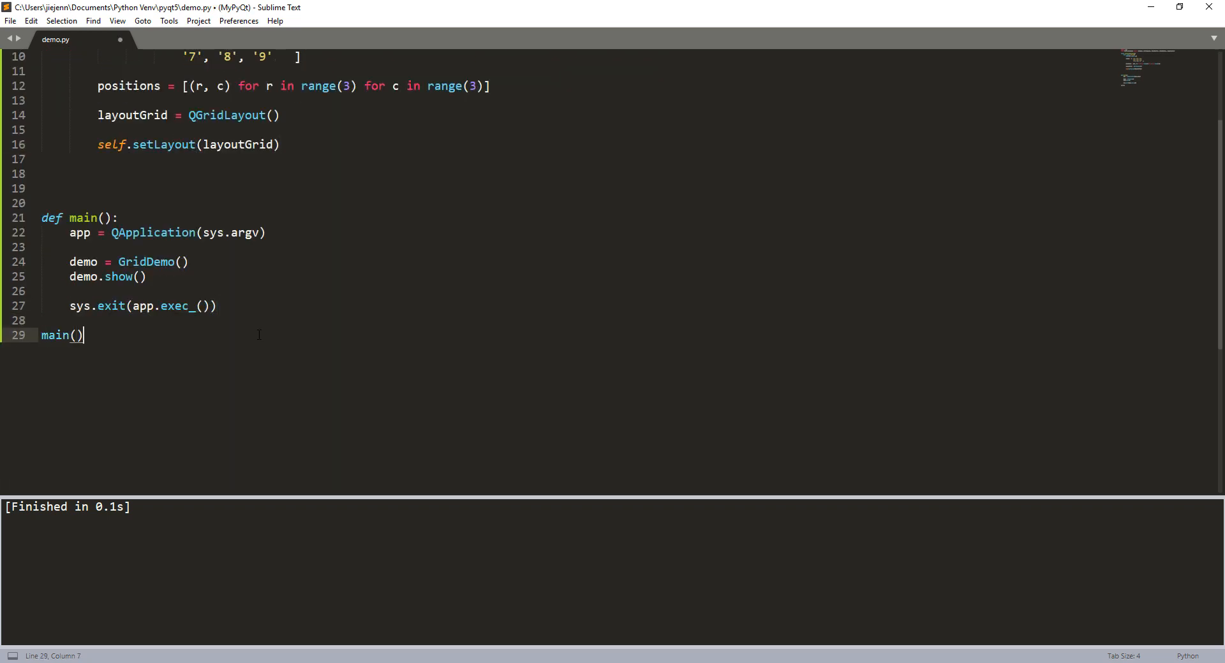
pyautogui.press('ctrl+b')
pyautogui.write('for')
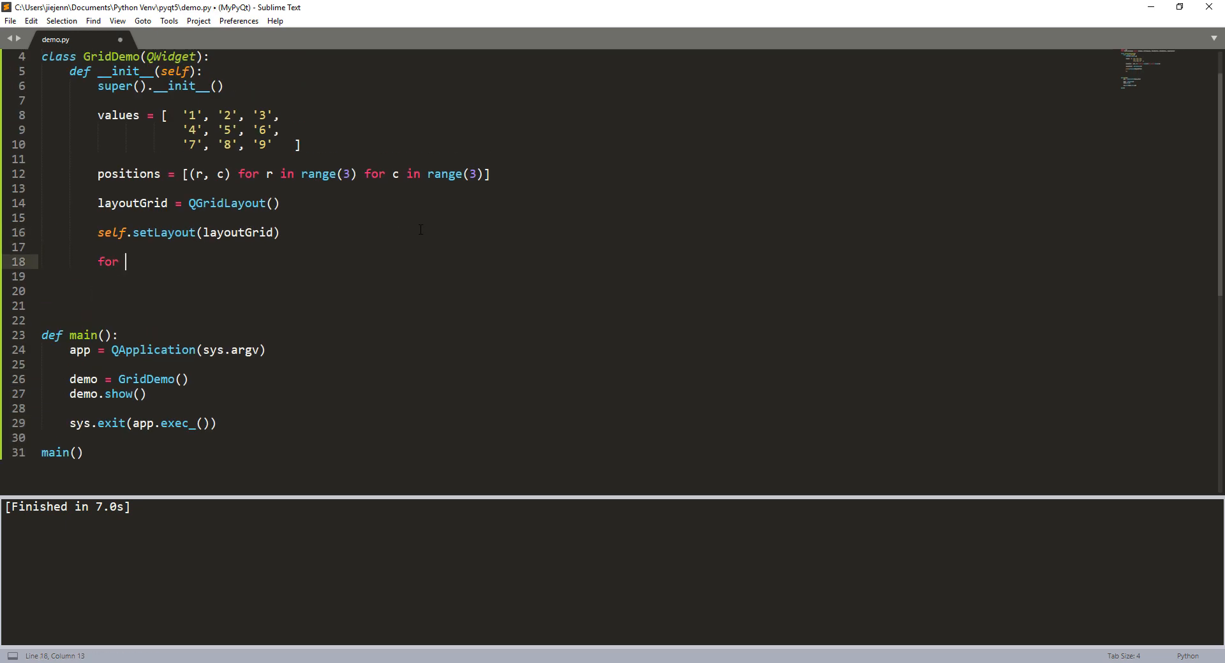
# - Write the loop header for positions, value in zip(positions, values):
pyautogui.write('positions')
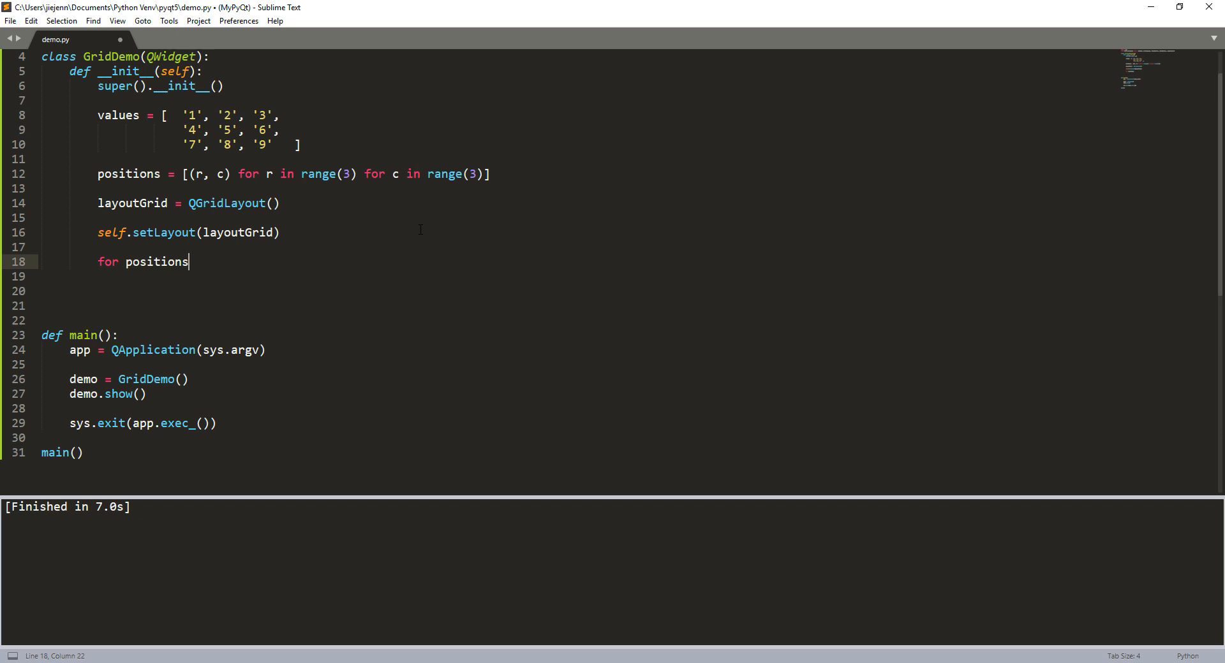
pyautogui.write(', value in zip()')
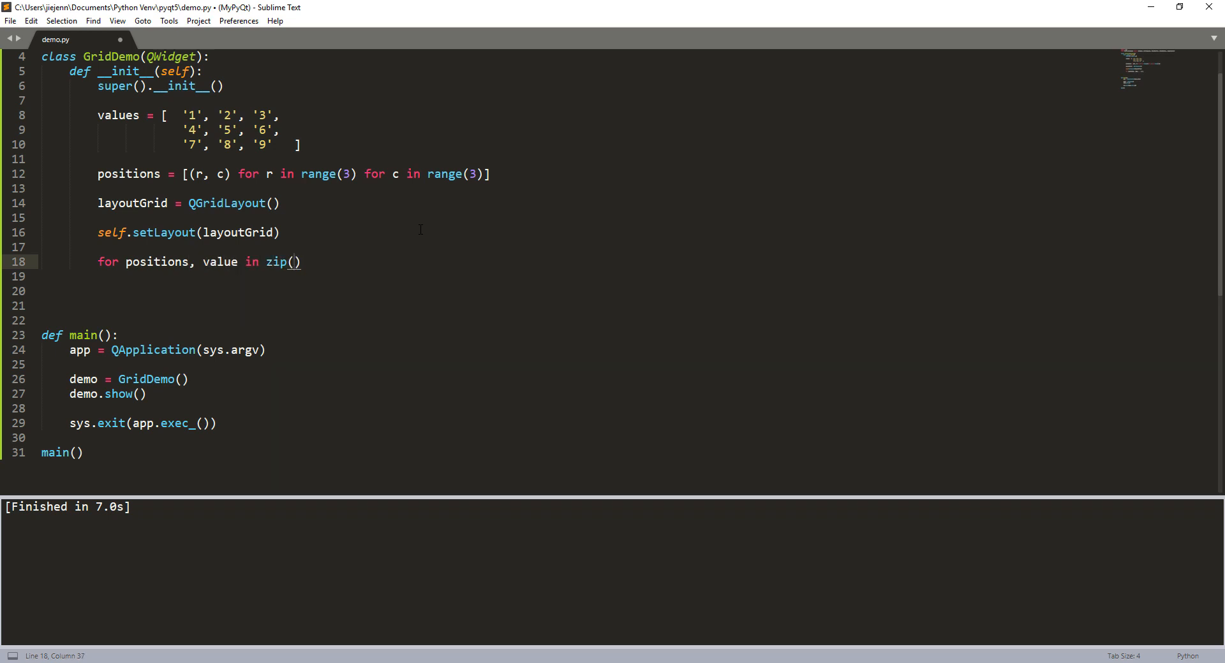
pyautogui.write('positions, value')
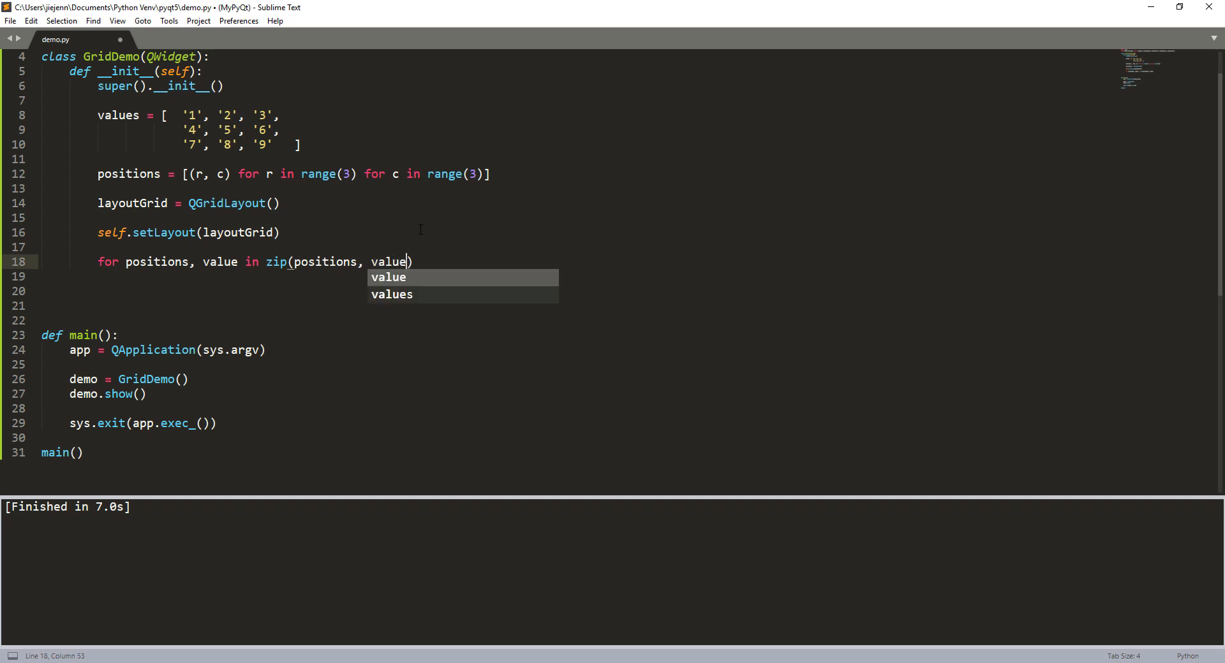
pyautogui.press('enter')
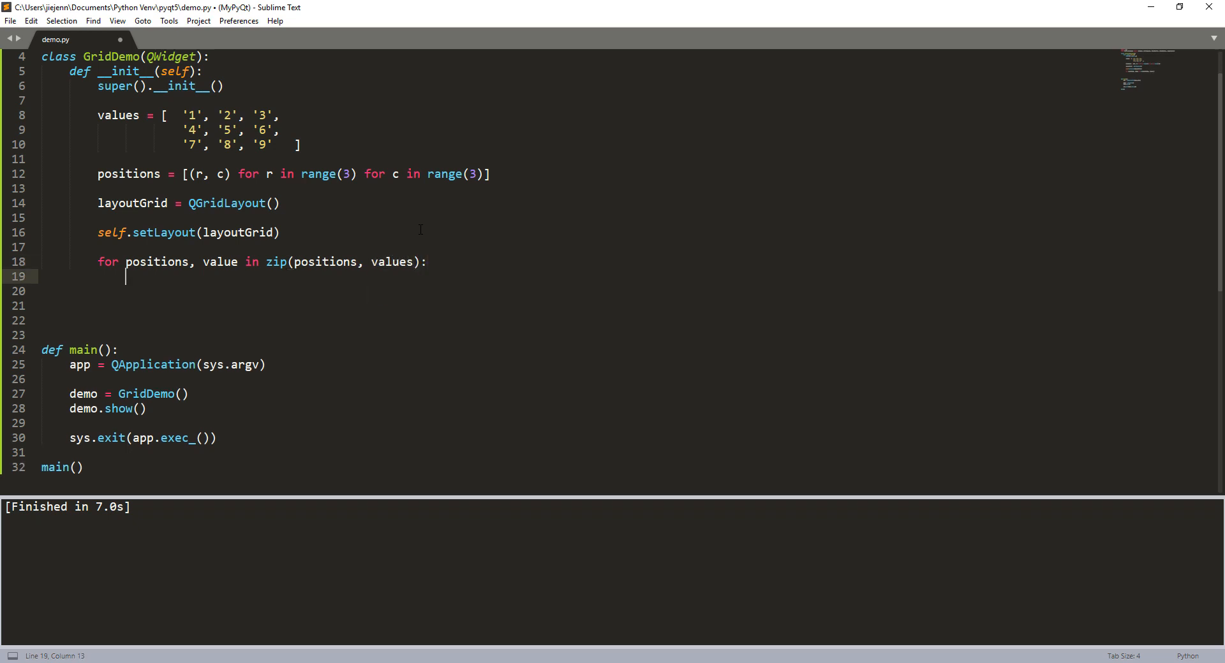
# - Print 'Coordinate: ' + str(positions) + ' with value of ' + str(value) inside the loop
pyautogui.write("print('')")
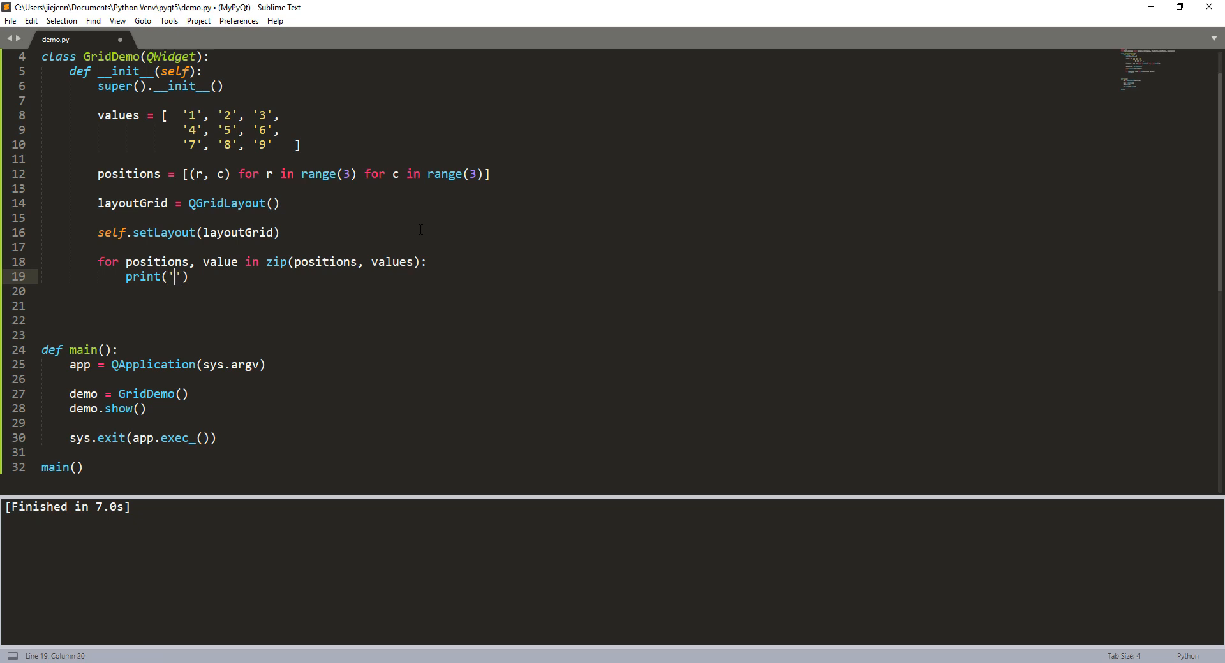
pyautogui.write('Coord')
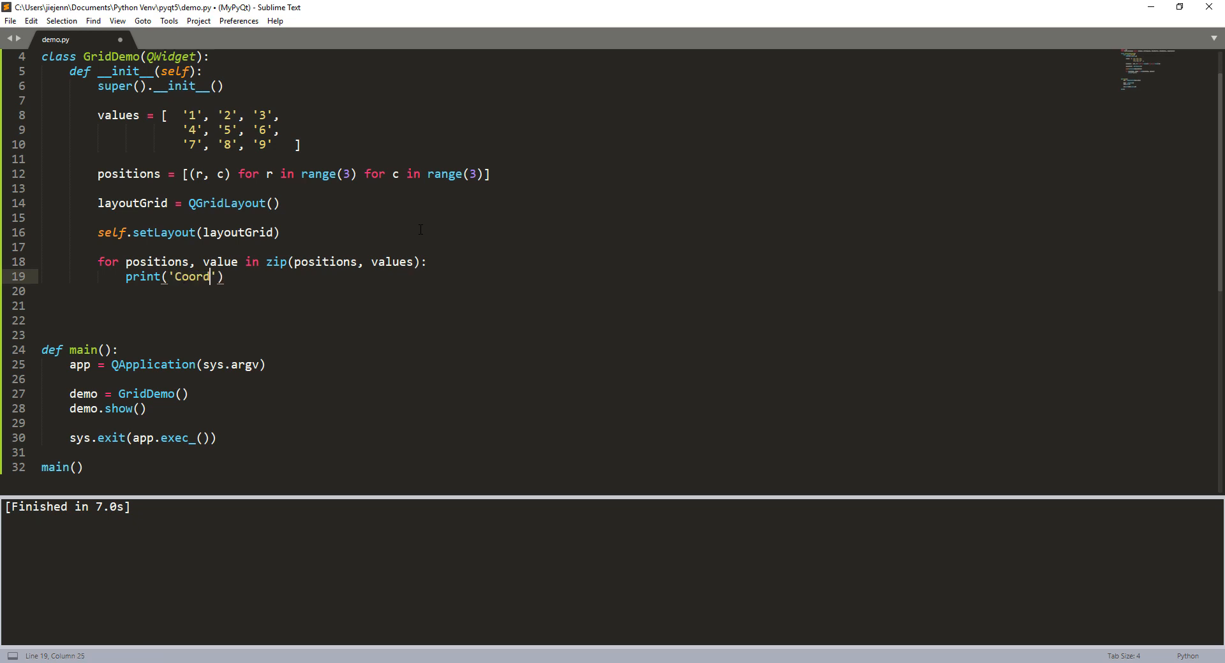
pyautogui.write('inate:')
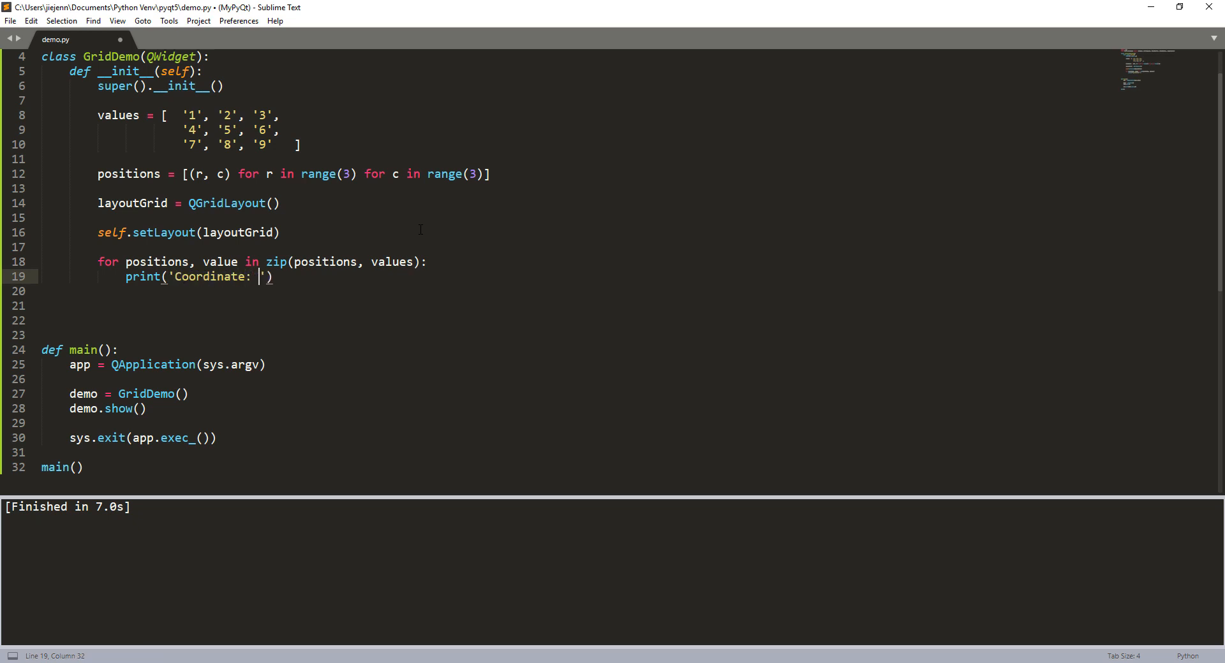
pyautogui.write('+ str(p')
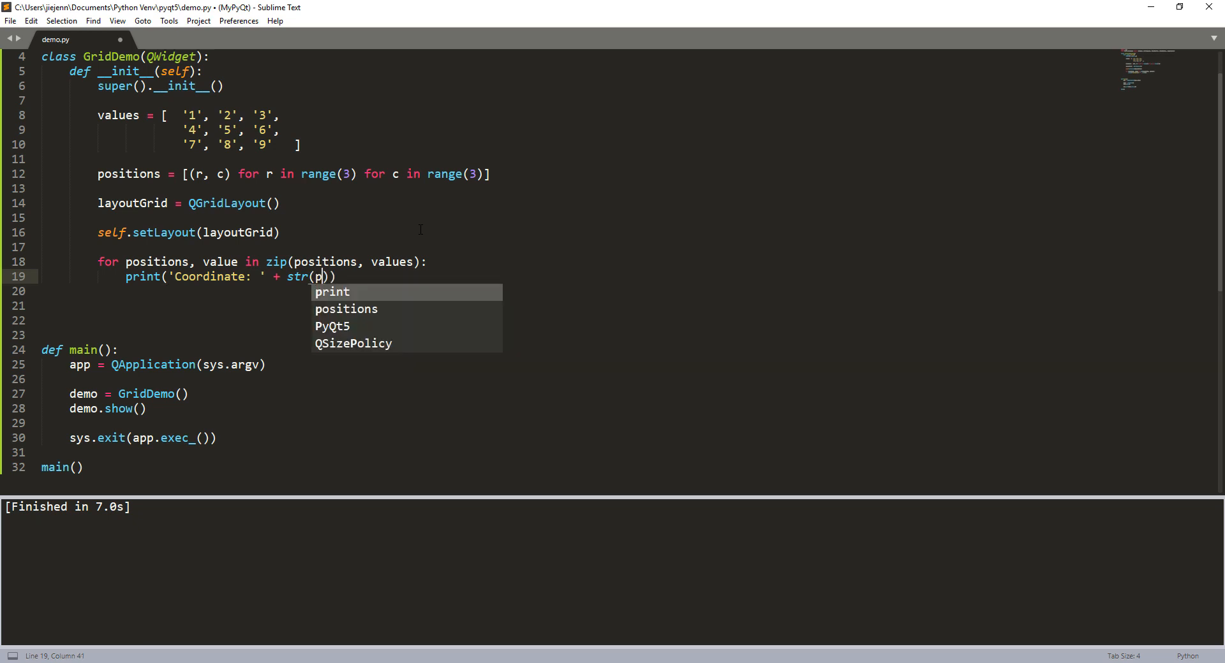
pyautogui.write('ositions')
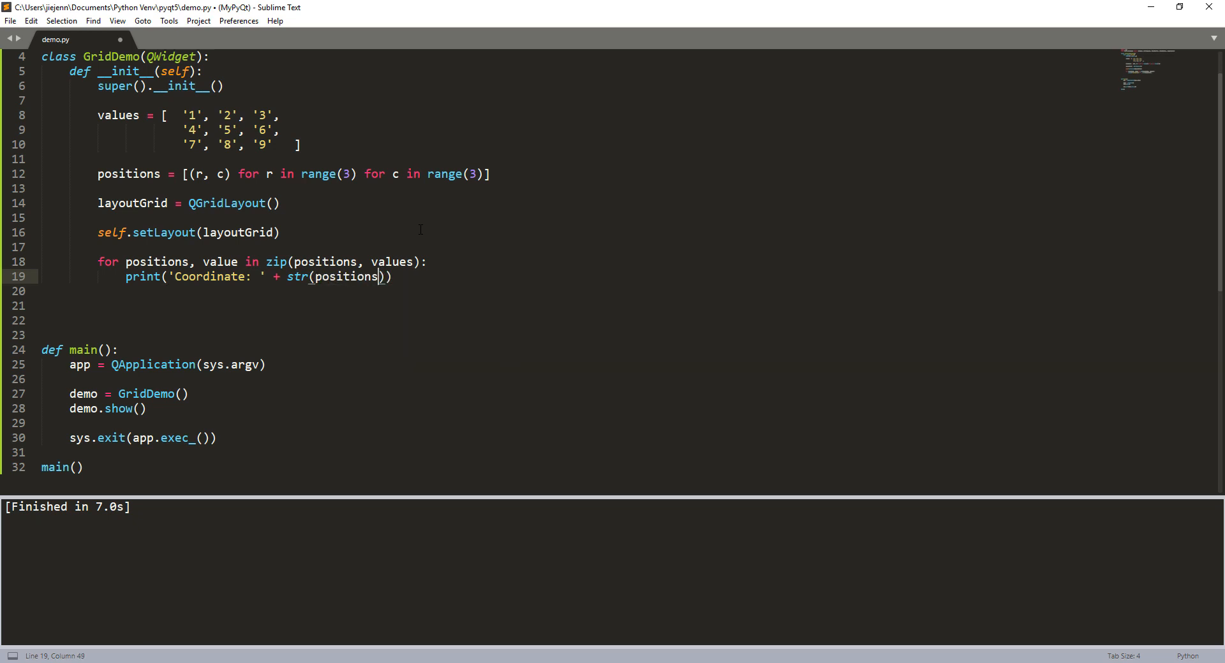
pyautogui.write("+ ' '")
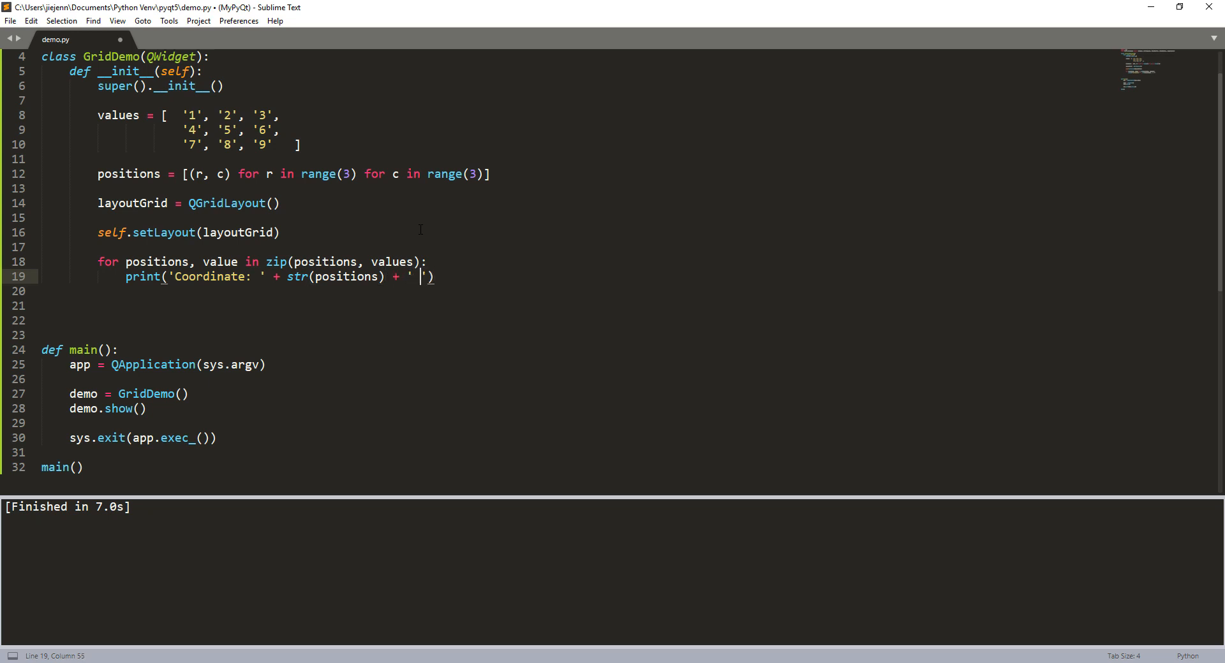
pyautogui.write('with value of')
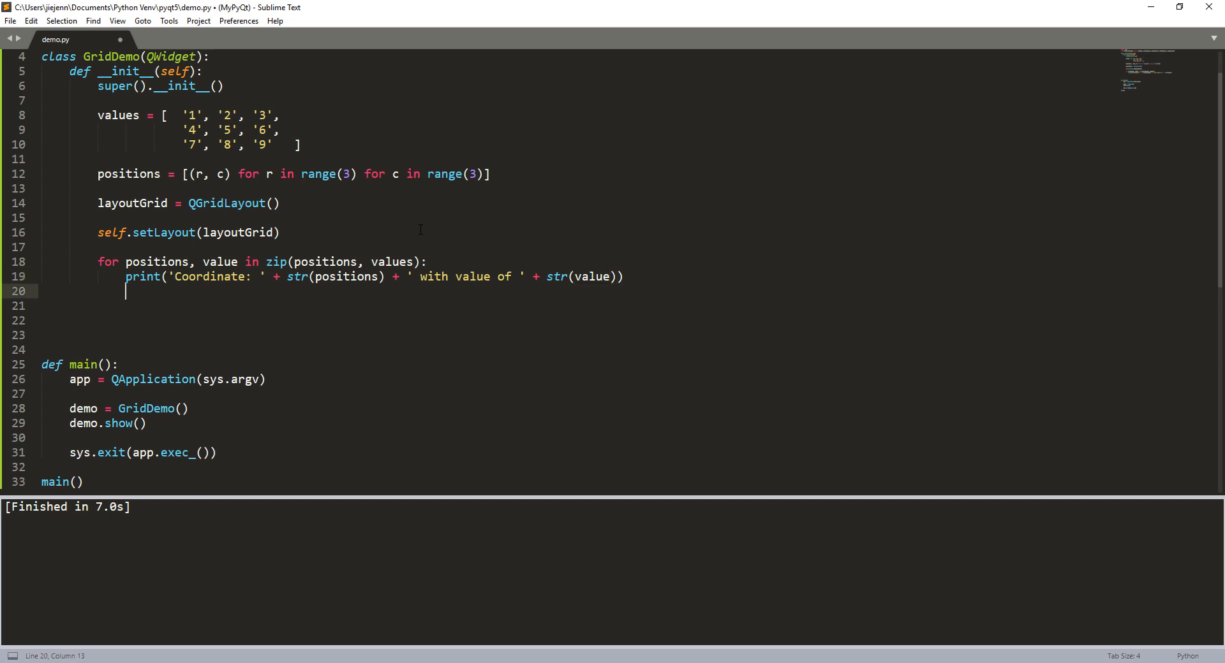
# - Create button = QPushButton(value) inside the loop
pyautogui.write('button')
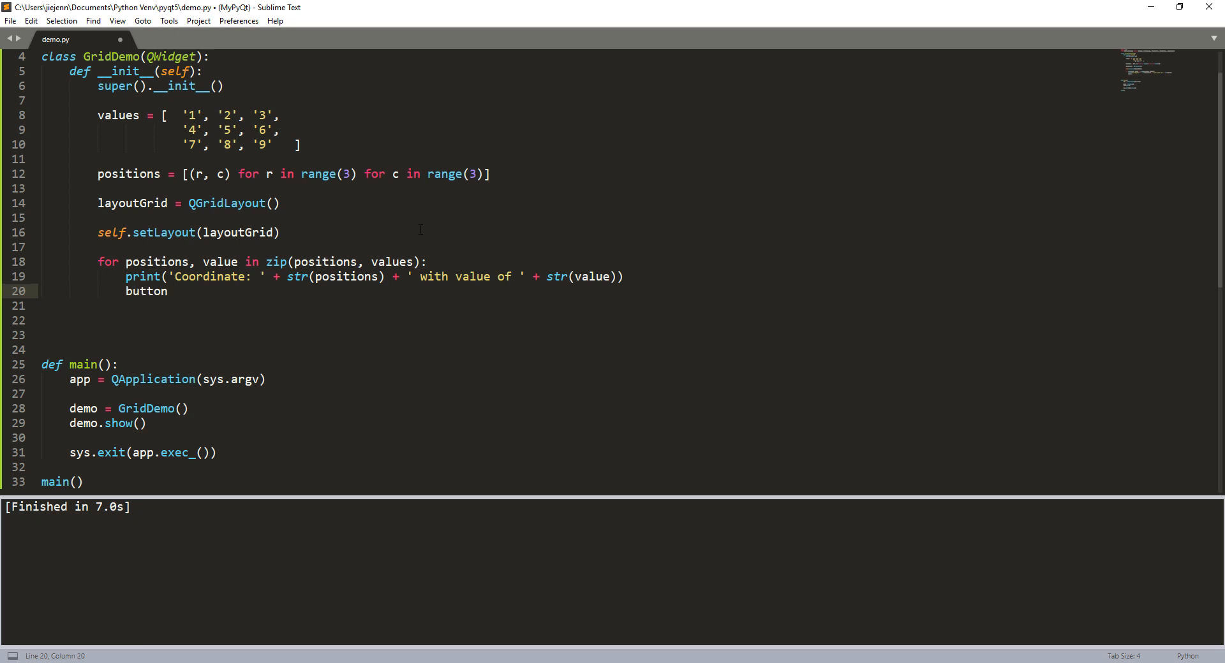
pyautogui.write('= QPushButton()')
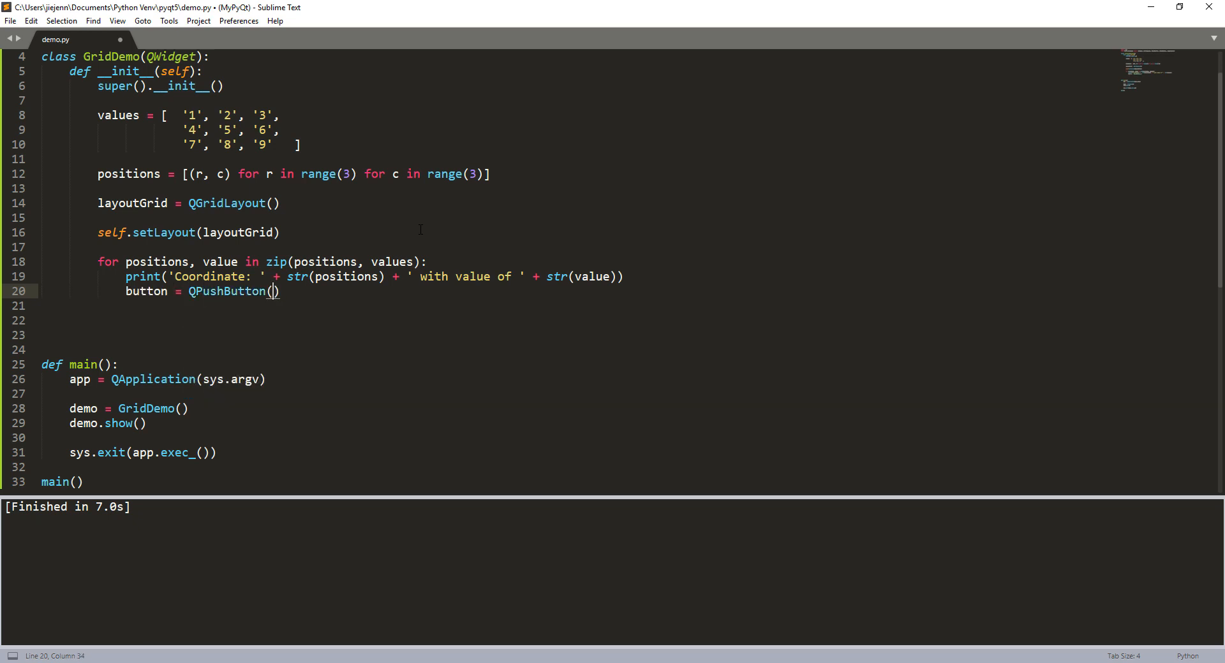
pyautogui.write('val')
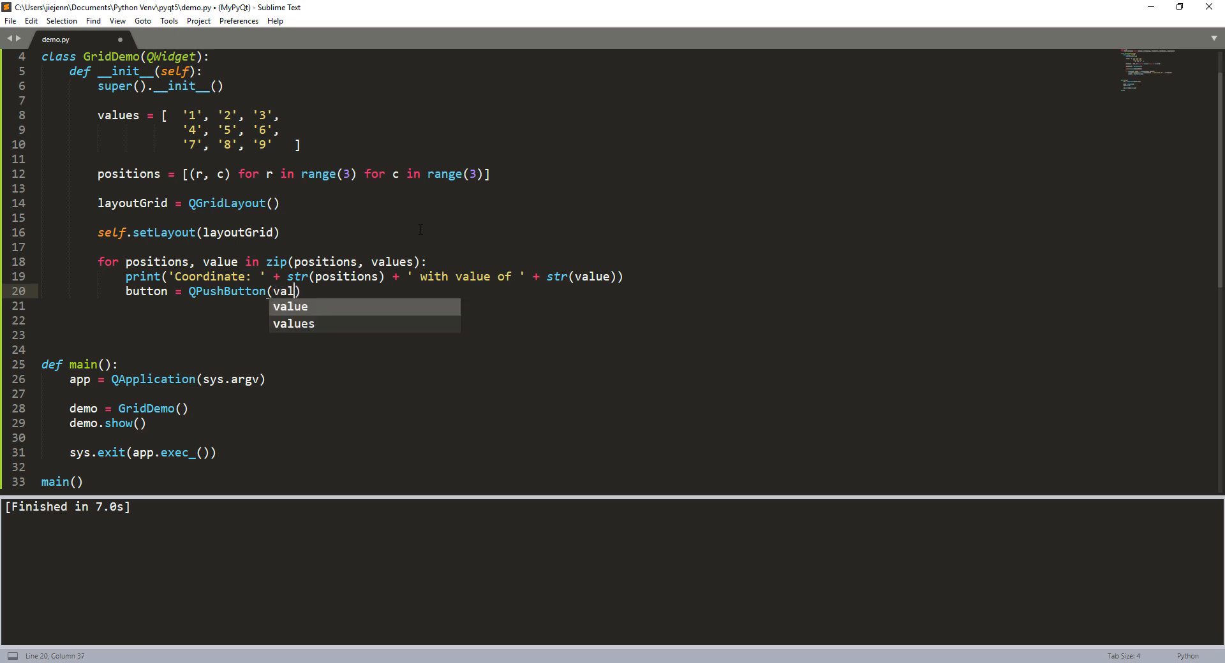
pyautogui.press('Enter')
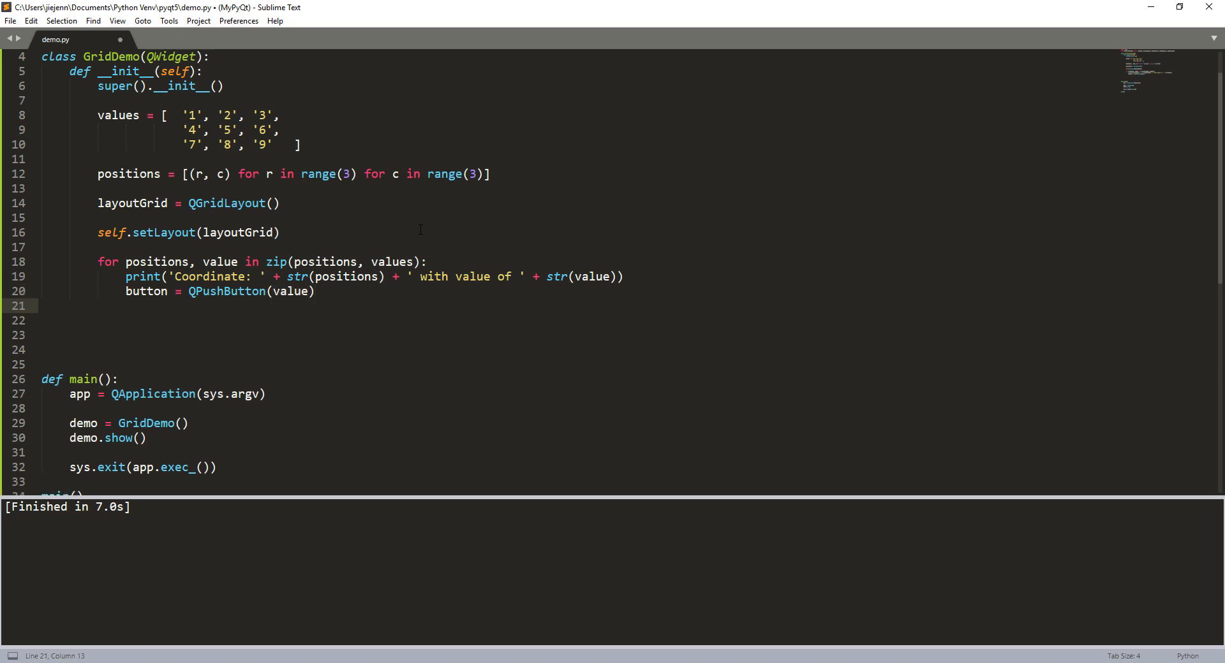
# - Set button.setSizePolicy(QSizePolicy.Expanding, QSizePolicy.Expanding) using autocomplete
pyautogui.write('button.')
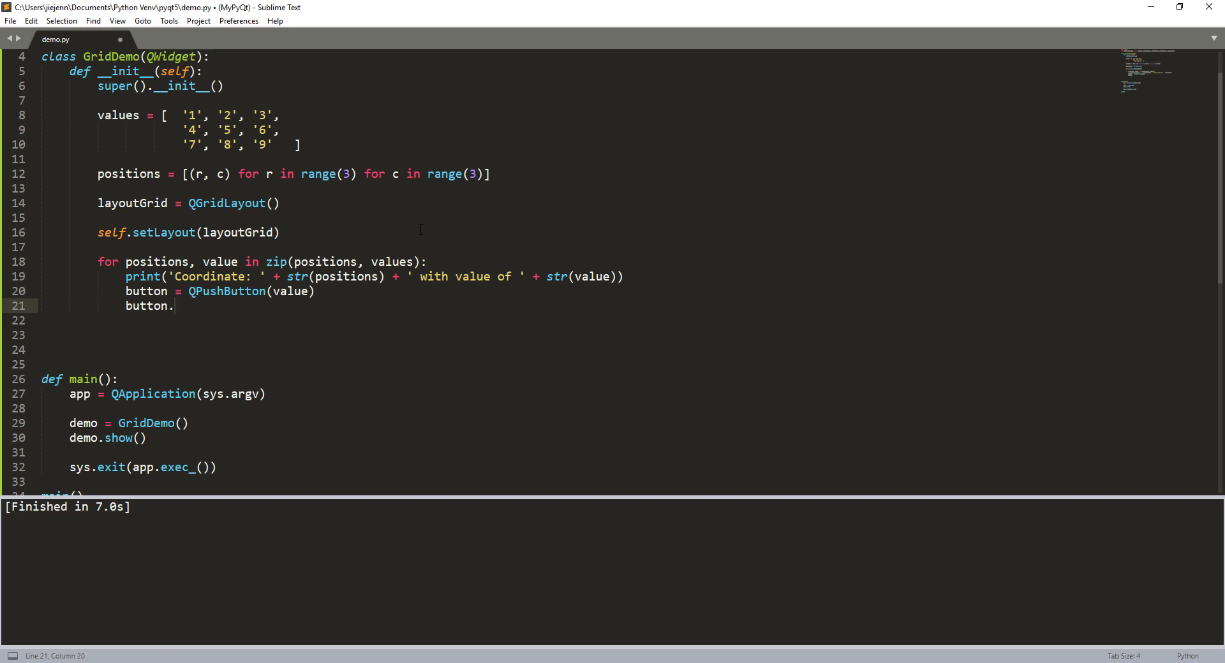
pyautogui.write('set')
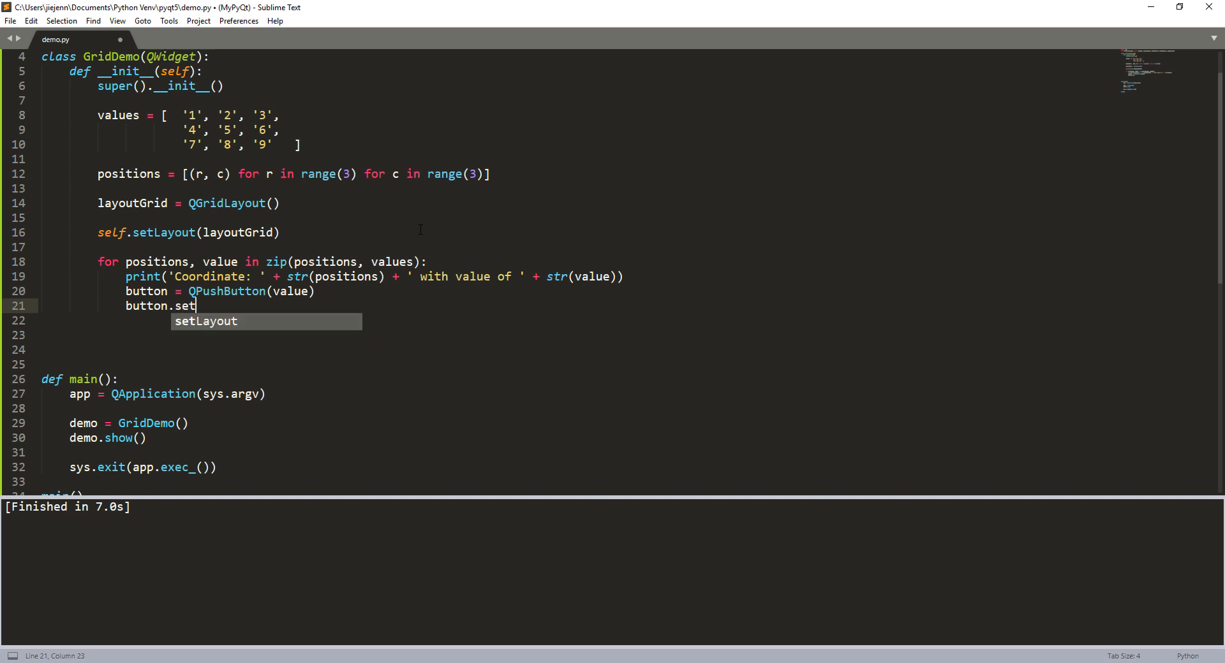
pyautogui.write('Size')
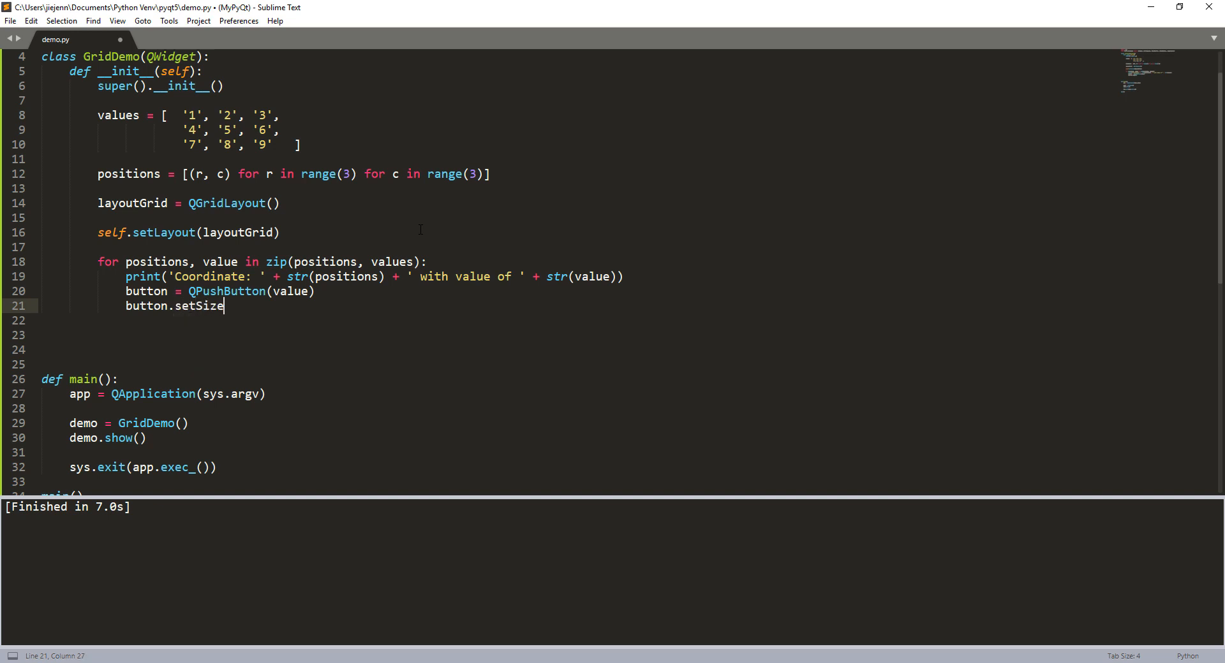
pyautogui.write('Policy()')
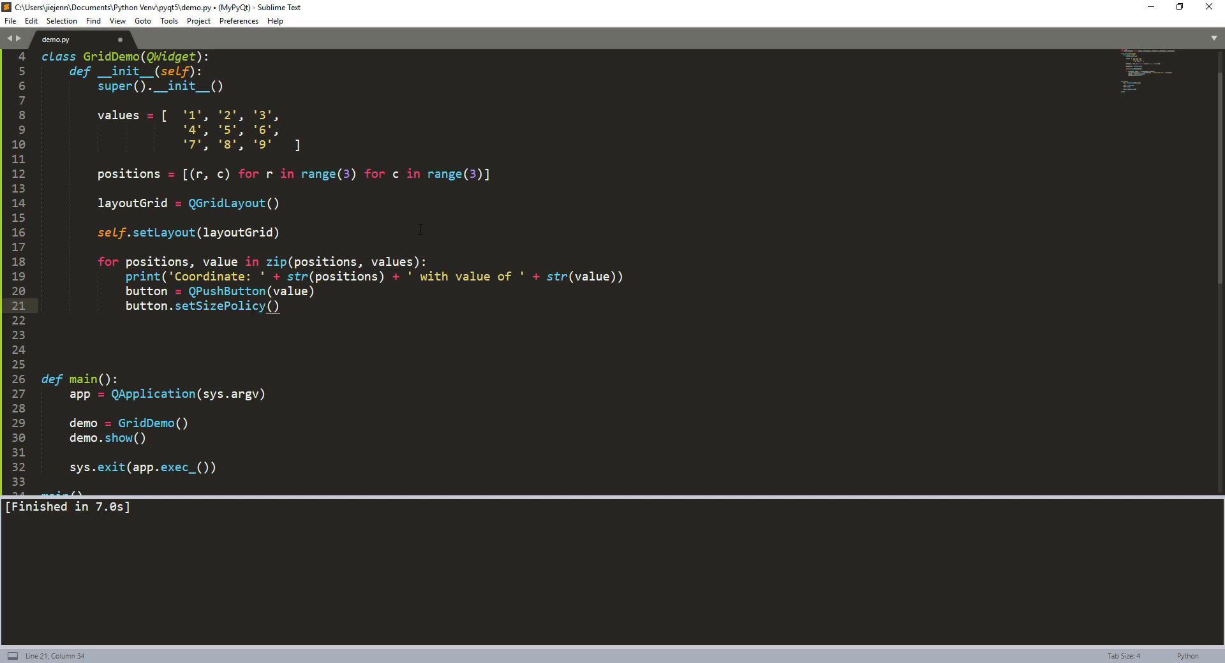
pyautogui.write('QSizePolicy.Expand')
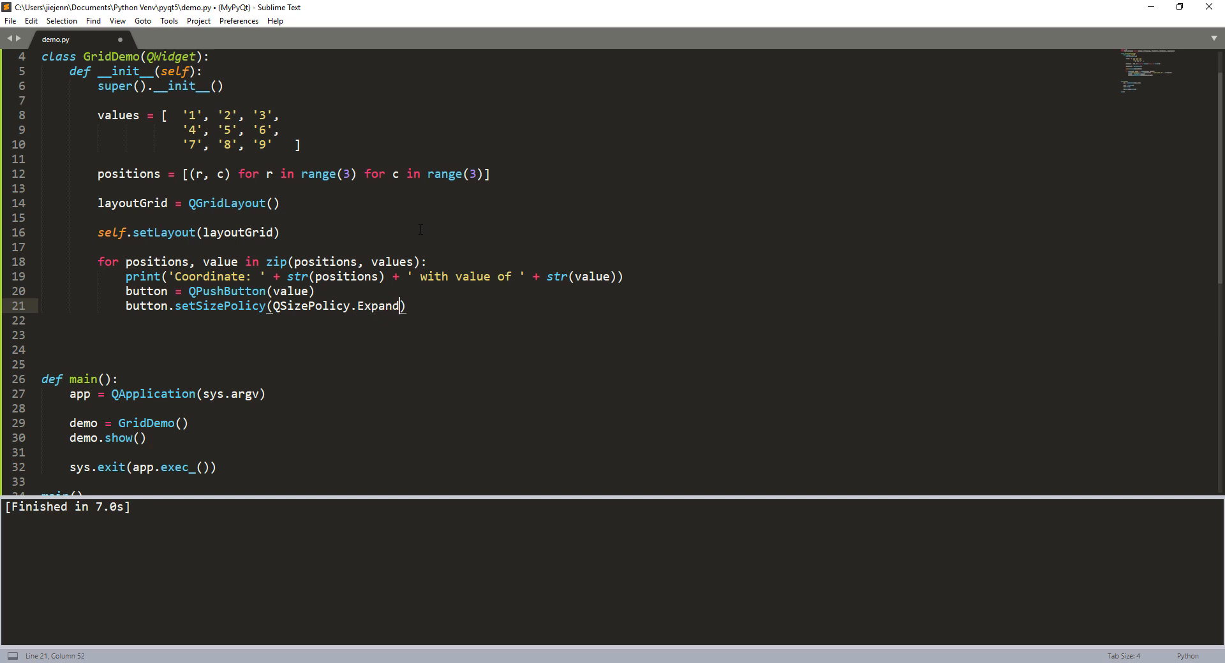
pyautogui.write('ing')
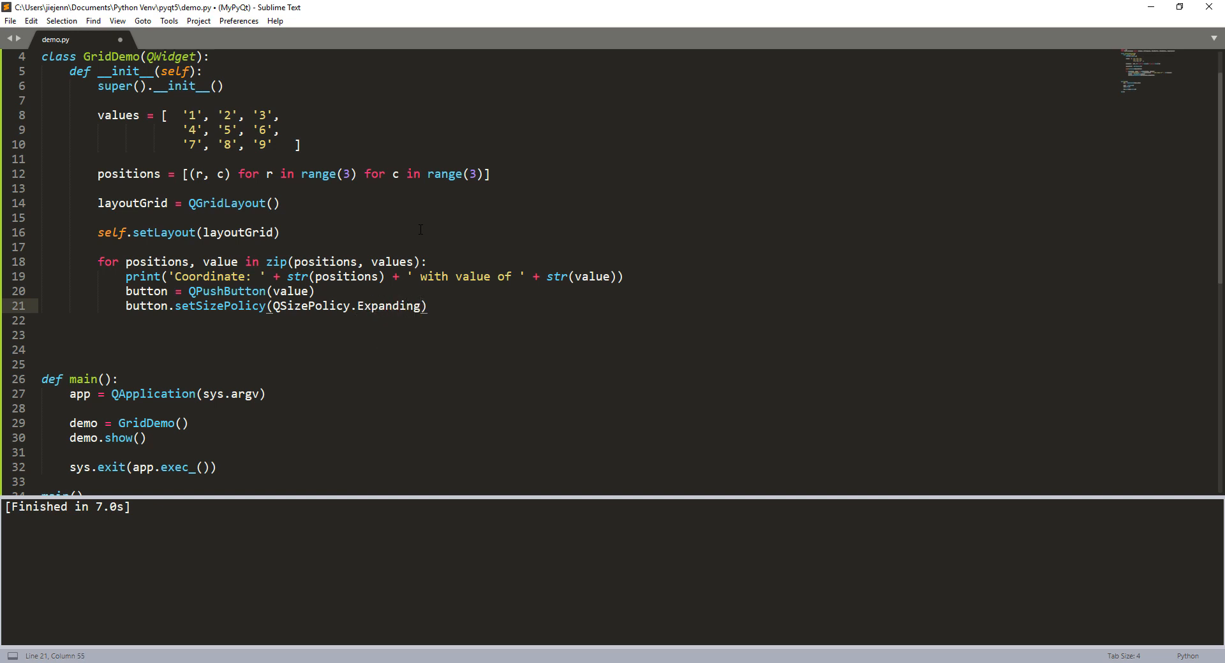
pyautogui.write(', QSizePolicy.')
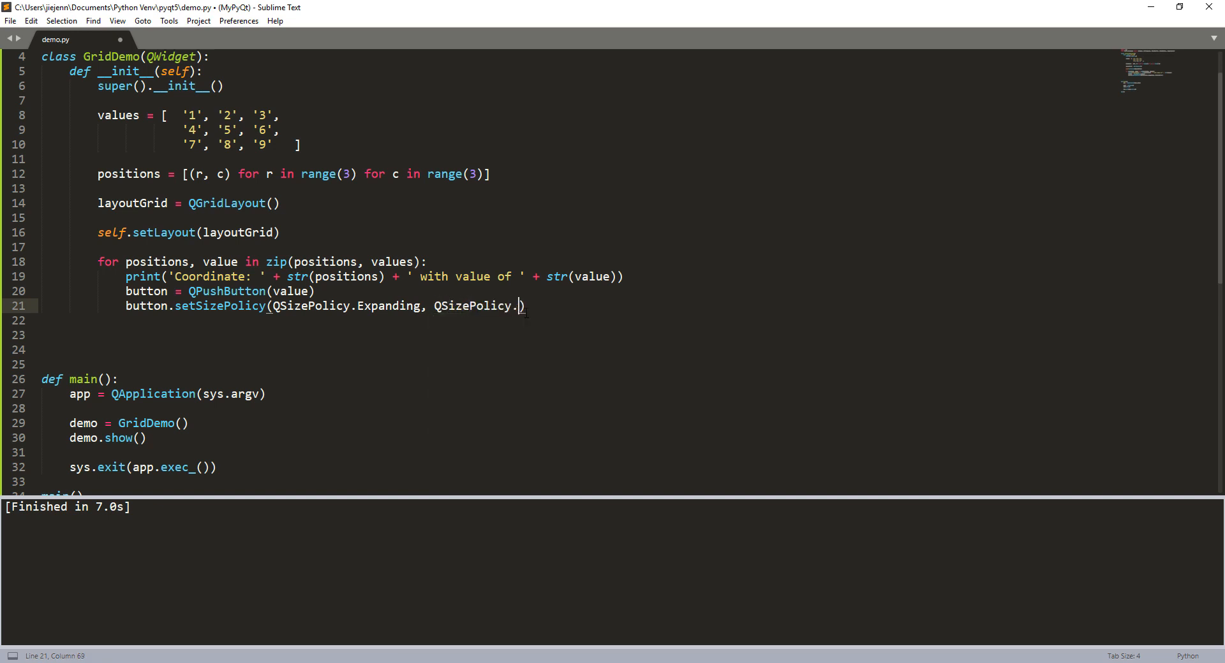
pyautogui.write('Exp')
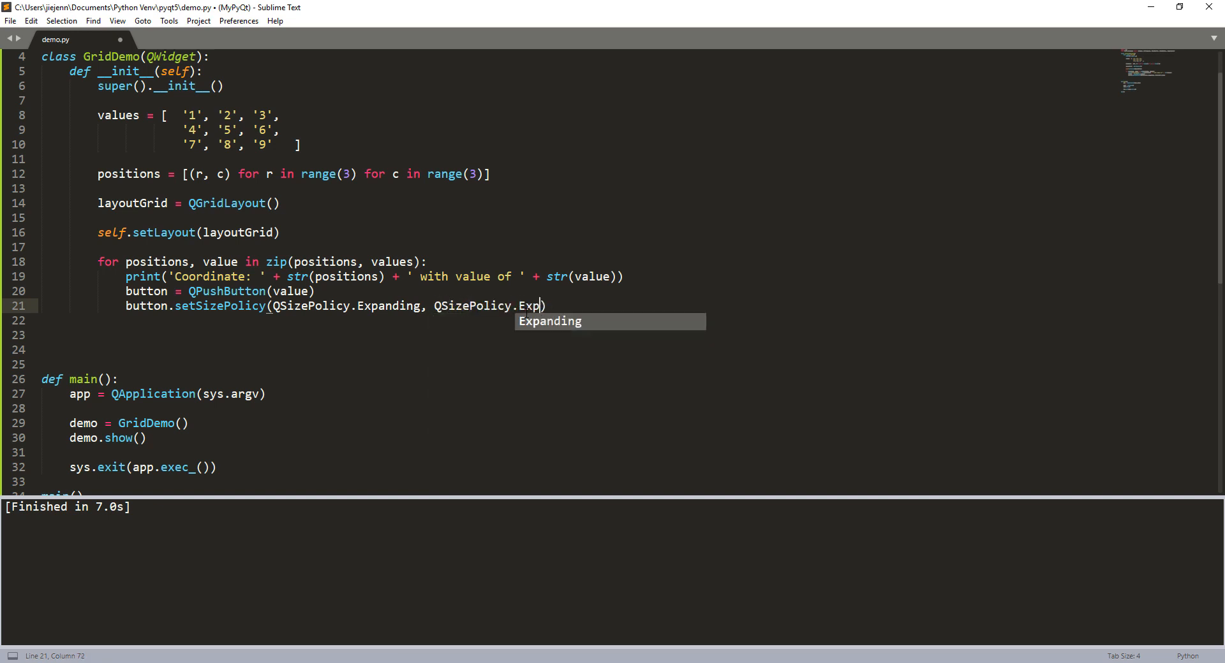
pyautogui.press('tab')
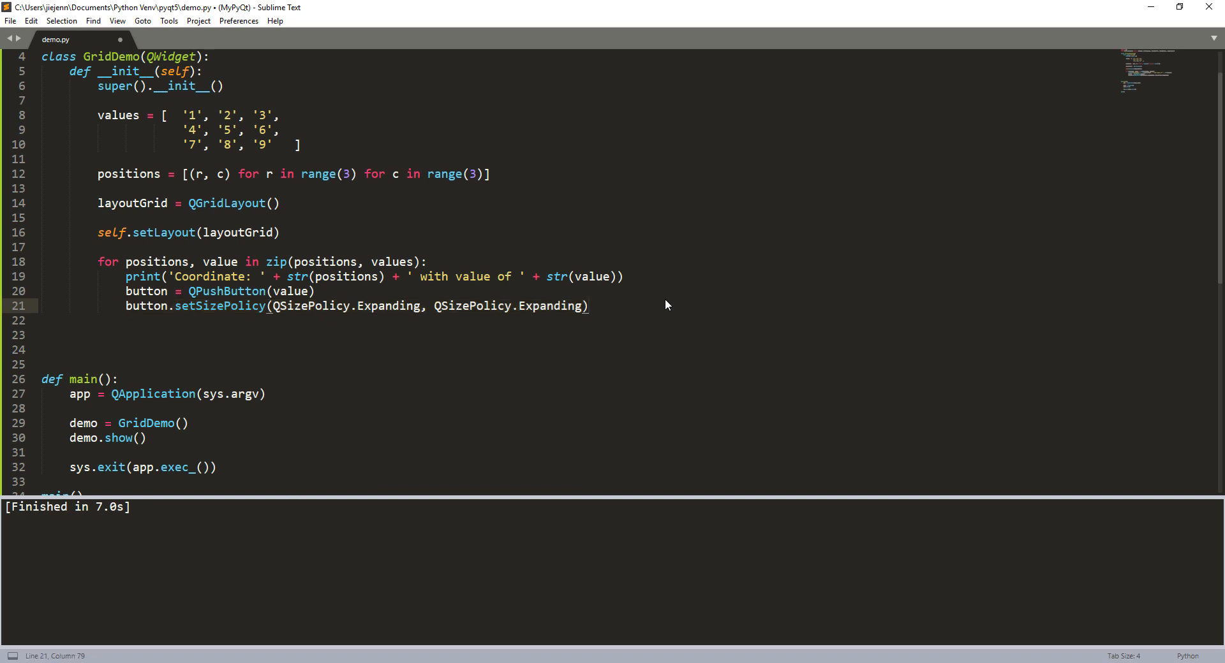
# - Add layoutGrid.addWidget(button, *positions) and a blank line after the size policy line
pyautogui.press('enter')
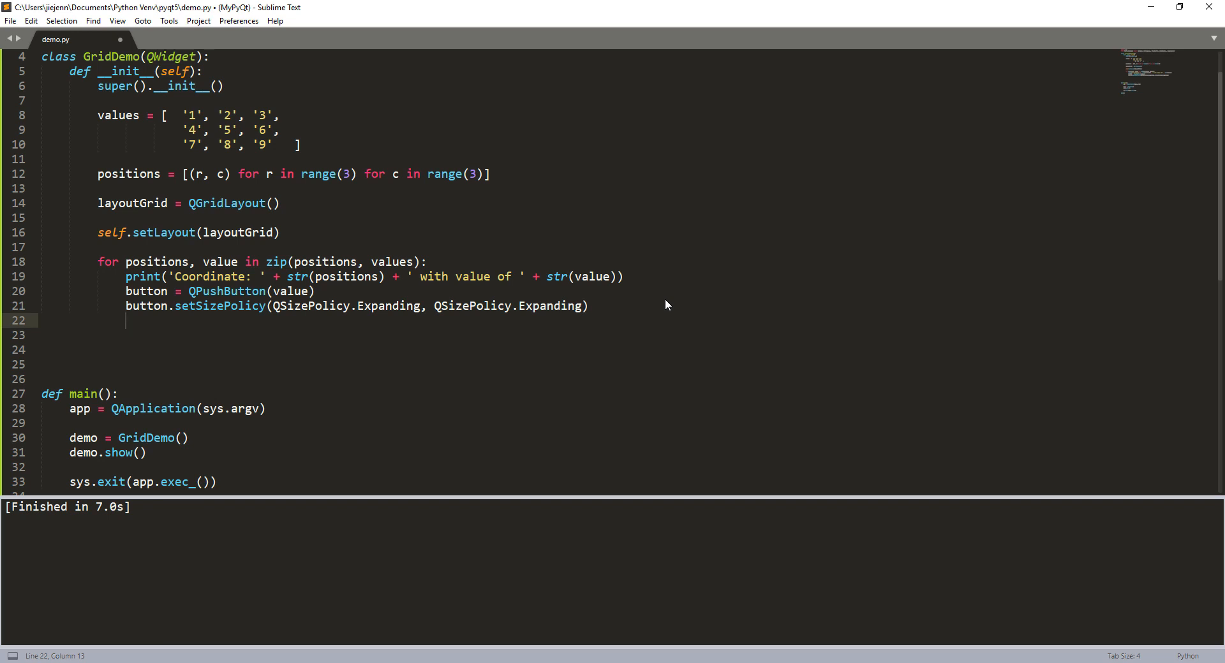
pyautogui.write('l')
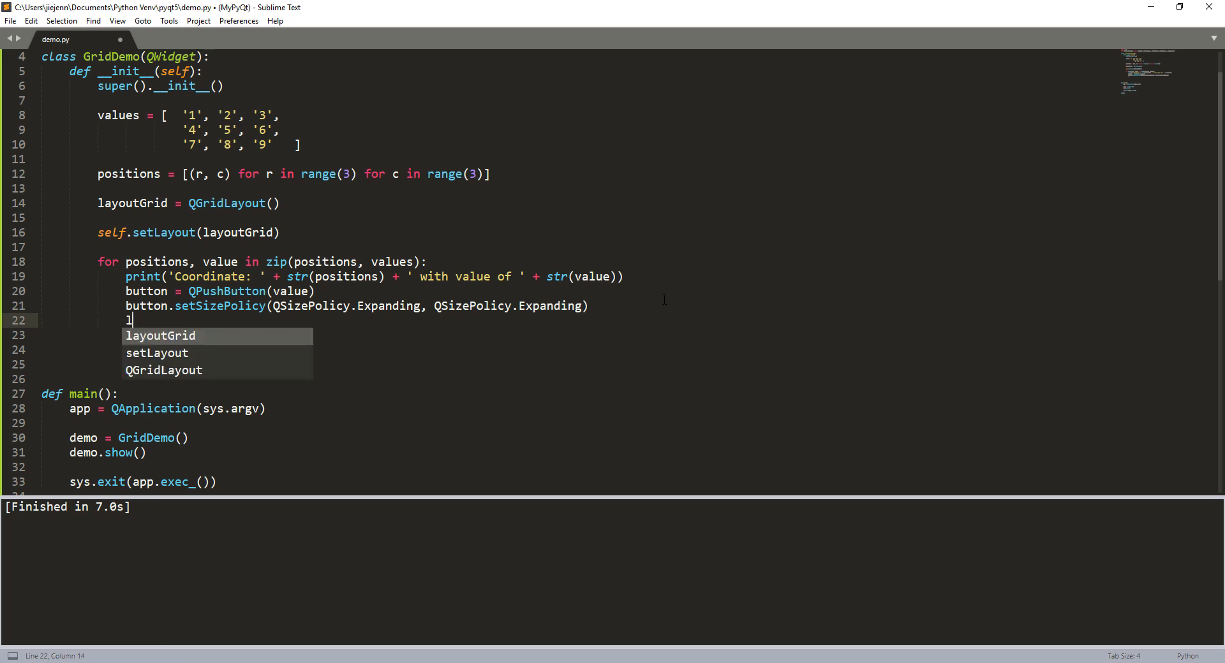
pyautogui.press('Tab')
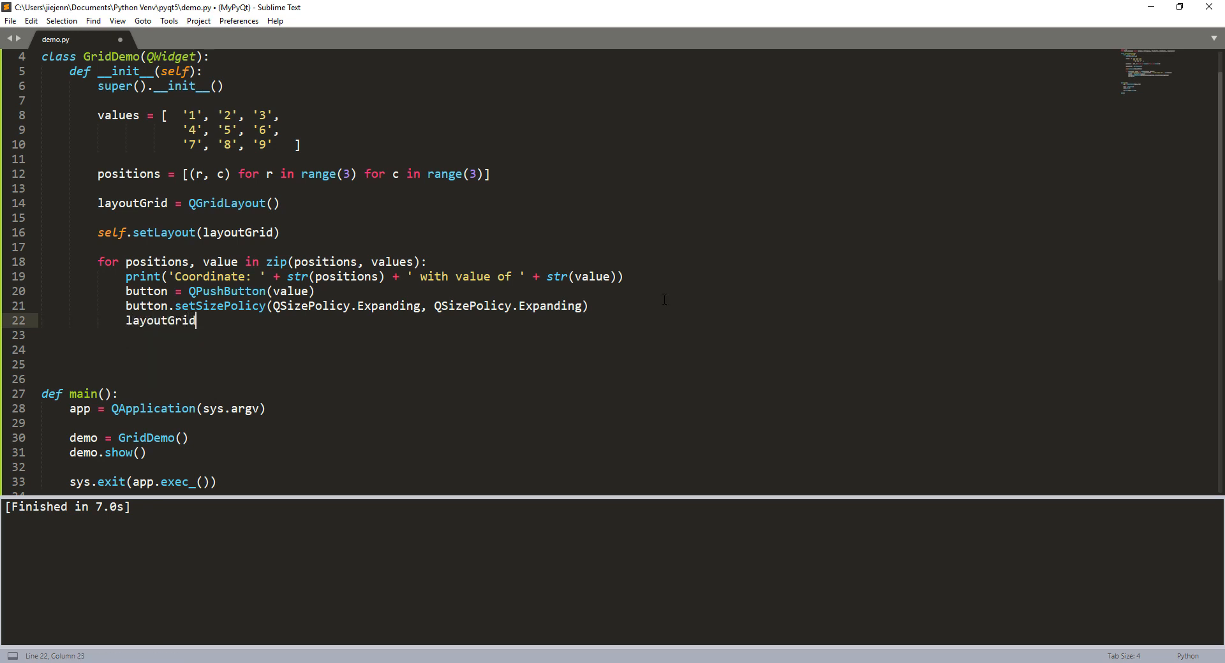
pyautogui.write('.add')
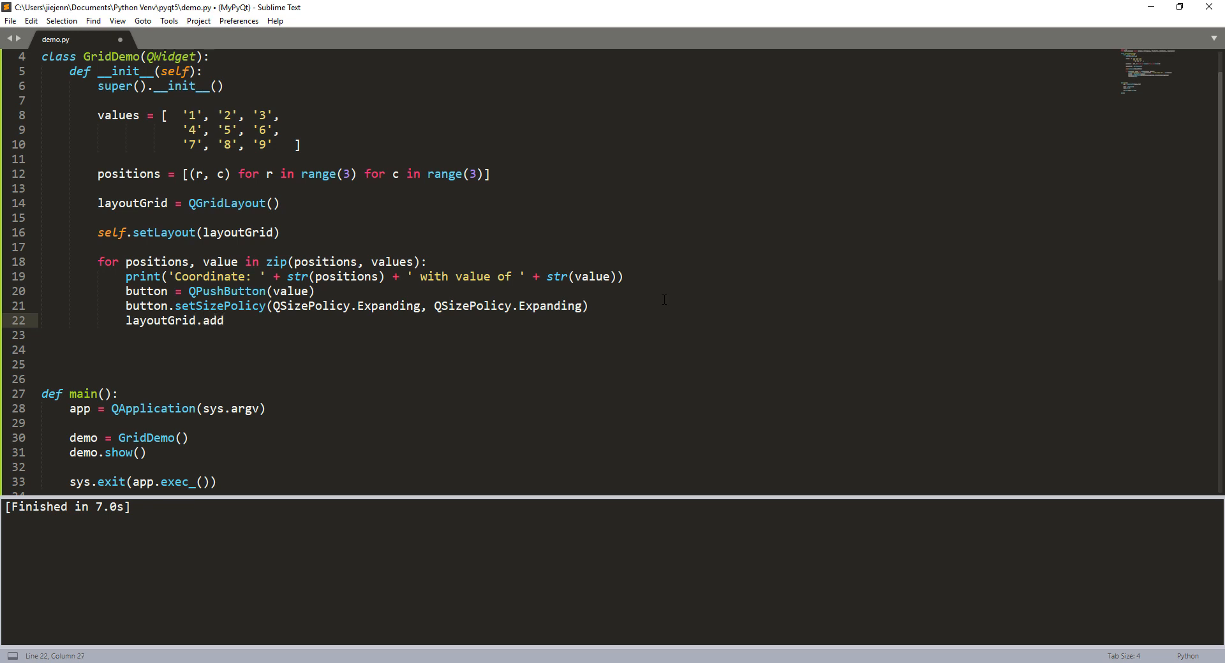
pyautogui.write('Widget')
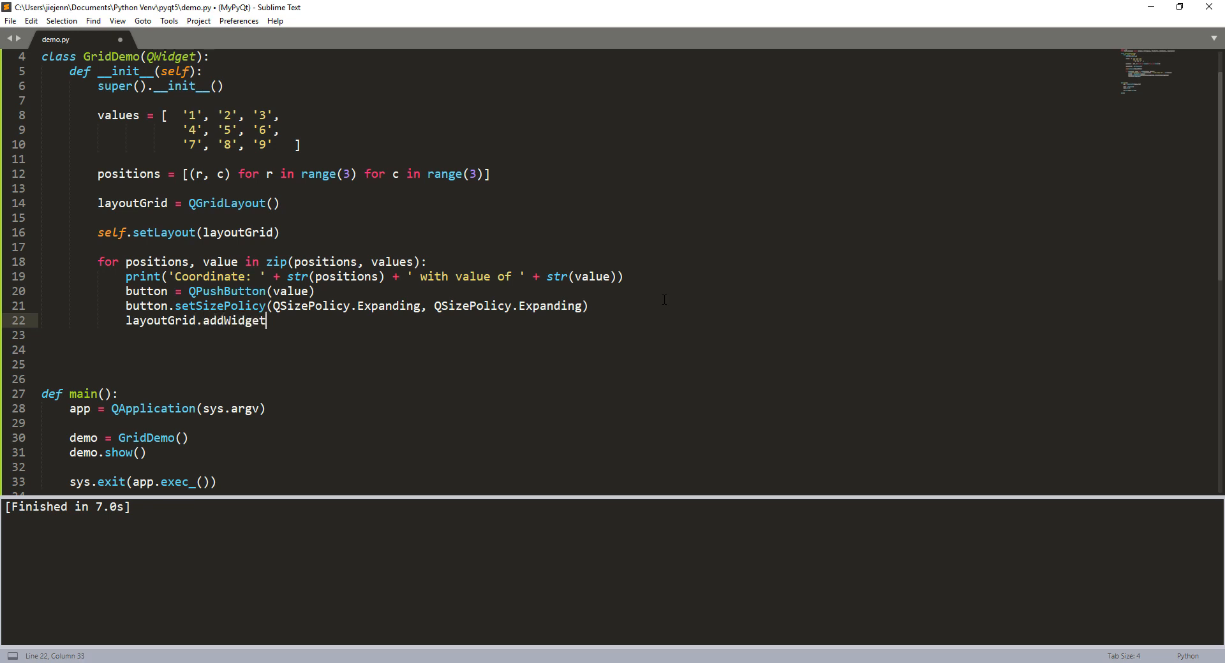
pyautogui.write('(button,')
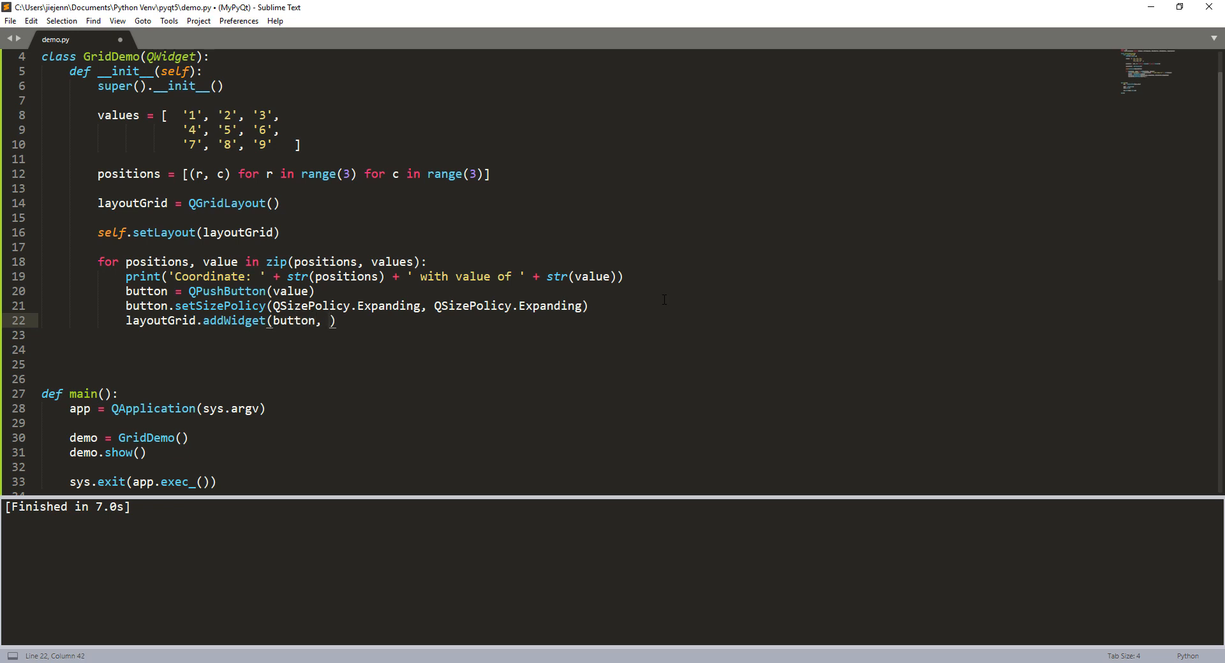
pyautogui.write('*po')
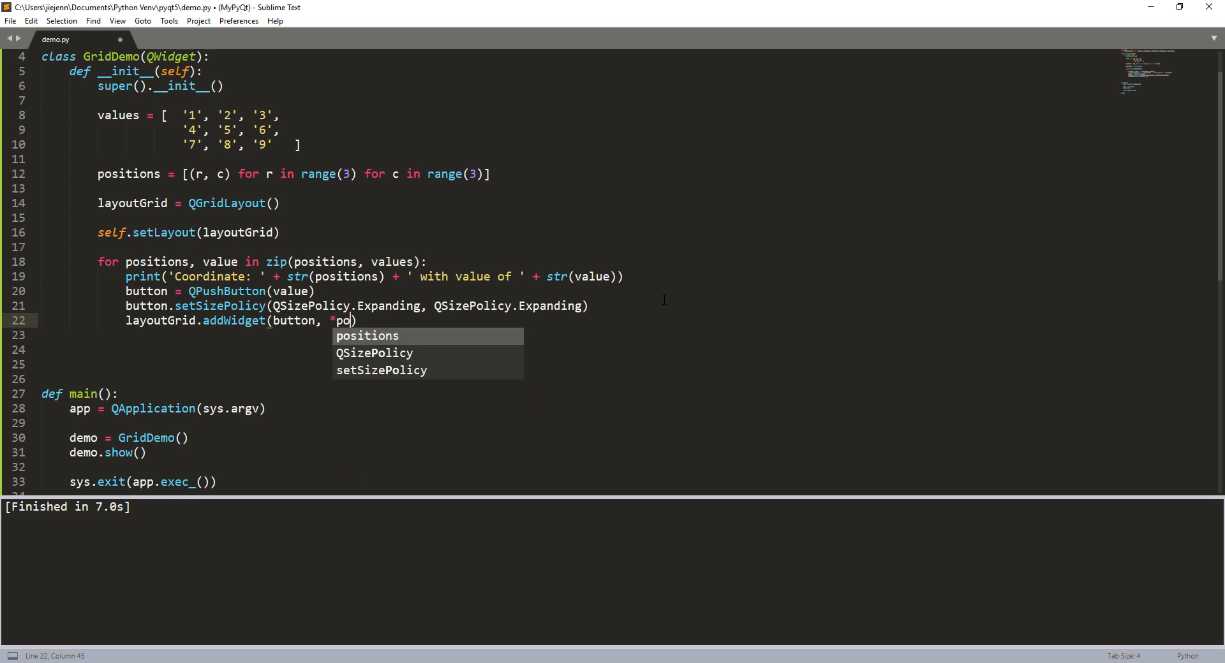
pyautogui.press('Tab')
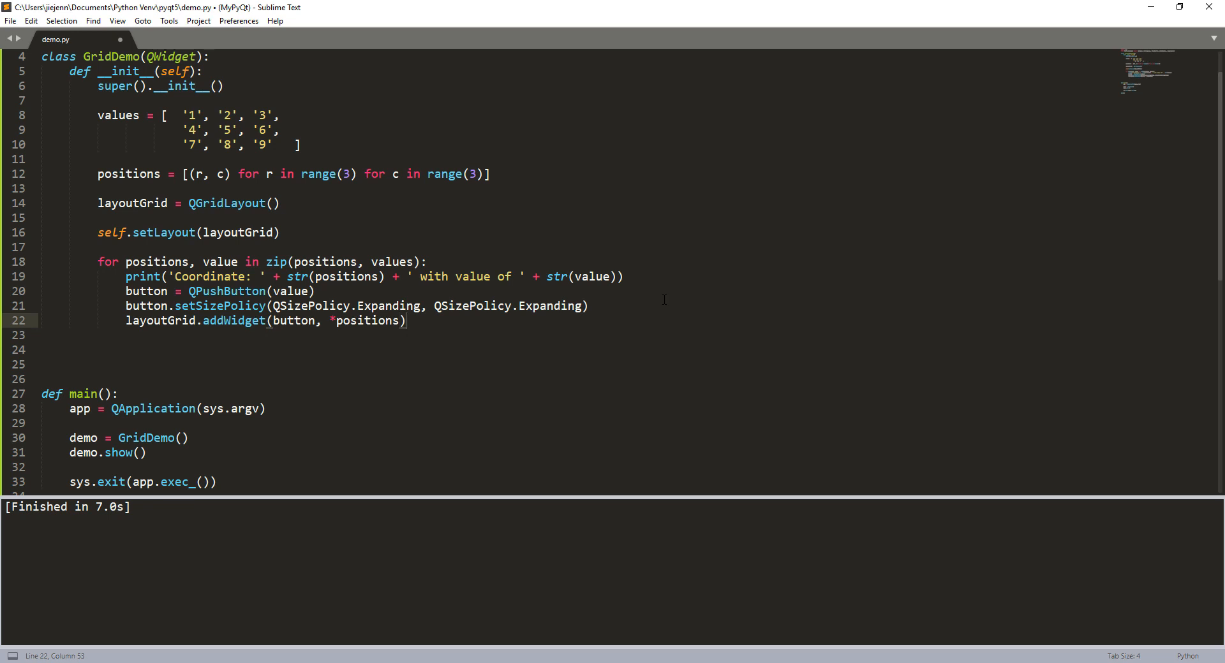
pyautogui.click(588, 305)
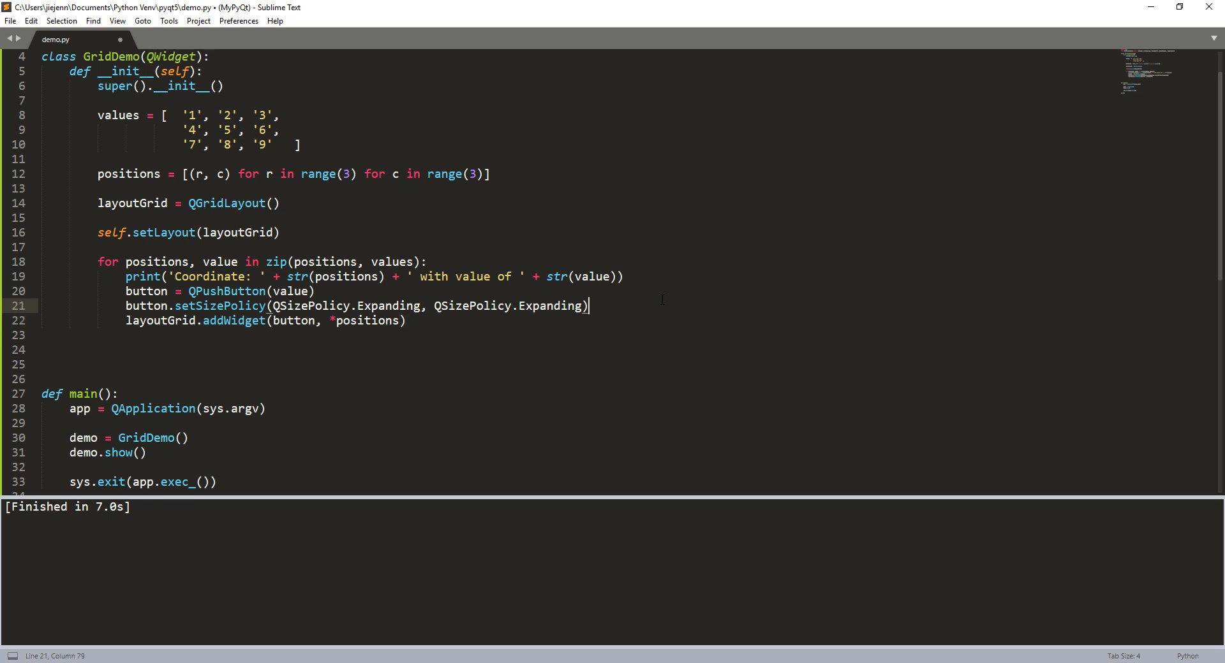
pyautogui.press('enter')
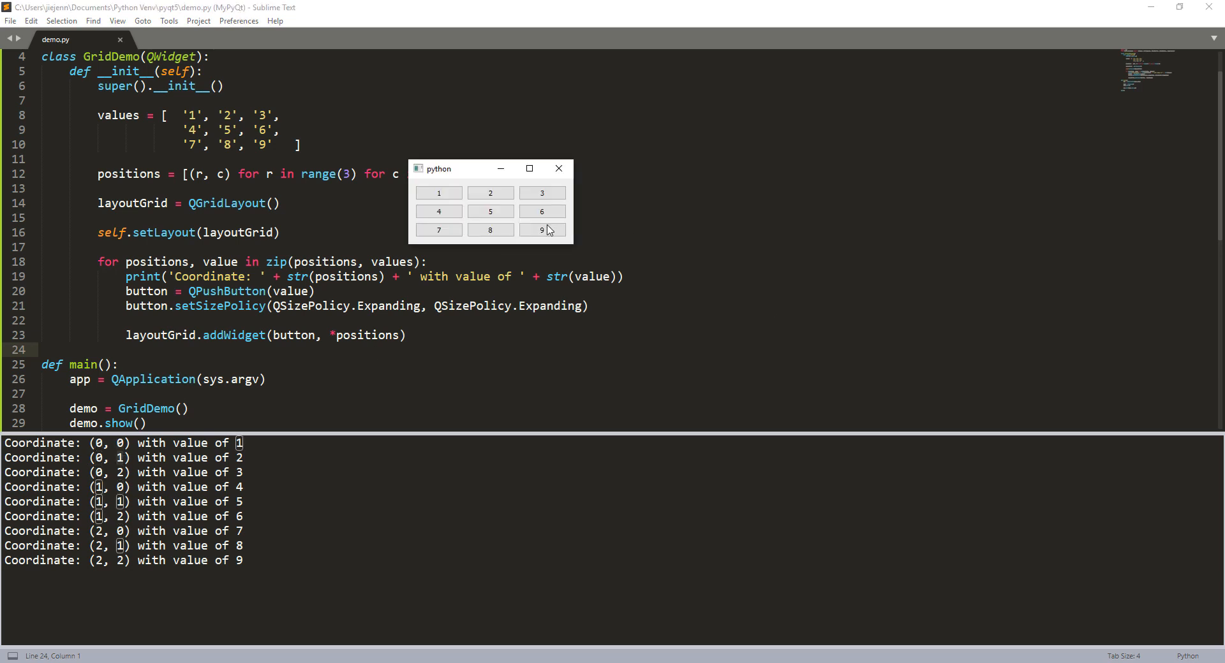
# - Enlarge the running grid window so the nine buttons stretch to fill it
pyautogui.moveTo(571, 243); pyautogui.dragTo(623, 290)
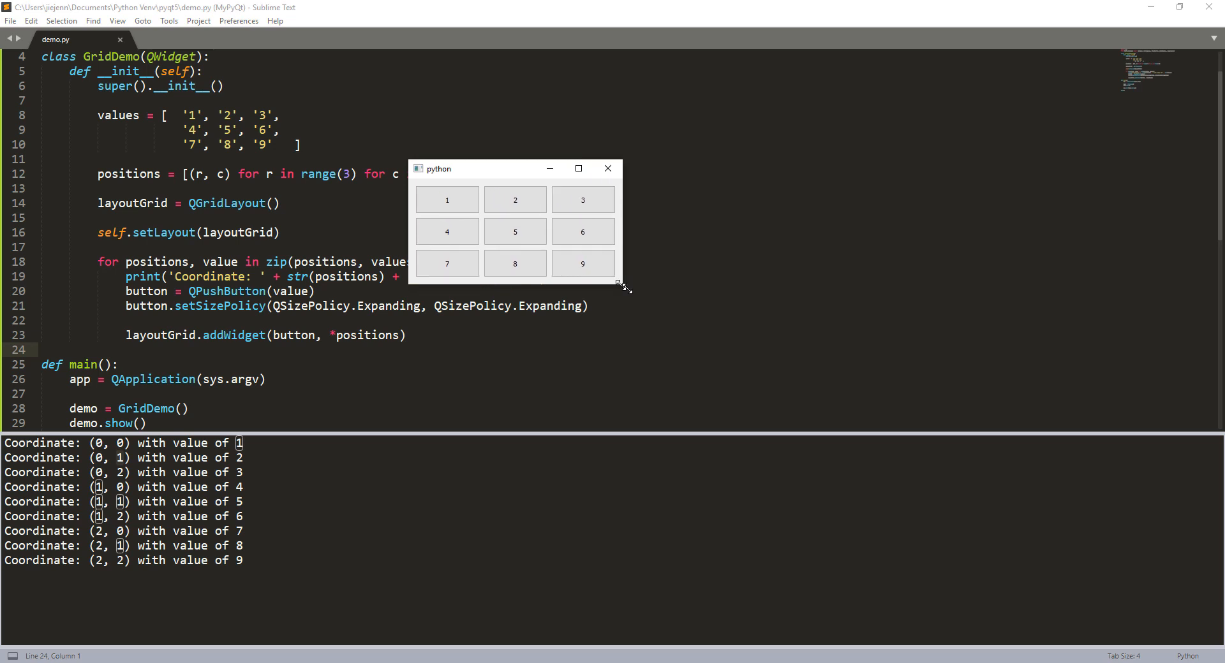
pyautogui.moveTo(623, 288); pyautogui.dragTo(807, 380)
pyautogui.write('# ')
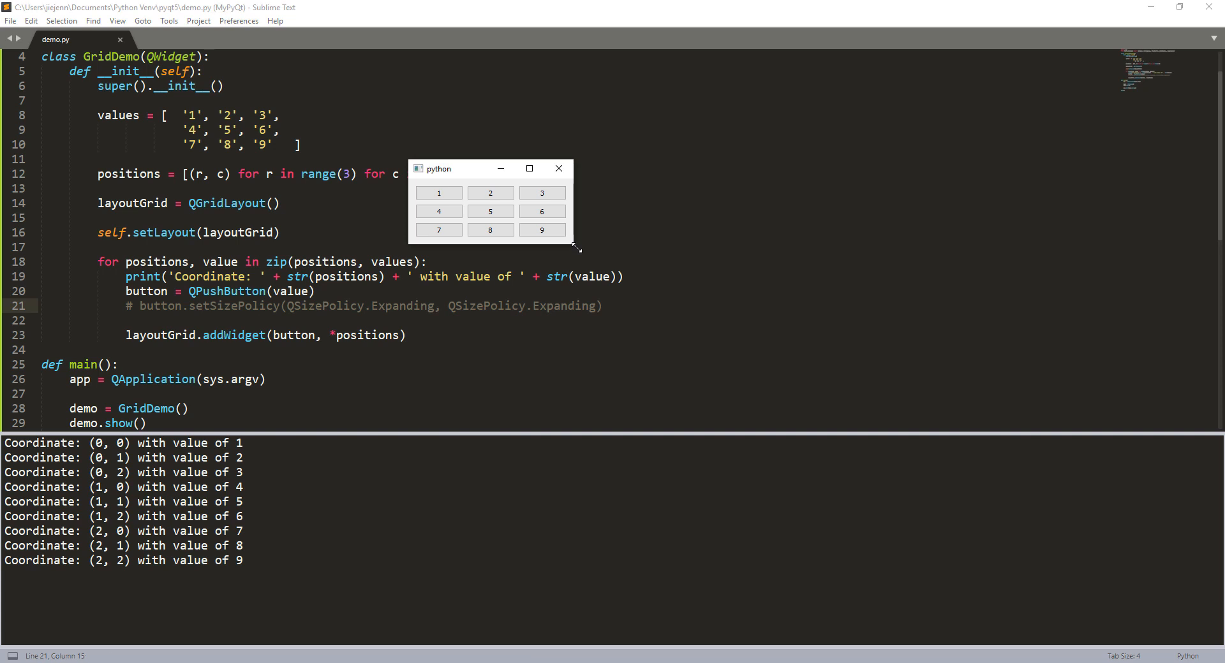
# - Enlarge the re-run grid window to see buttons widen but keep fixed height
pyautogui.moveTo(574, 246); pyautogui.dragTo(726, 356)
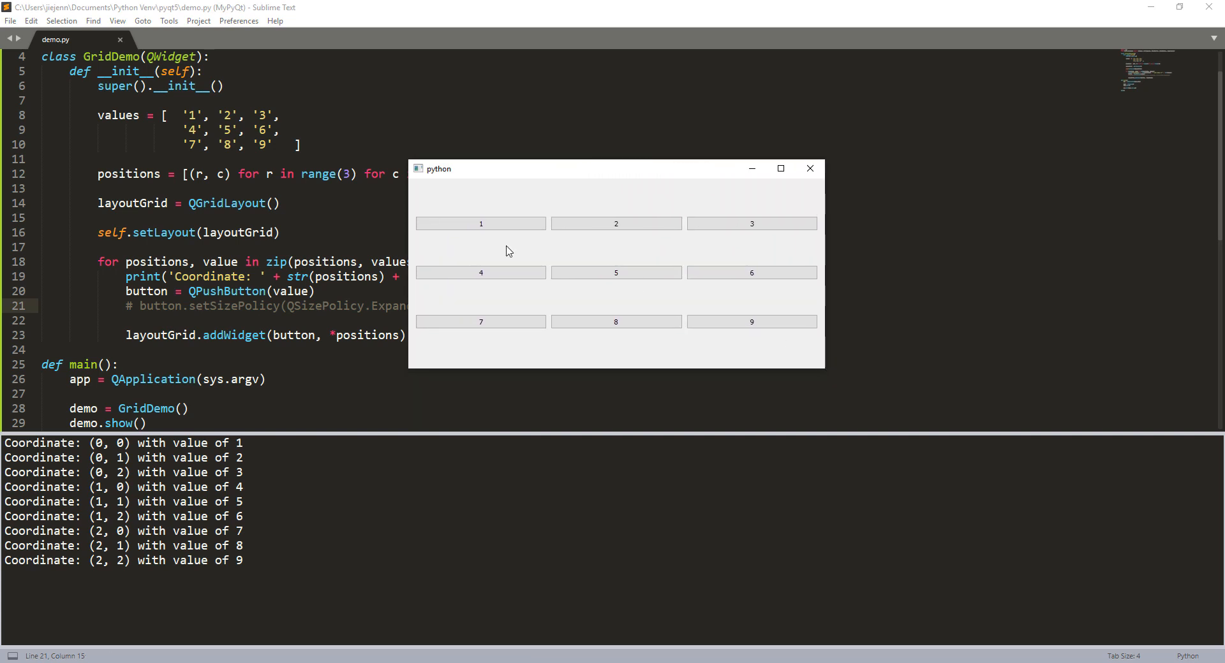
pyautogui.moveTo(834, 369)
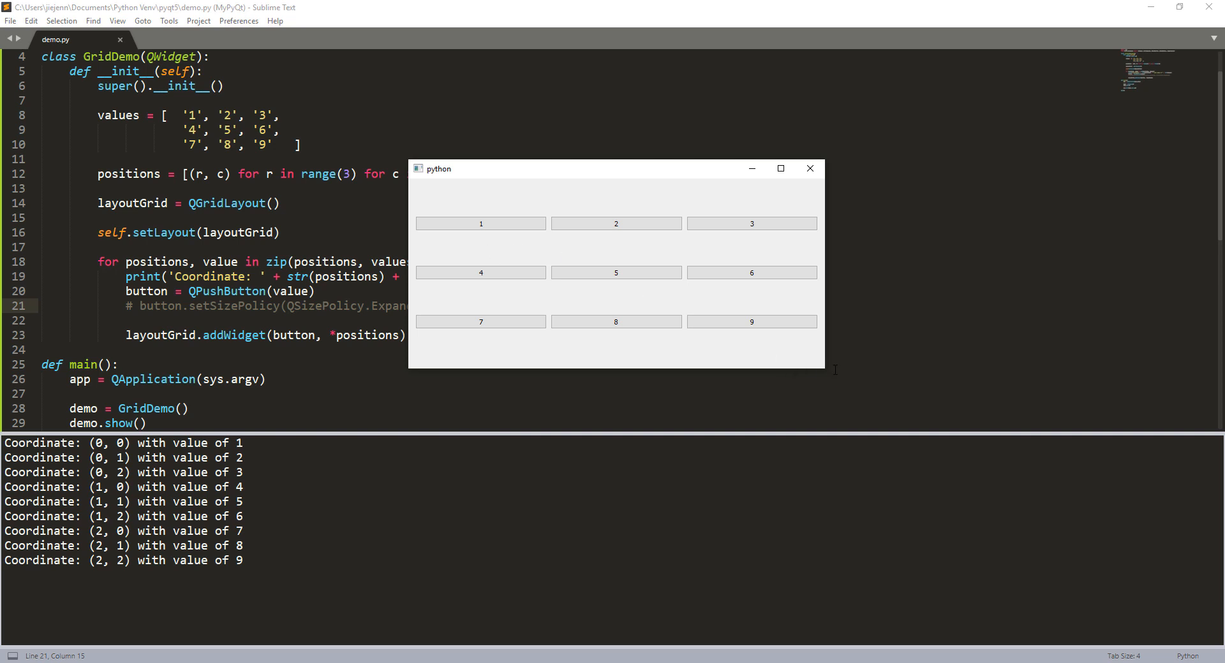
pyautogui.moveTo(822, 372)
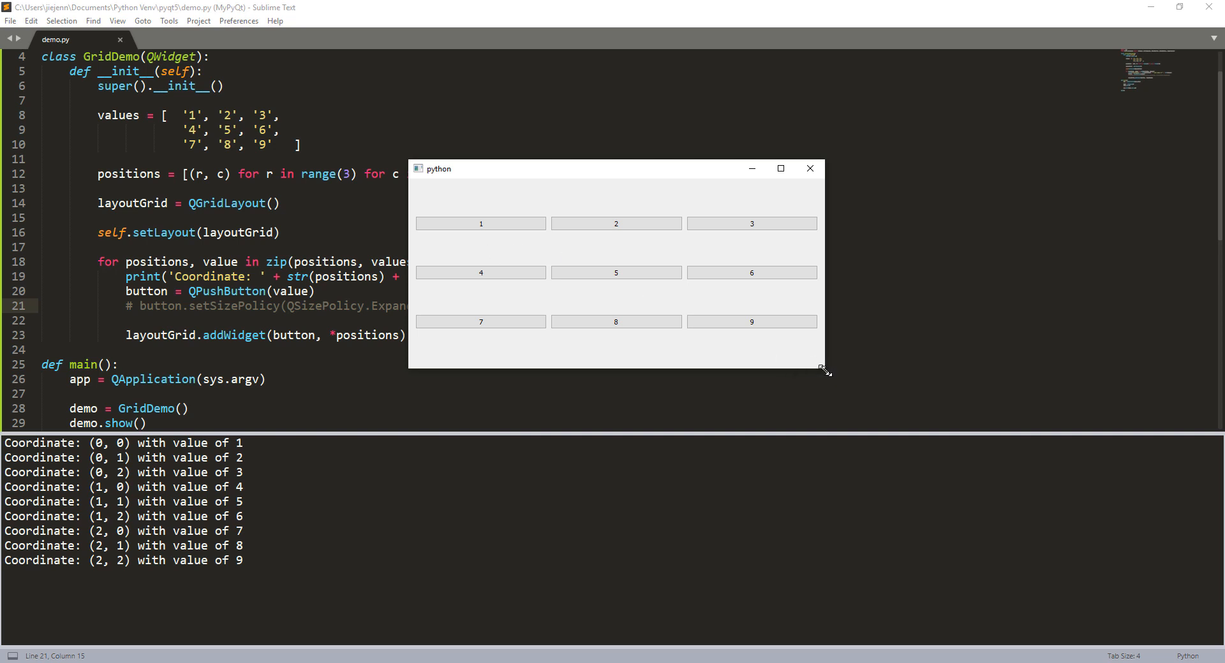
pyautogui.moveTo(823, 372); pyautogui.dragTo(818, 383)
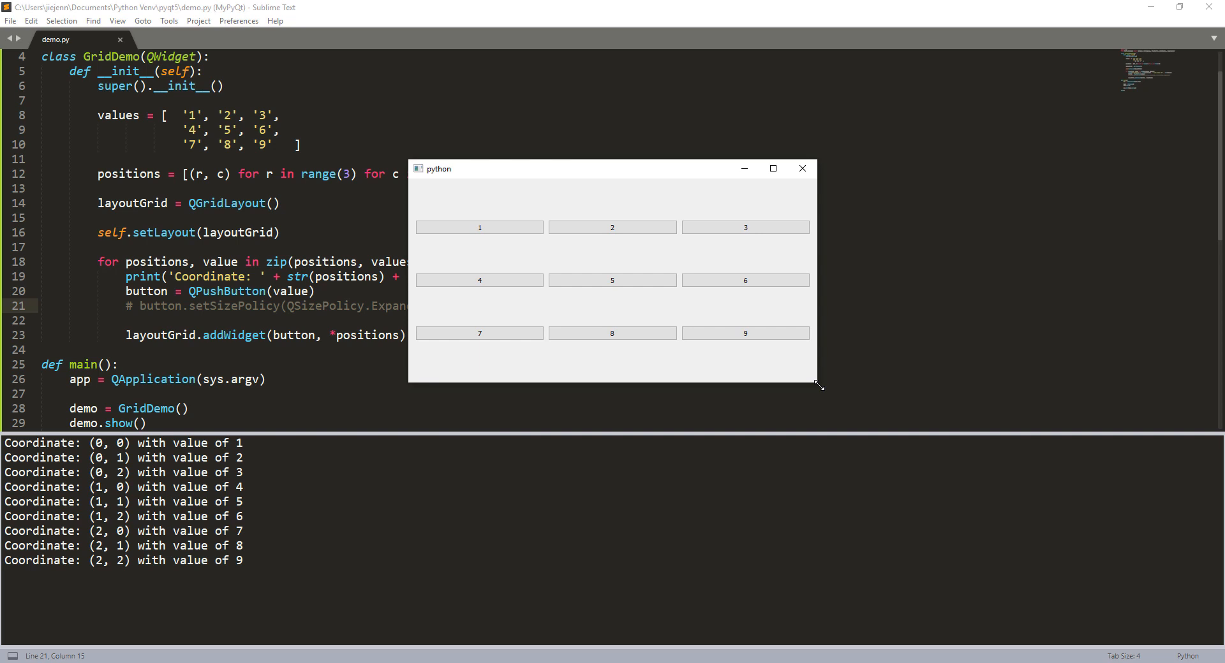